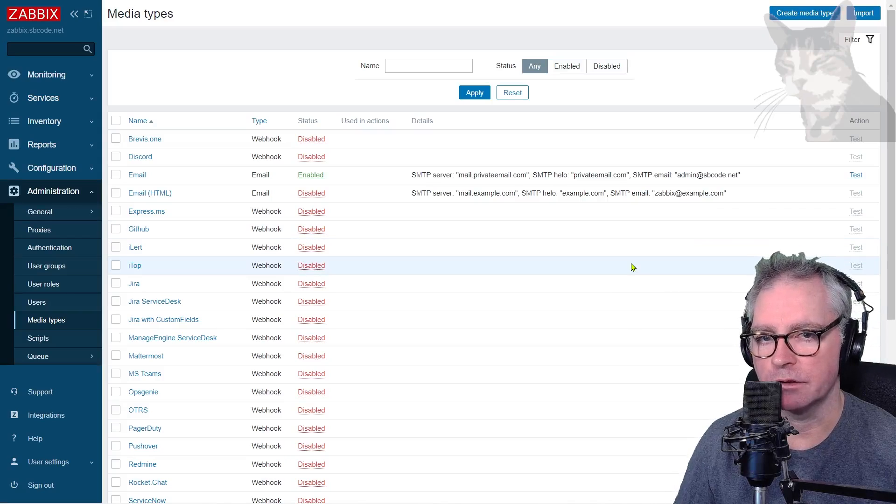
Step: Bring up the Slack webhook media type's edit form and focus its bot_token placeholder value
scroll("down", 3)
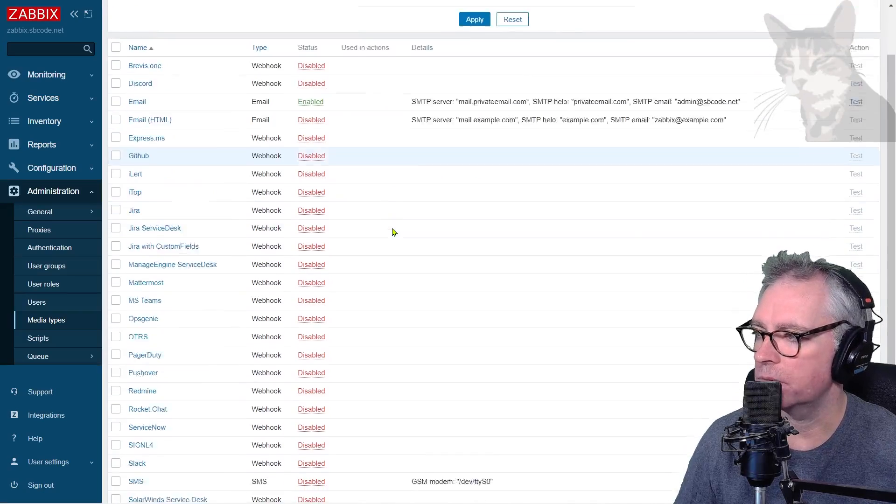
scroll("down", 3)
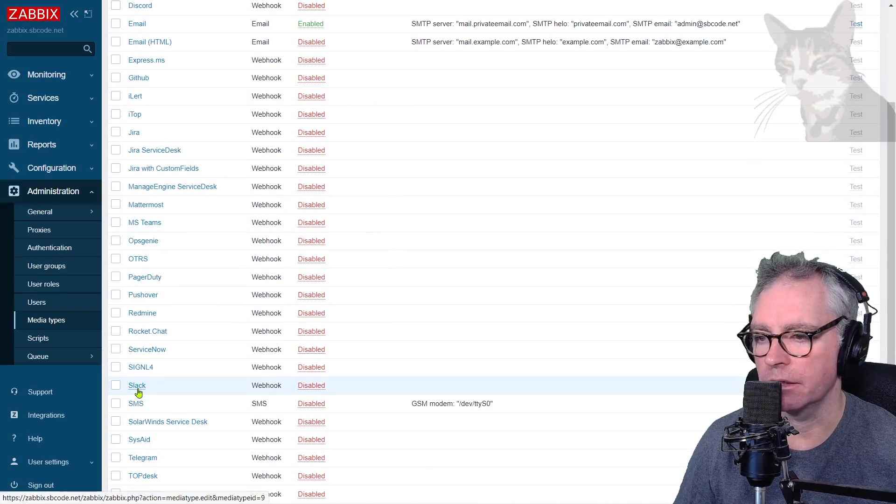
scroll("up", 3)
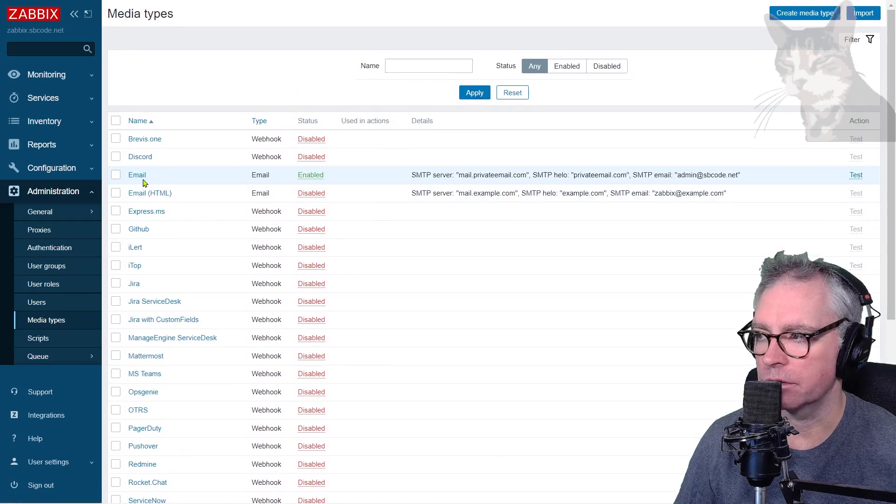
scroll("down", 3)
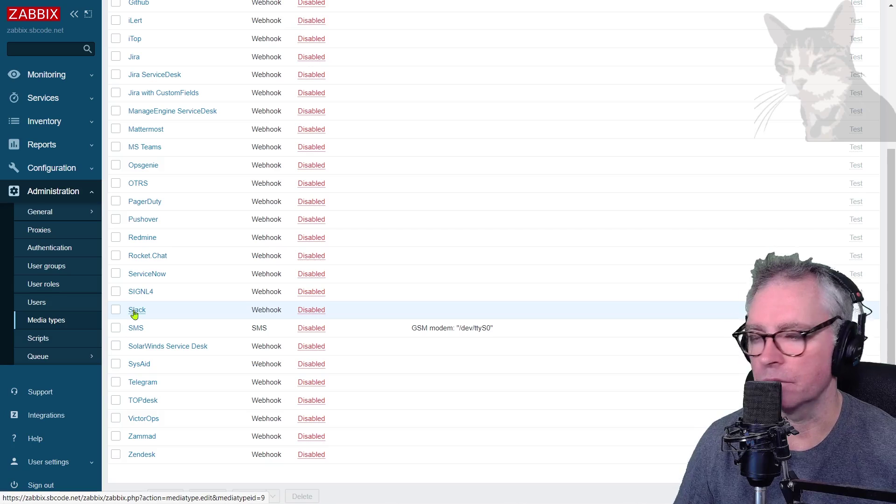
left_click(137, 310)
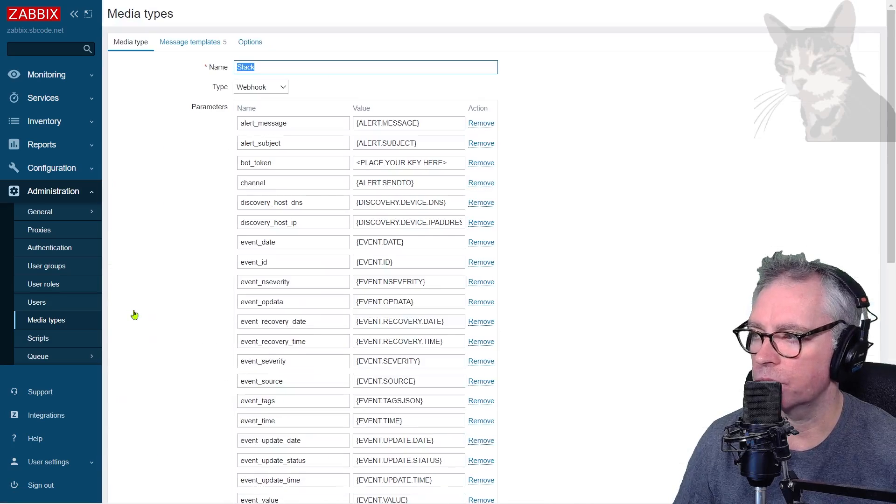
mouse_move(284, 167)
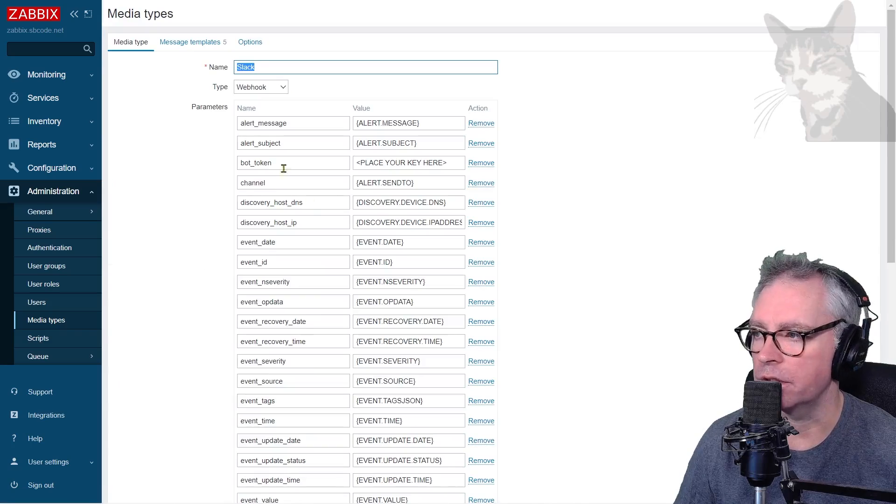
left_click(408, 162)
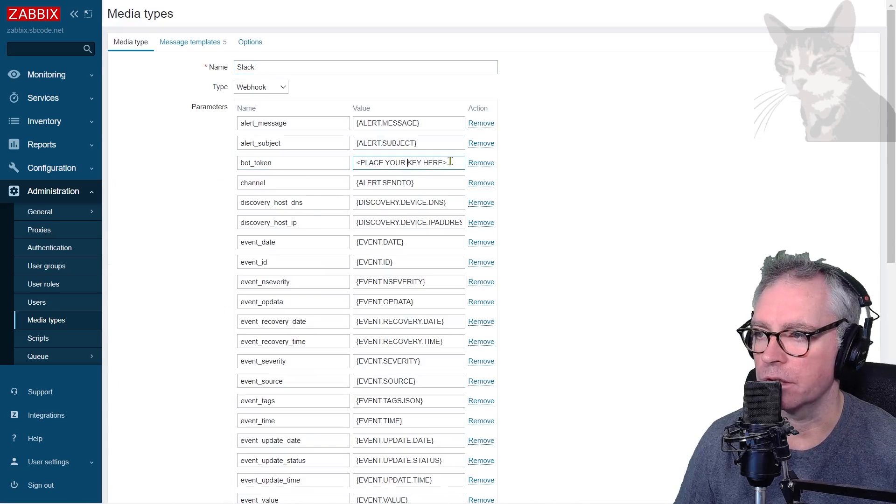
mouse_move(655, 216)
type("slac")
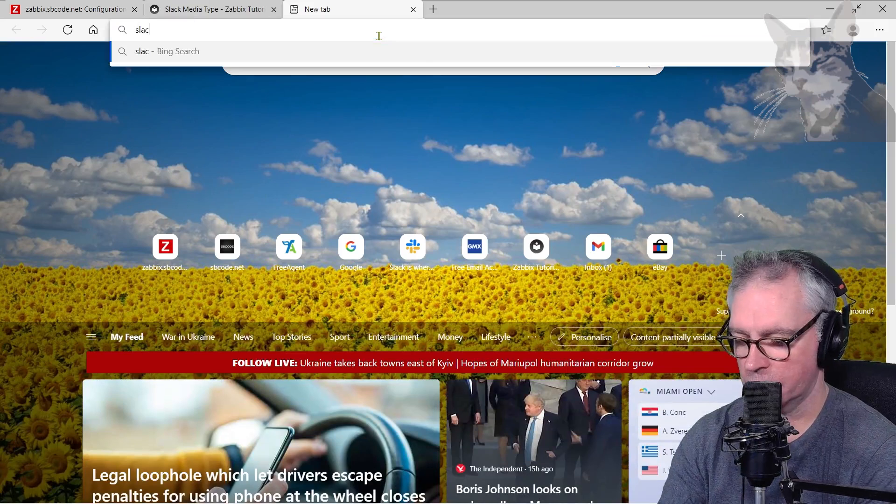
Step: Load slack.com and launch the sbcode.net workspace from the welcome page
key("Return")
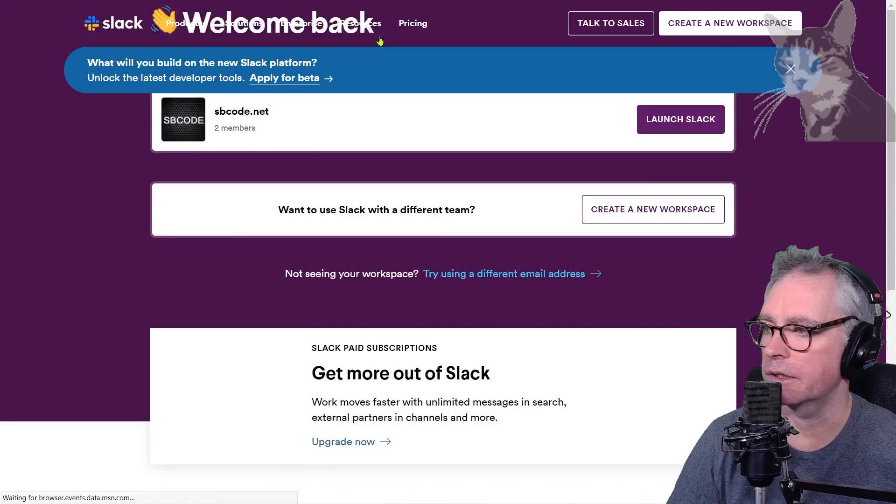
scroll("up", 3)
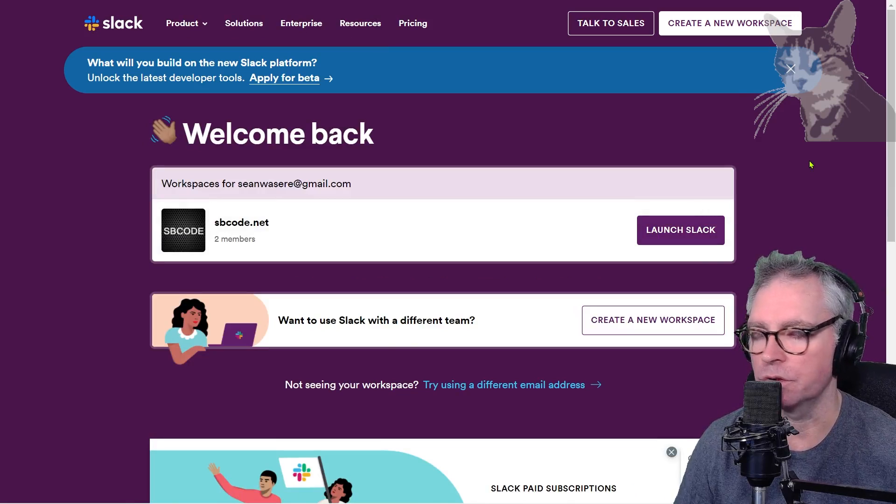
mouse_move(721, 27)
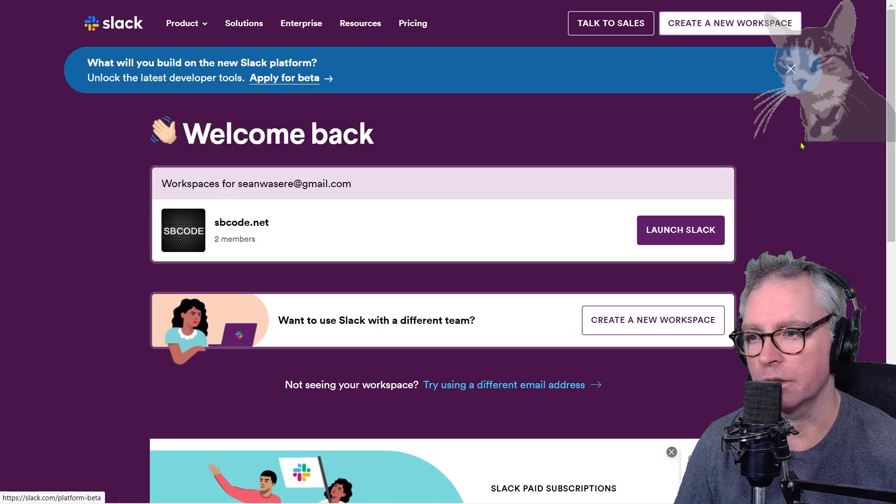
left_click(680, 229)
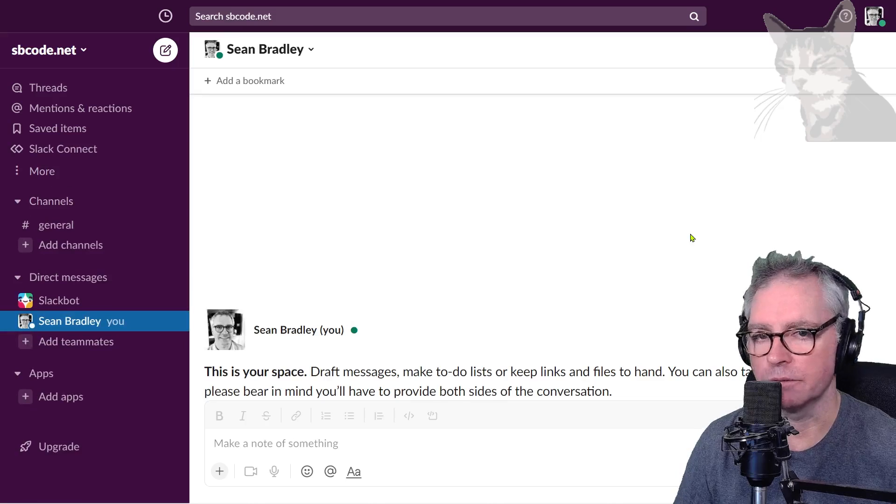
mouse_move(446, 174)
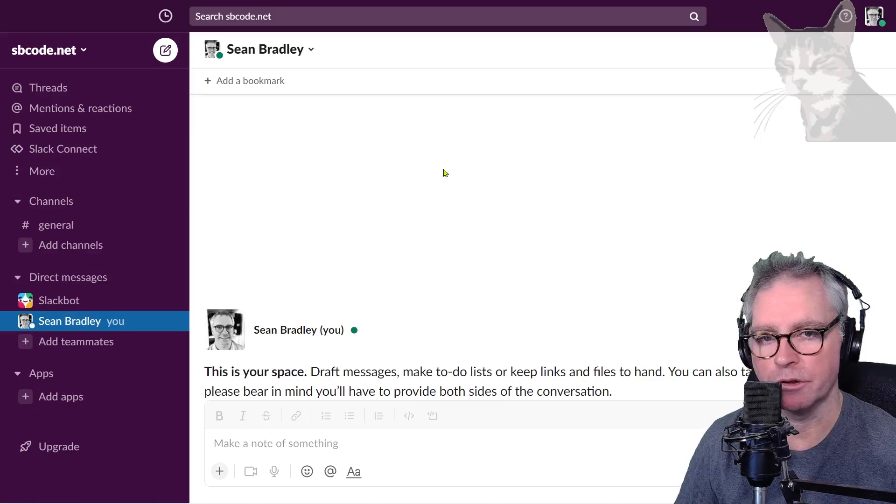
mouse_move(369, 119)
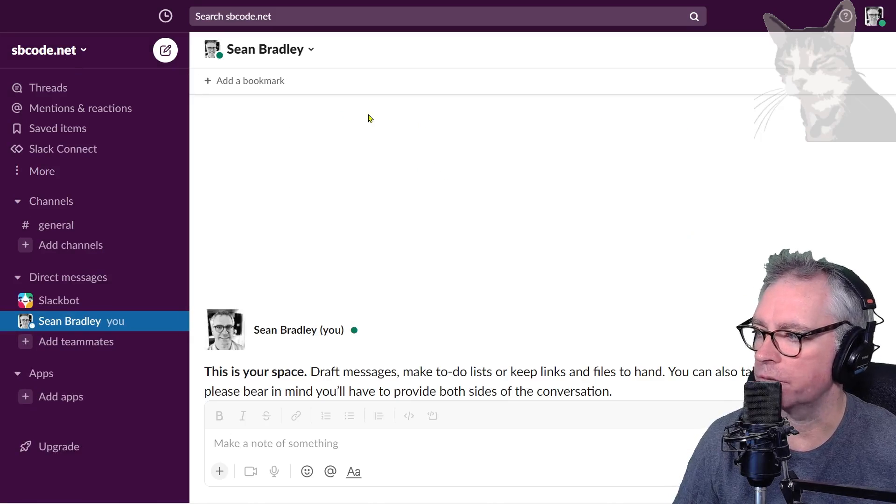
mouse_move(48, 251)
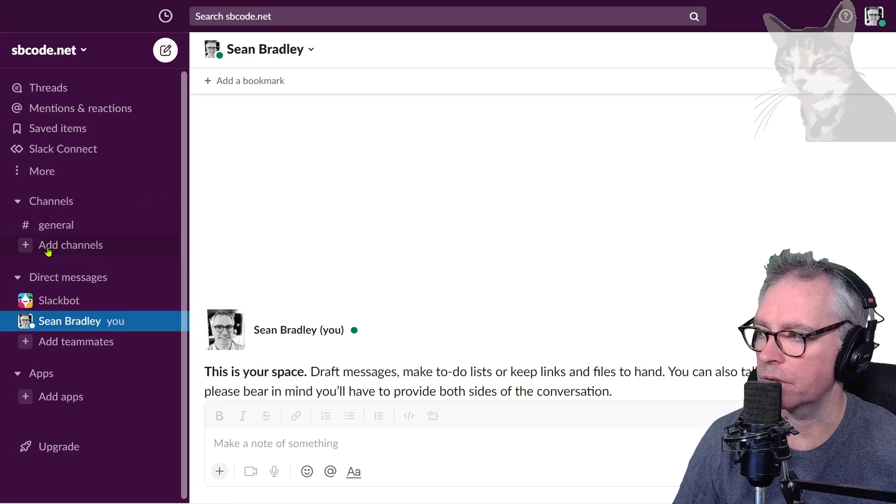
Step: Show the Browse/Create channel options from the + next to Channels
left_click(168, 201)
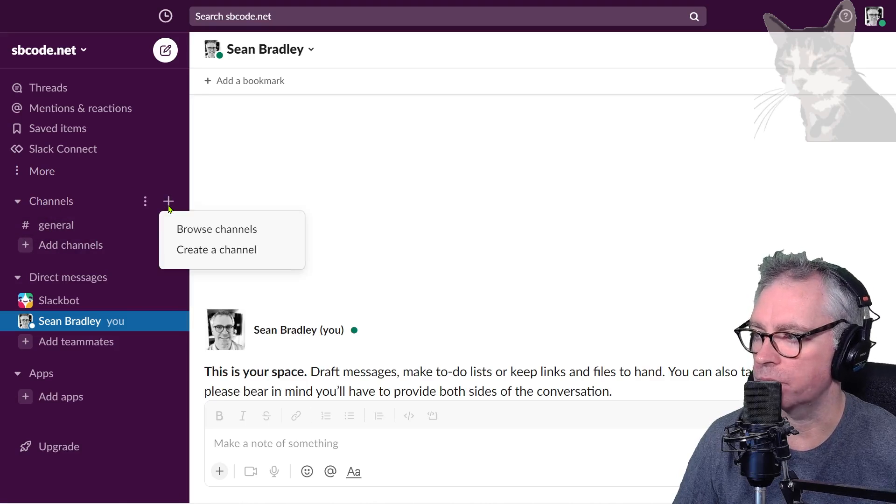
Step: Create a private channel named zabbix-alerts in the workspace
left_click(216, 249)
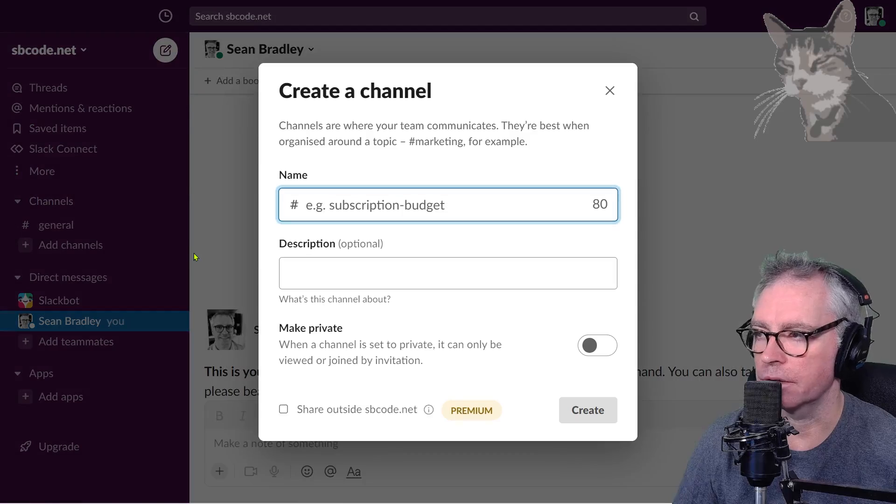
left_click(446, 205)
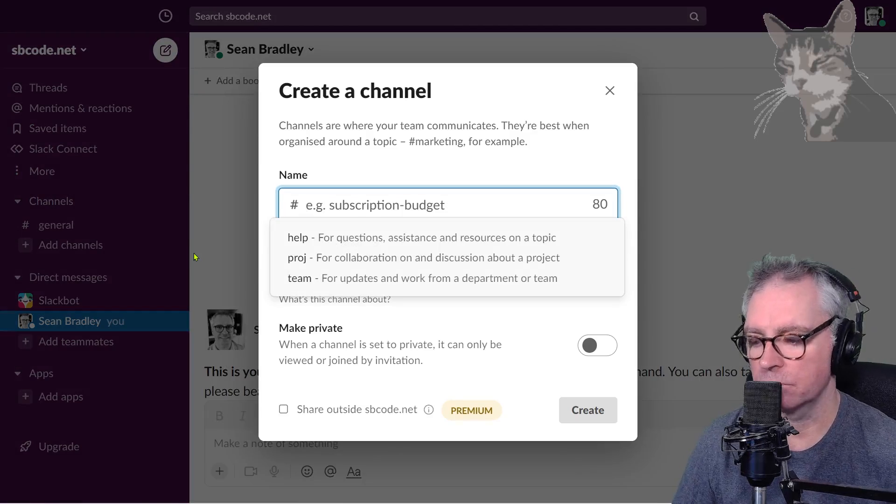
type("zabbix-a")
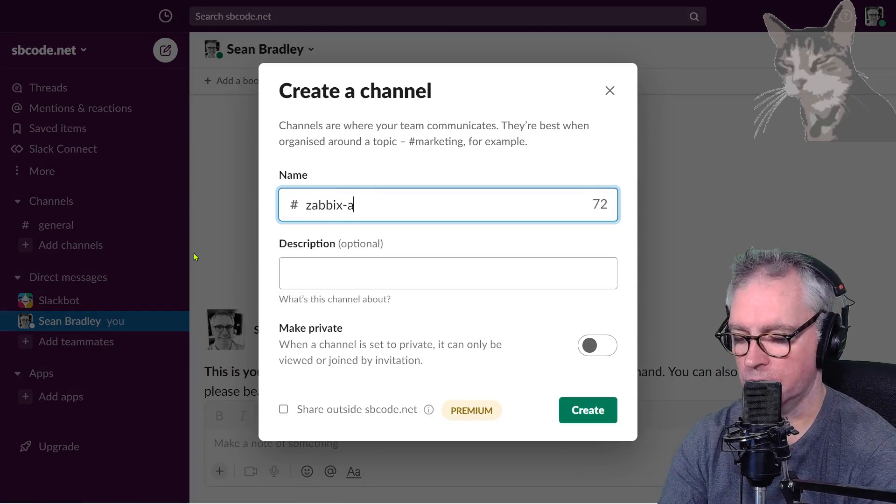
type("lerts")
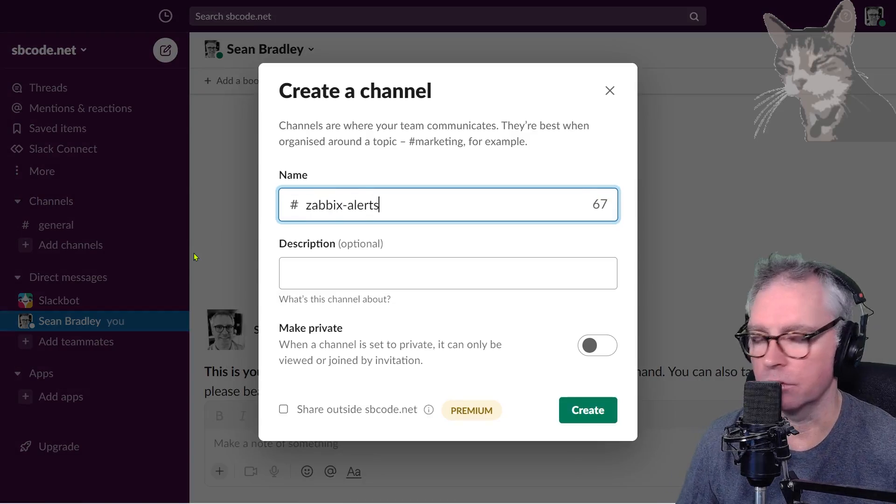
left_click(597, 345)
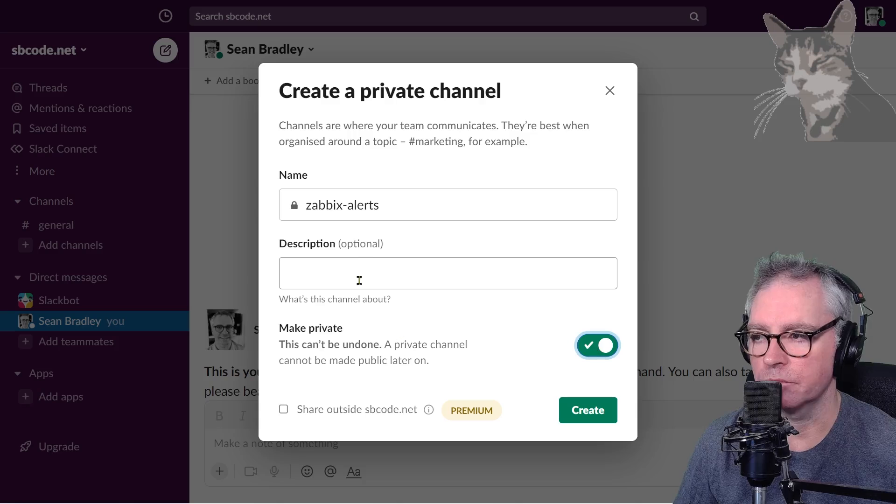
mouse_move(414, 349)
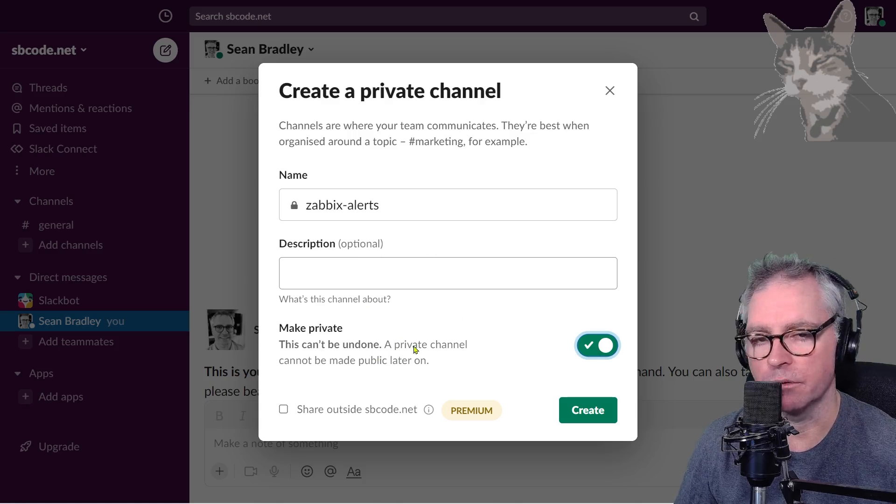
left_click(587, 411)
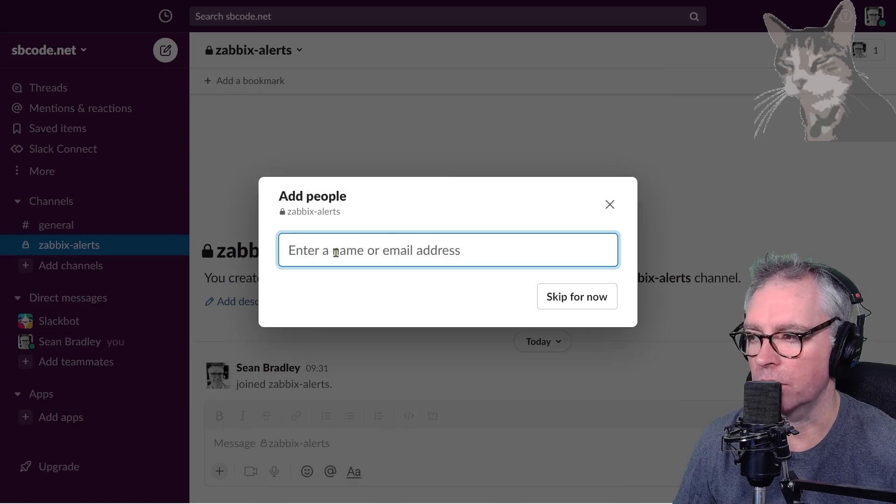
mouse_move(576, 297)
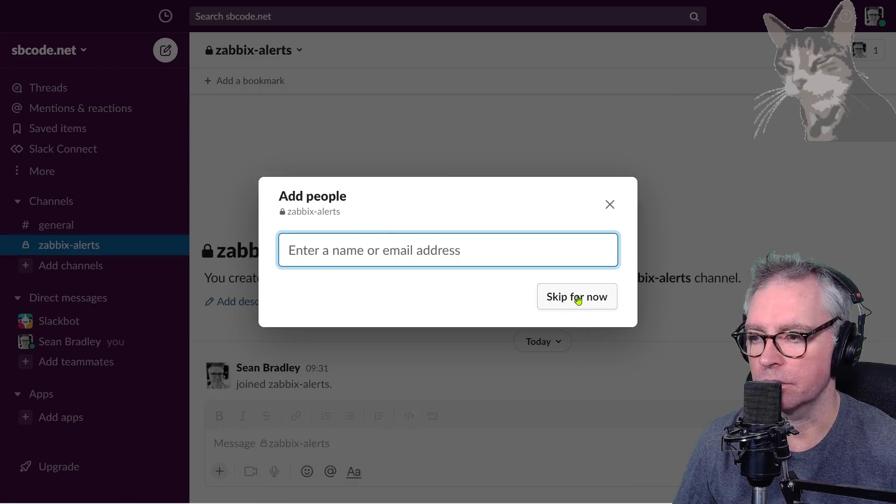
Step: Skip adding people and land in the new zabbix-alerts channel
left_click(577, 297)
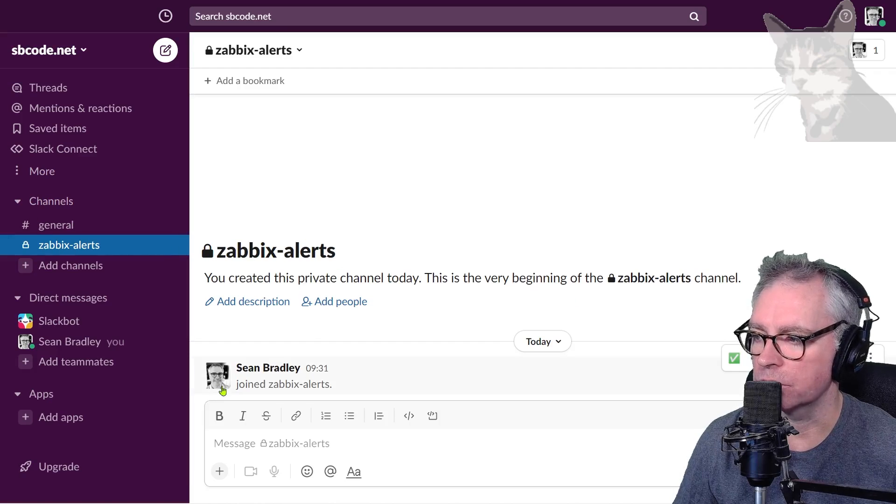
double_click(284, 383)
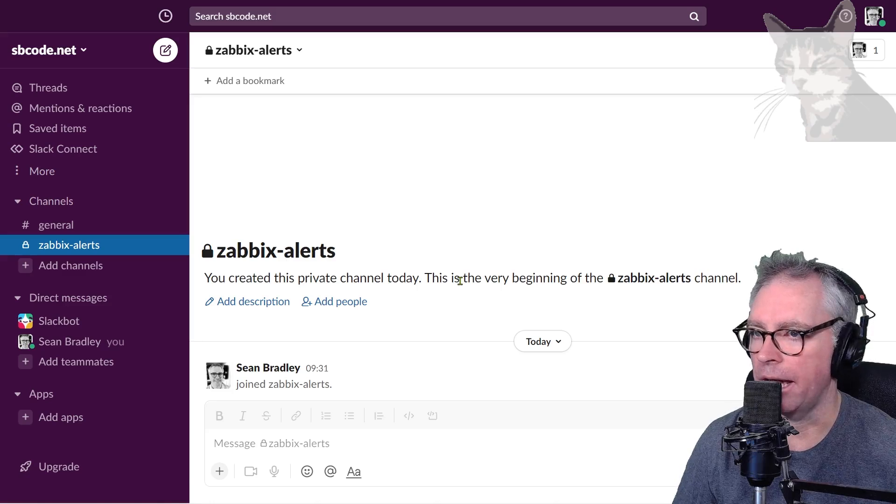
mouse_move(132, 298)
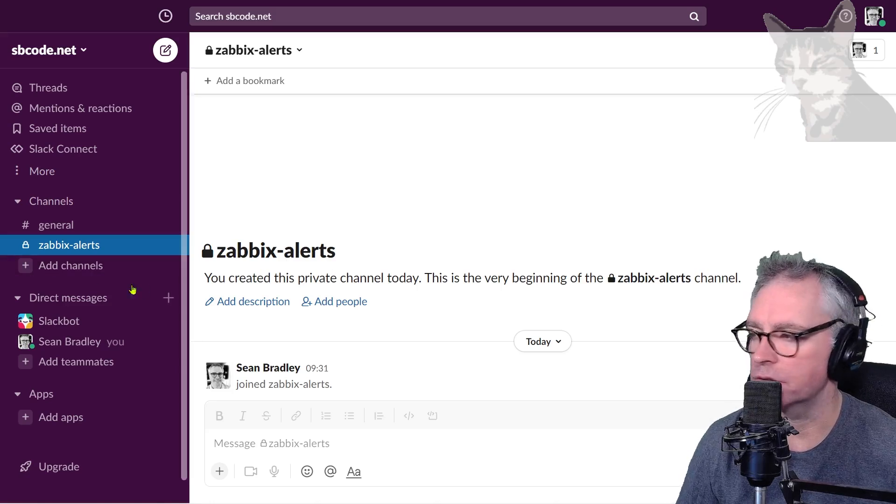
mouse_move(80, 254)
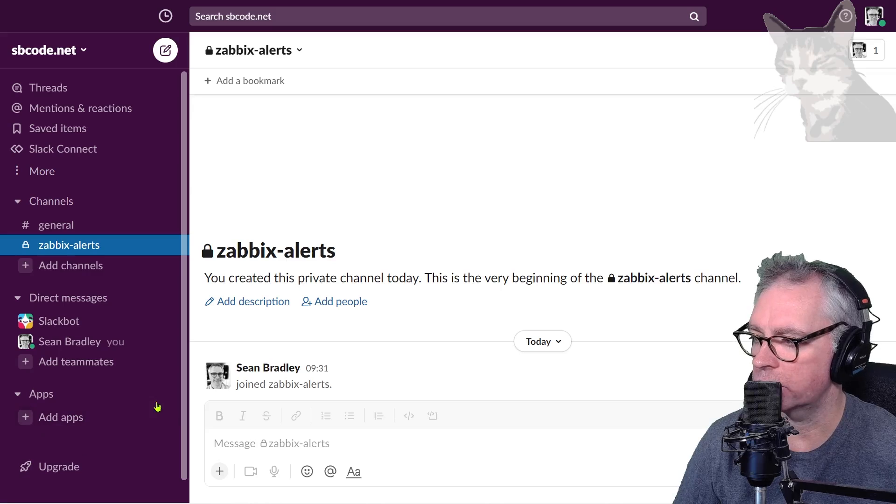
Step: Reach the Slack API Build site via Add apps and the App Directory
left_click(59, 416)
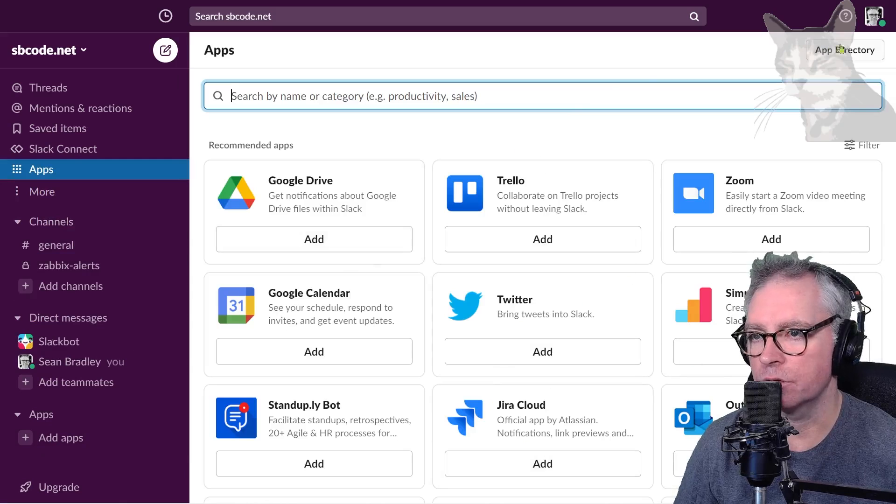
left_click(845, 50)
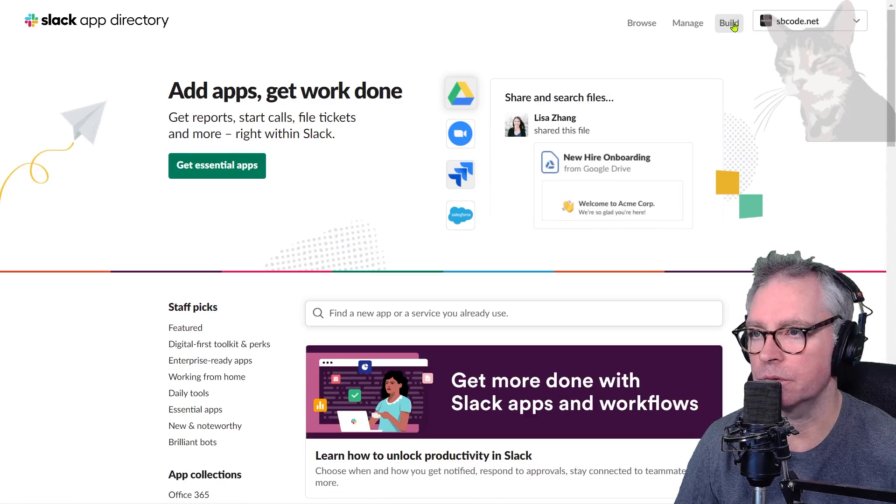
left_click(728, 22)
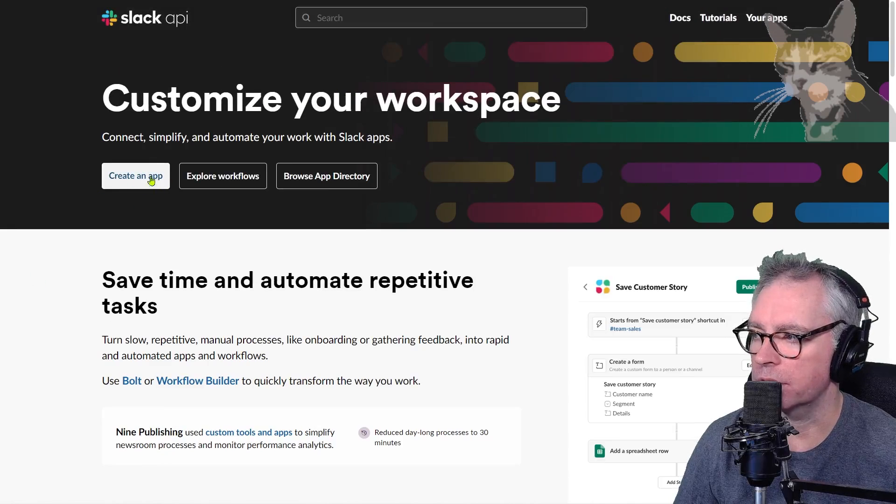
Step: Create a Slack app named SBCODE Alerts for the sbcode.net workspace
left_click(136, 176)
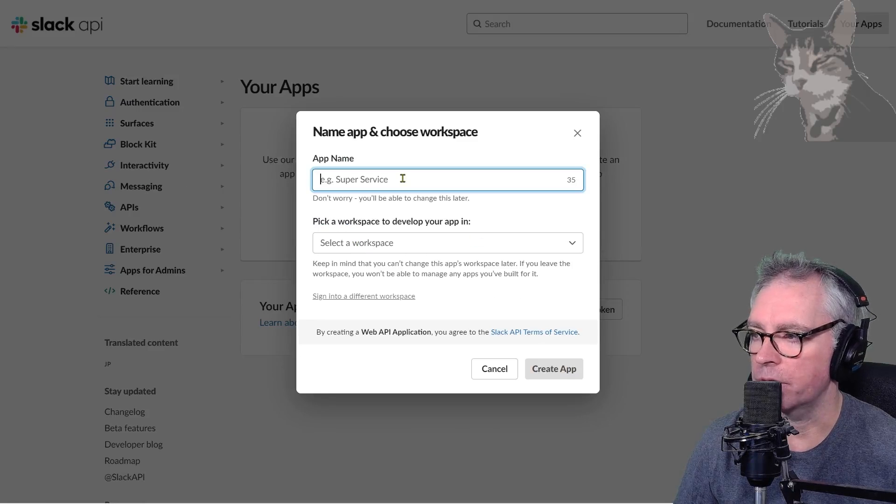
type("SBCODE Ale")
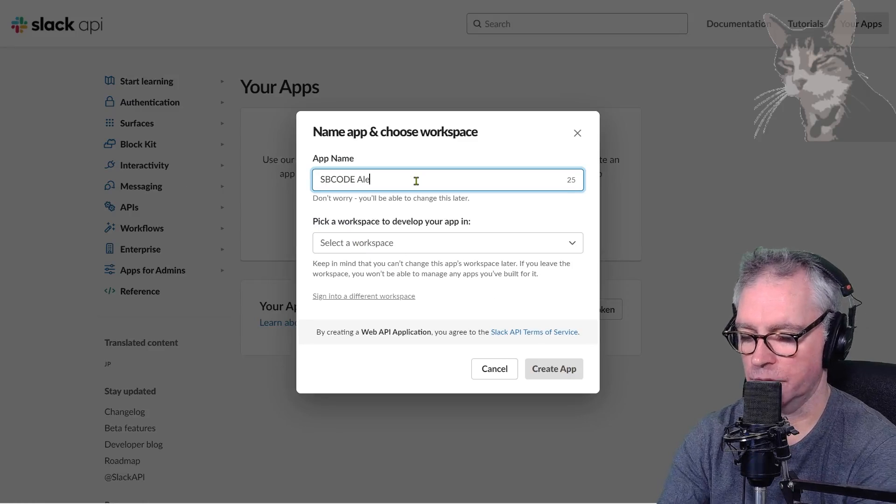
type("rts")
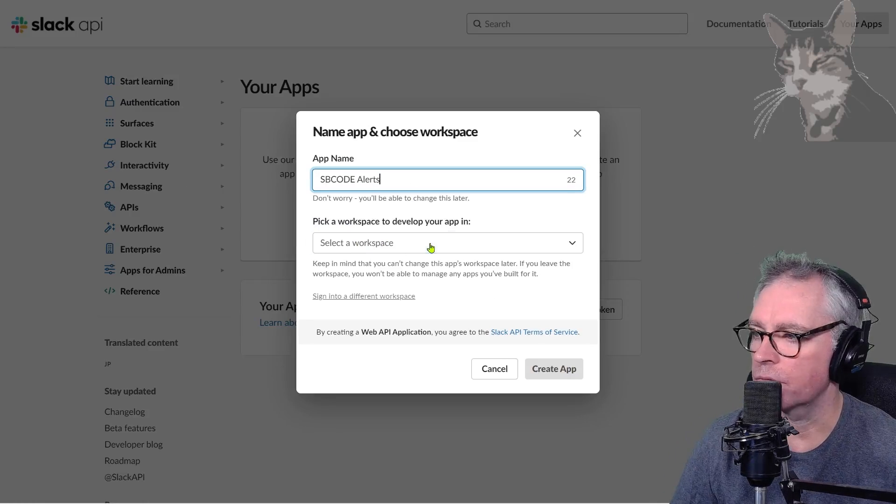
left_click(447, 243)
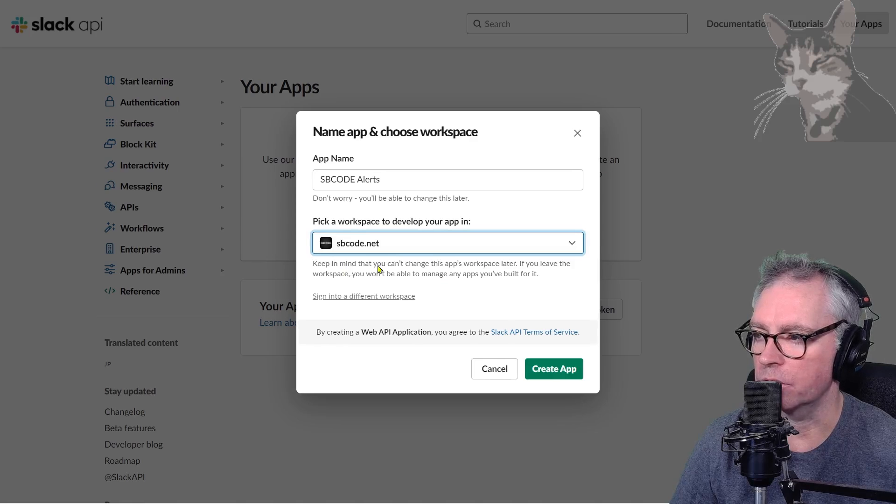
left_click(552, 368)
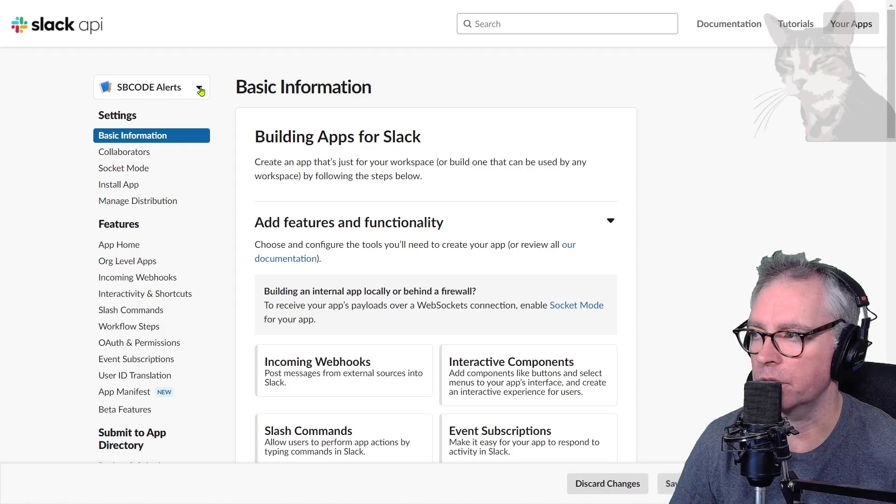
Step: Scroll through the SBCODE Alerts app's Basic Information toward App Home
scroll("down", 3)
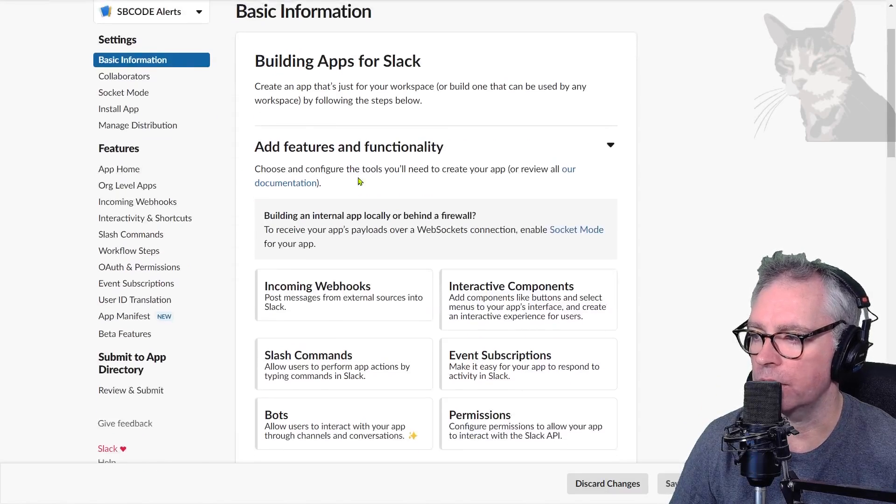
scroll("down", 3)
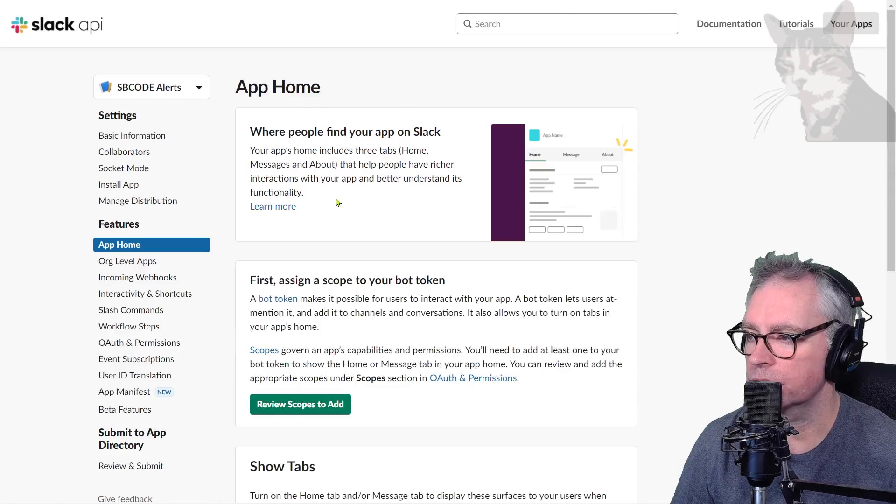
scroll("down", 3)
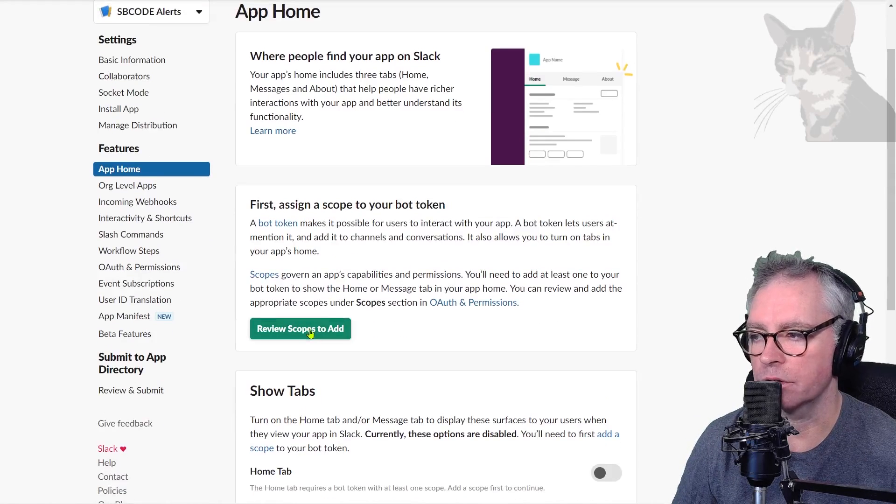
Step: Add the chat:write OAuth scope under Bot Token Scopes for SBCODE Alerts
left_click(299, 329)
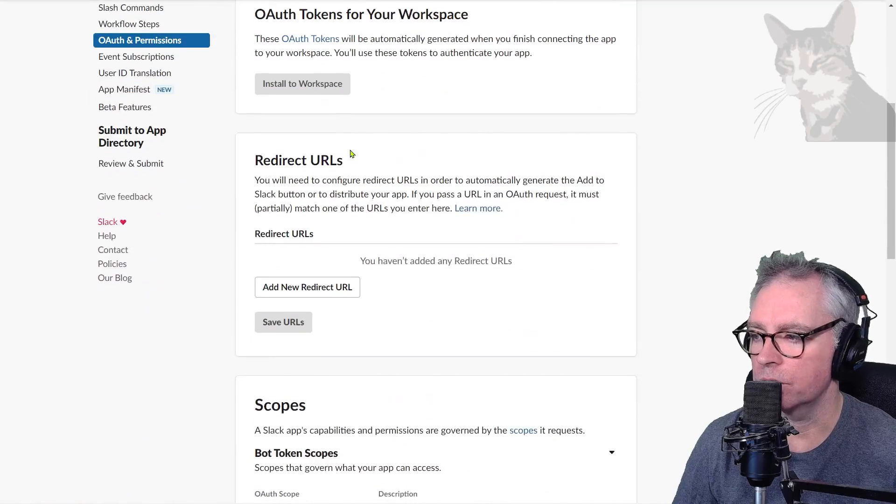
scroll("down", 3)
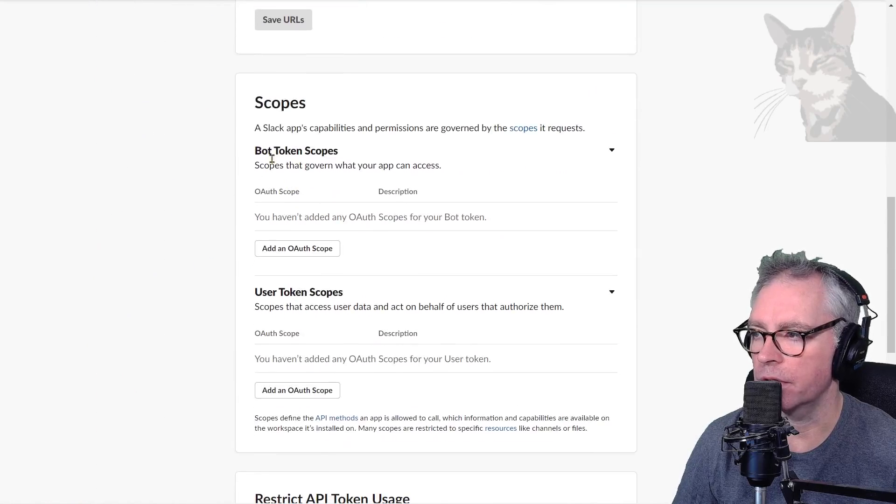
mouse_move(345, 205)
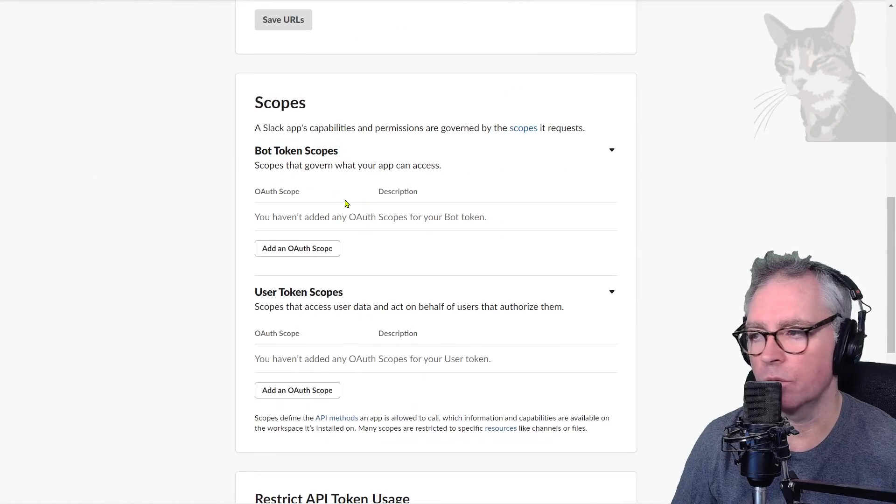
left_click(297, 248)
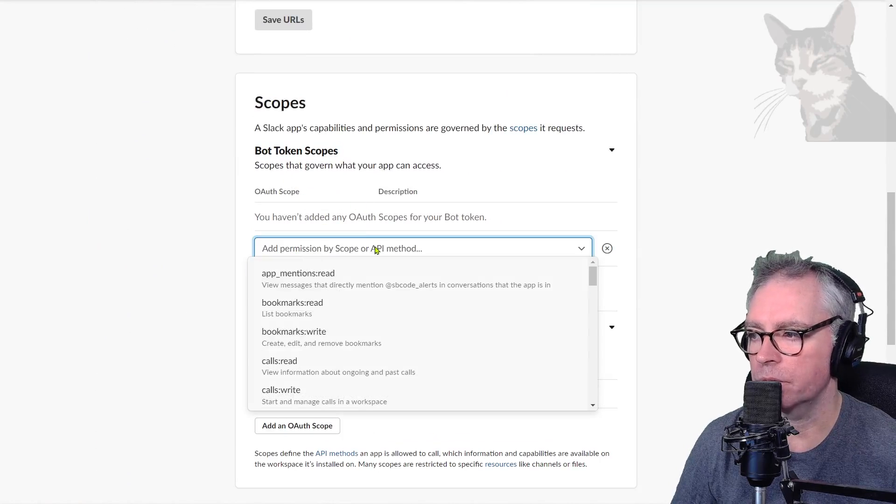
scroll("down", 3)
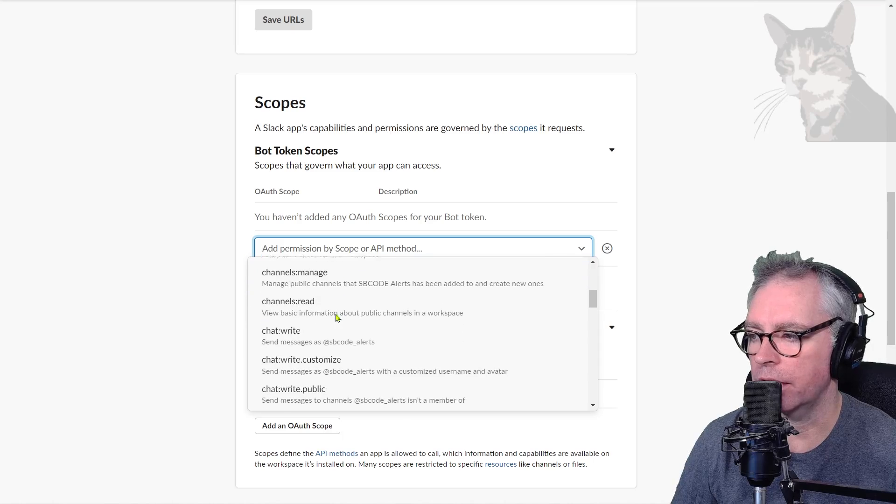
left_click(281, 331)
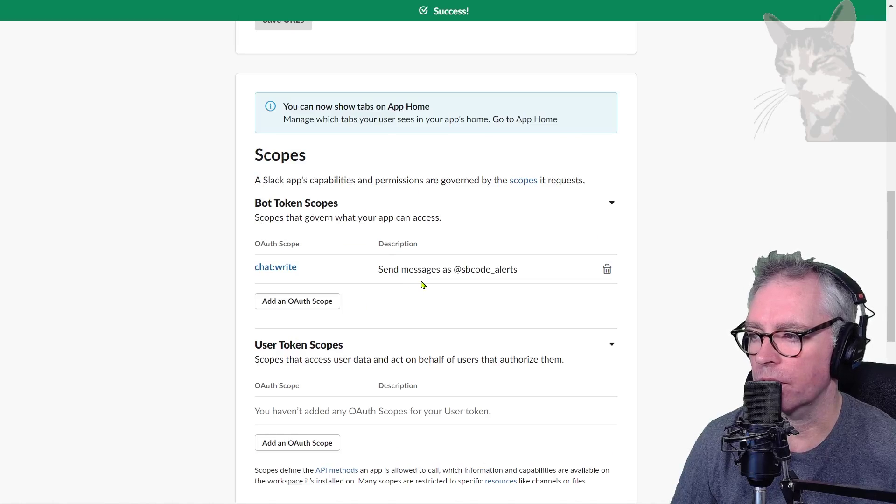
mouse_move(460, 269)
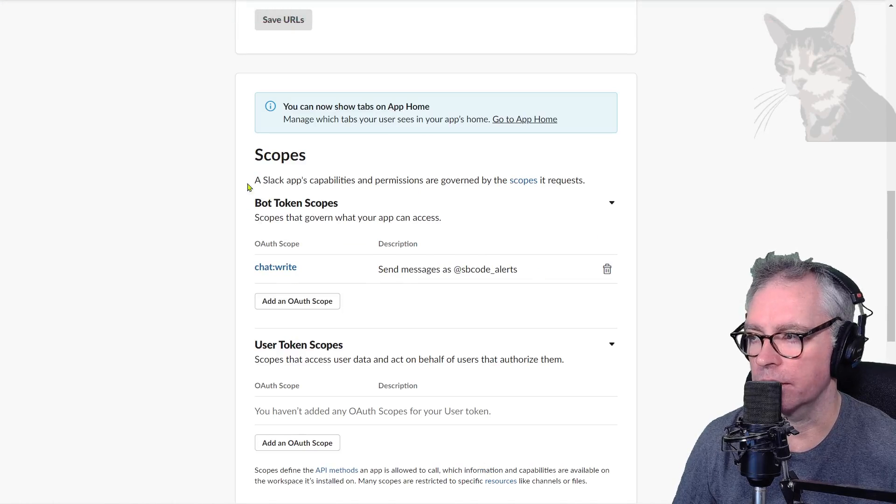
mouse_move(275, 267)
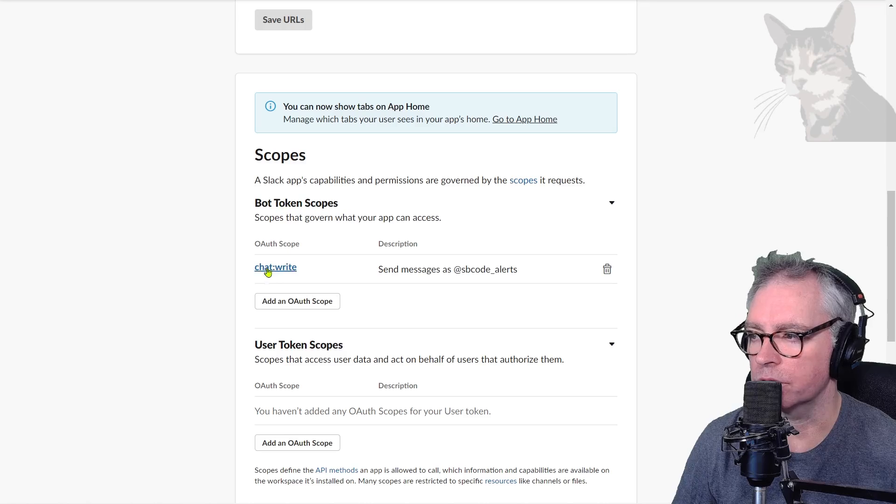
scroll("up", 3)
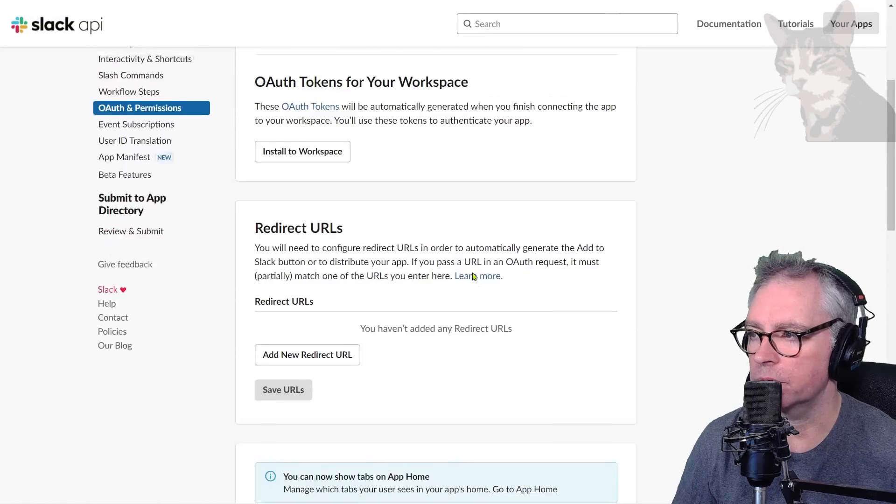
Step: Install SBCODE Alerts to the sbcode.net workspace and Allow its requested permissions
scroll("up", 3)
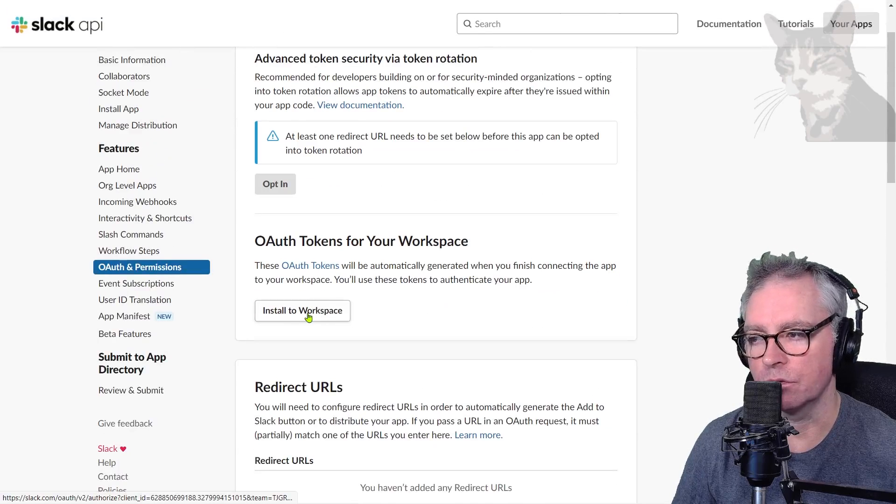
left_click(301, 310)
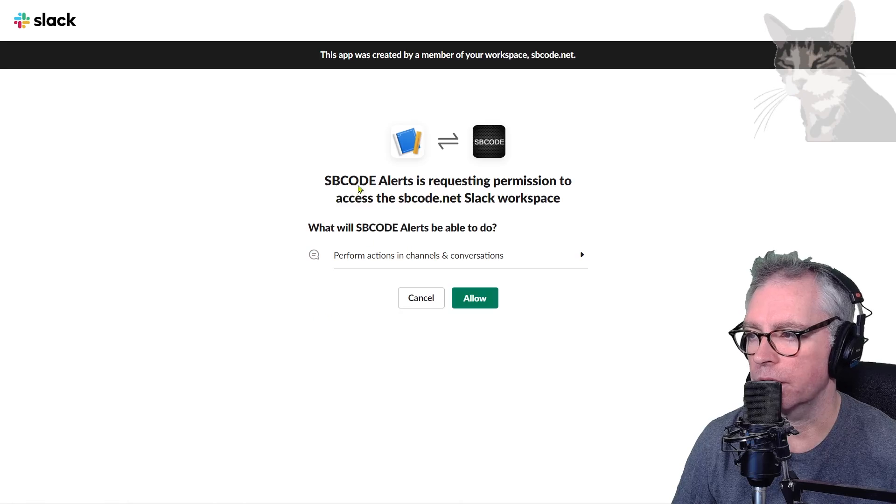
mouse_move(393, 203)
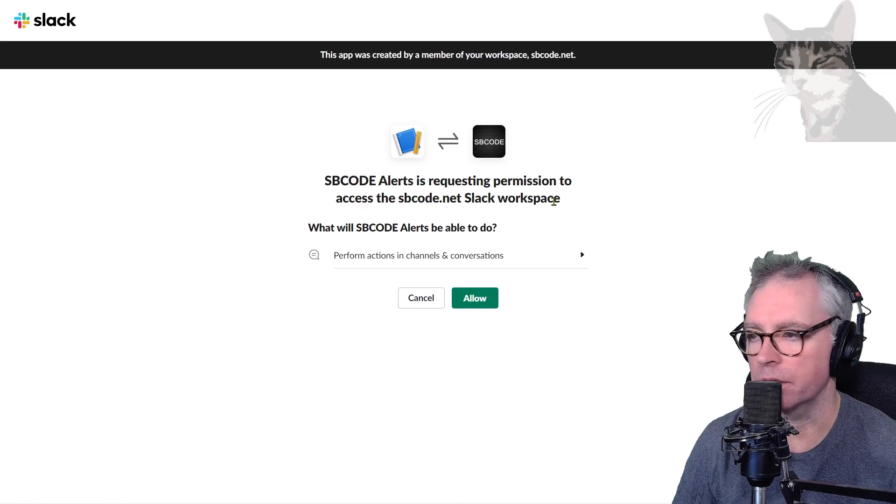
mouse_move(375, 264)
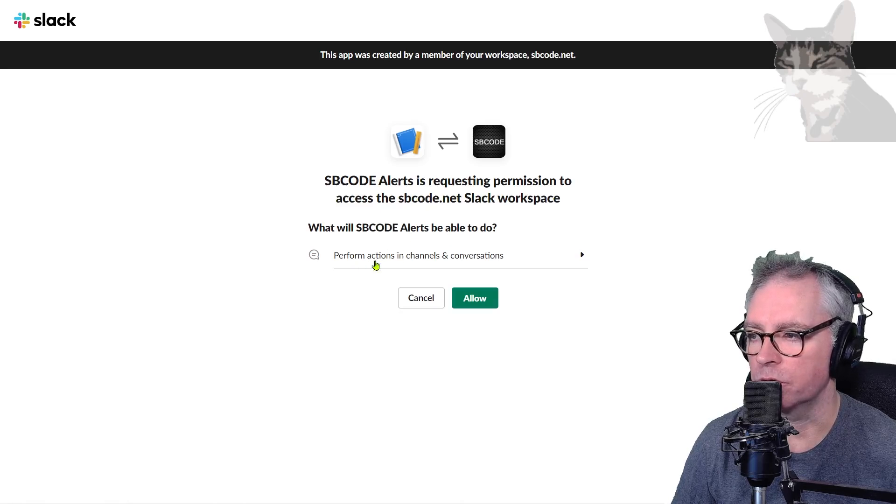
left_click(581, 255)
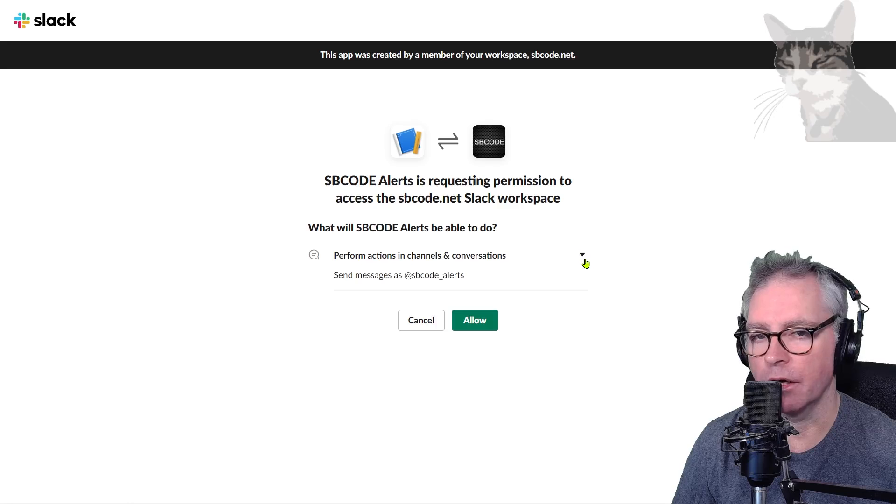
mouse_move(439, 274)
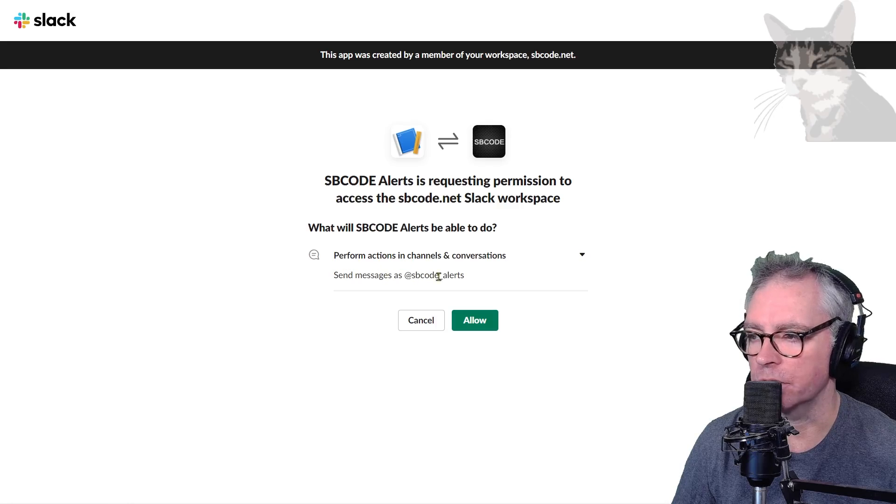
left_click(475, 320)
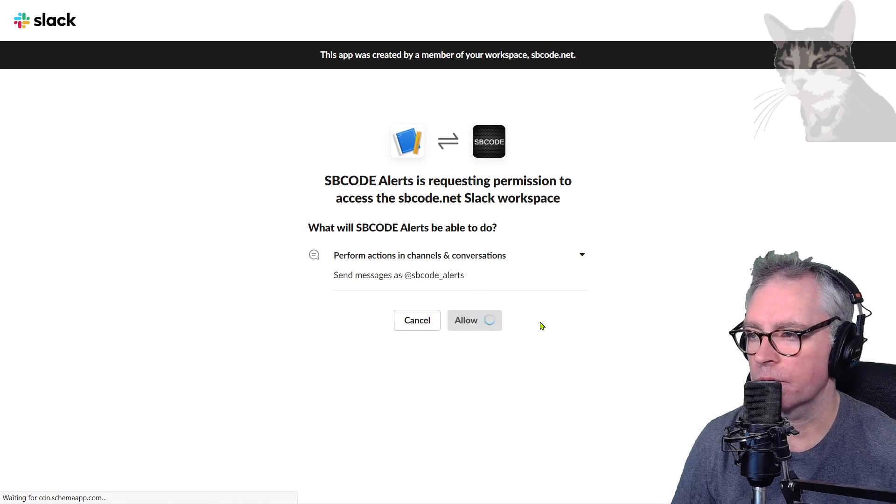
left_click(474, 320)
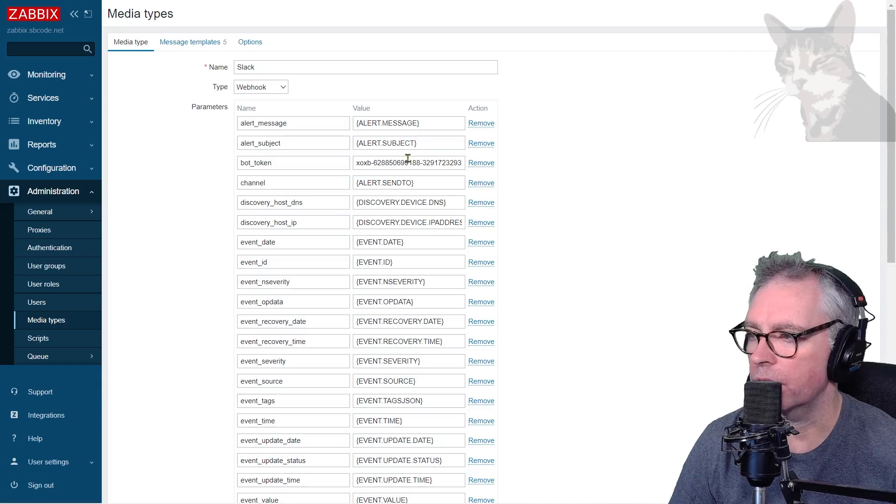
Step: Enable Process tags and Update the Slack media type with the xoxb bot token
scroll("down", 3)
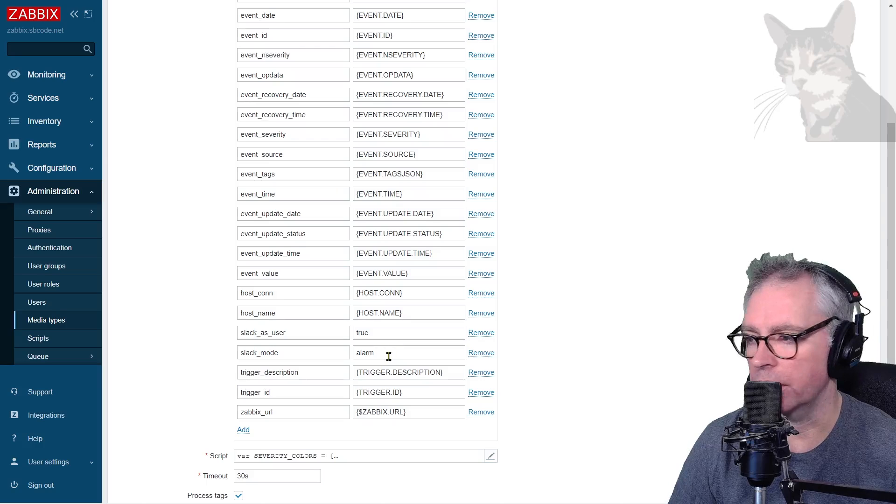
scroll("down", 3)
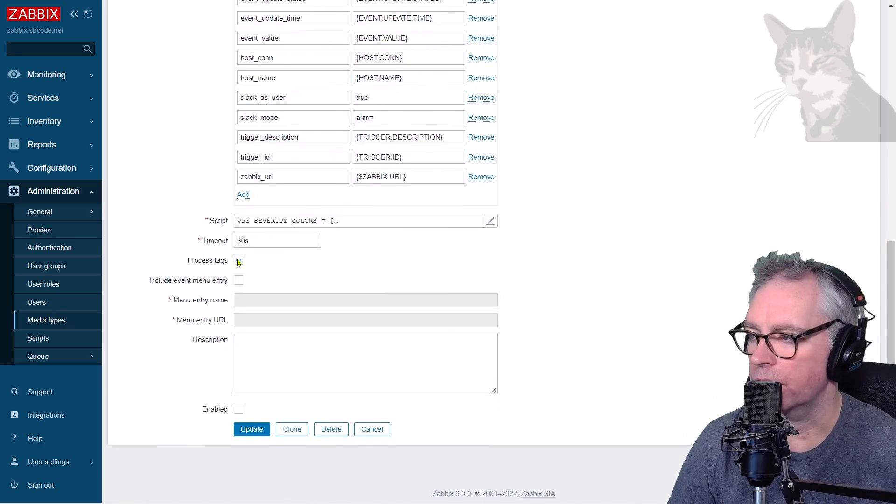
left_click(238, 260)
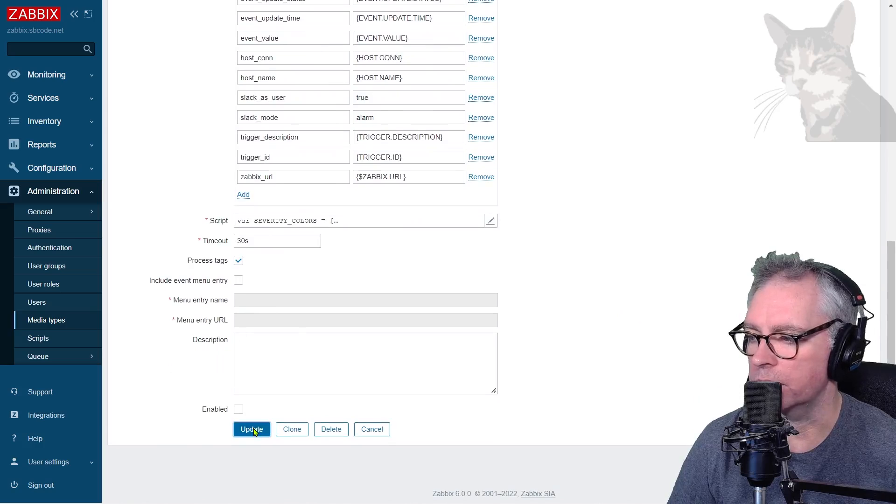
left_click(251, 429)
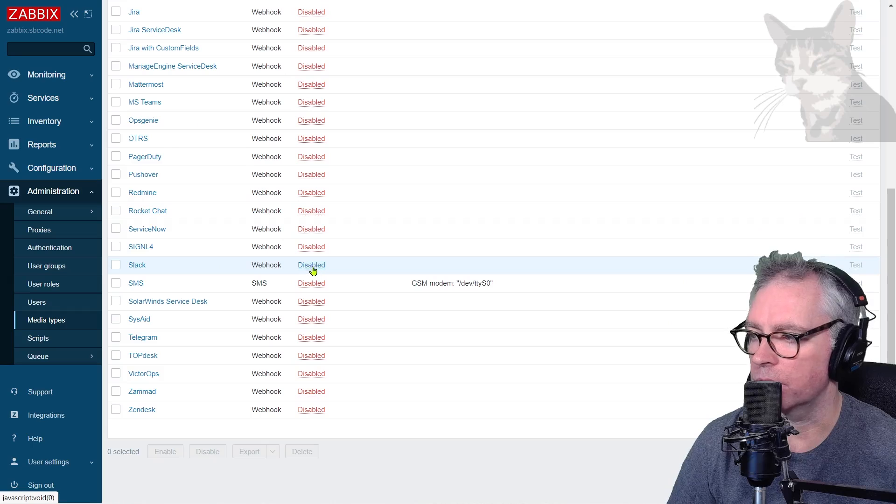
Step: Switch the Slack media type from Disabled to Enabled and start its test dialog
left_click(851, 10)
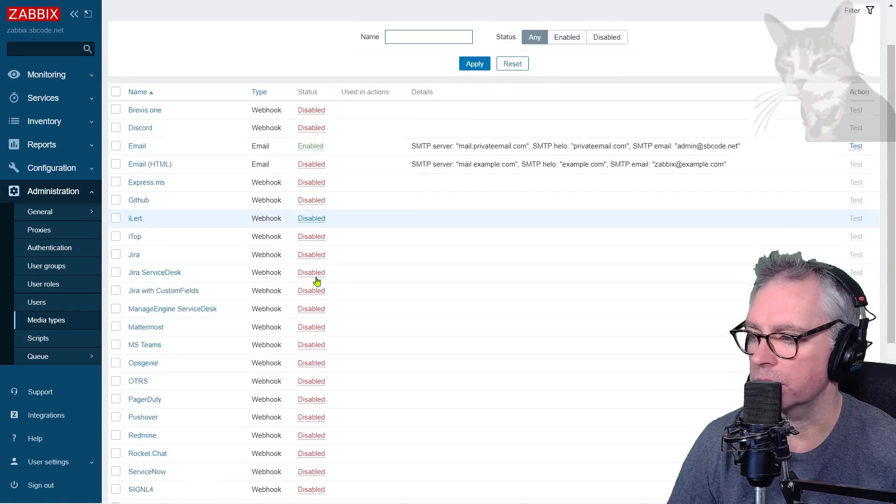
scroll("down", 3)
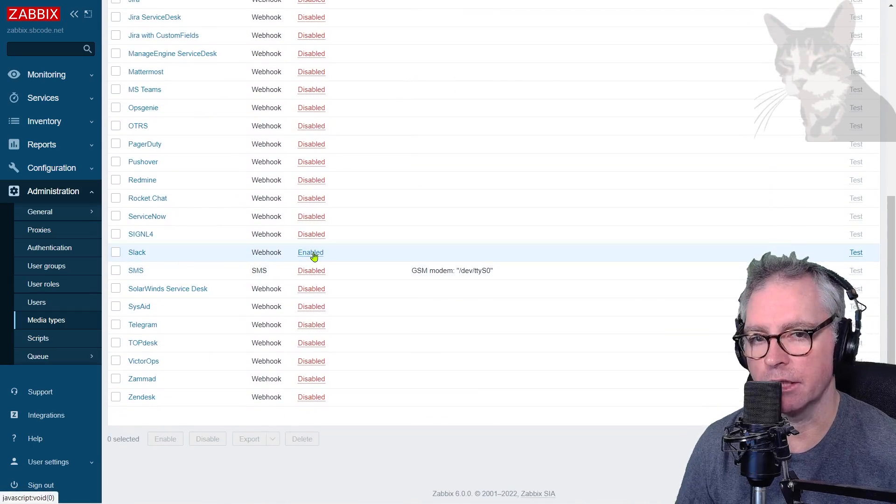
mouse_move(309, 252)
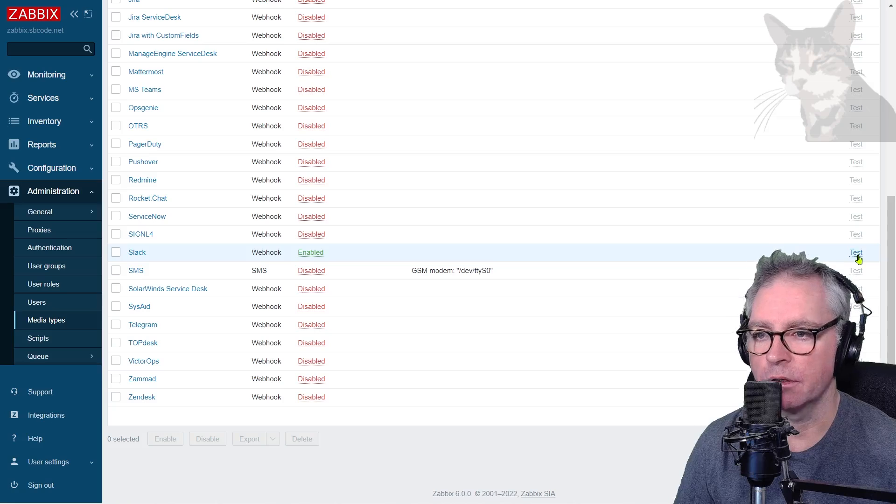
left_click(855, 252)
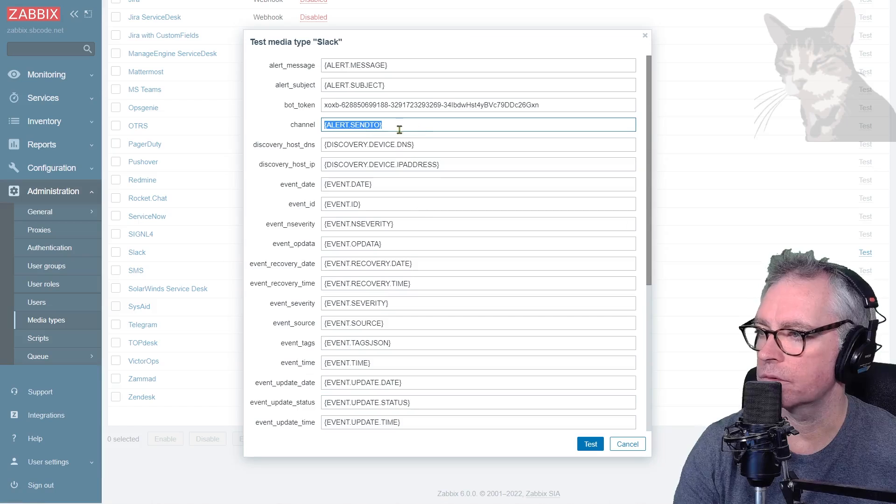
Step: Run the Slack test with channel #zabbix-alerts, which fails because event_id is not a number
type("#zabbix-alerts")
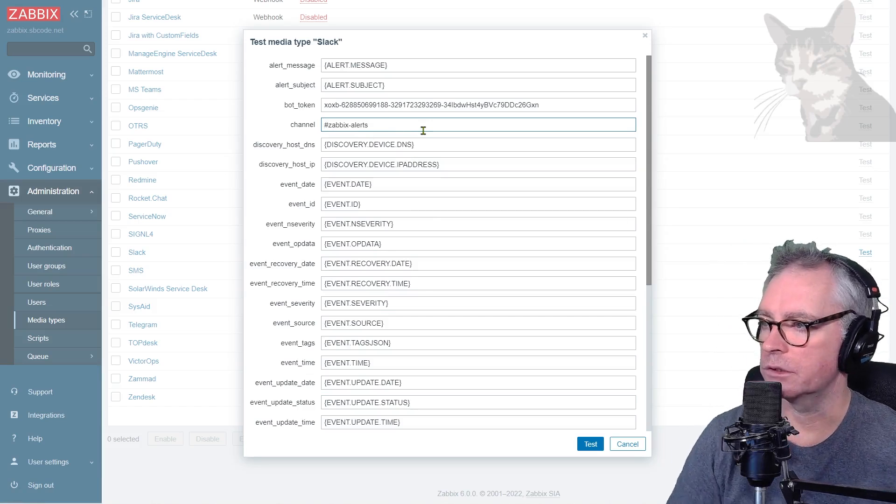
mouse_move(411, 206)
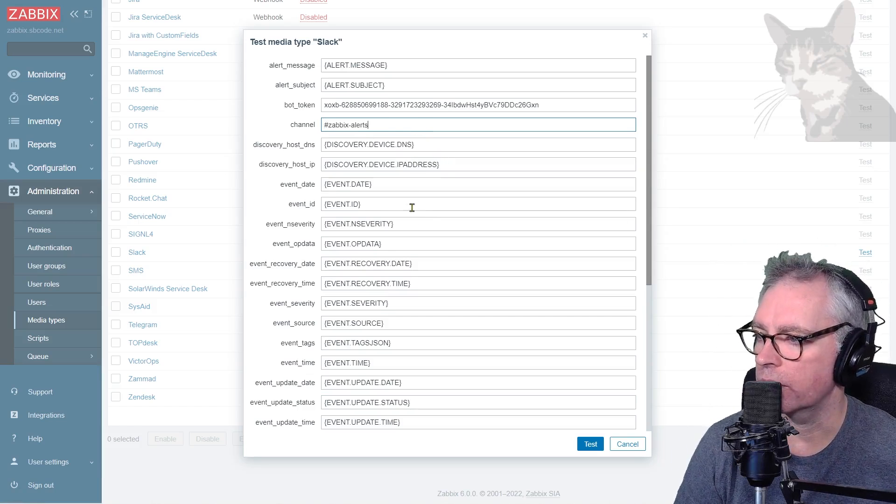
scroll("down", 3)
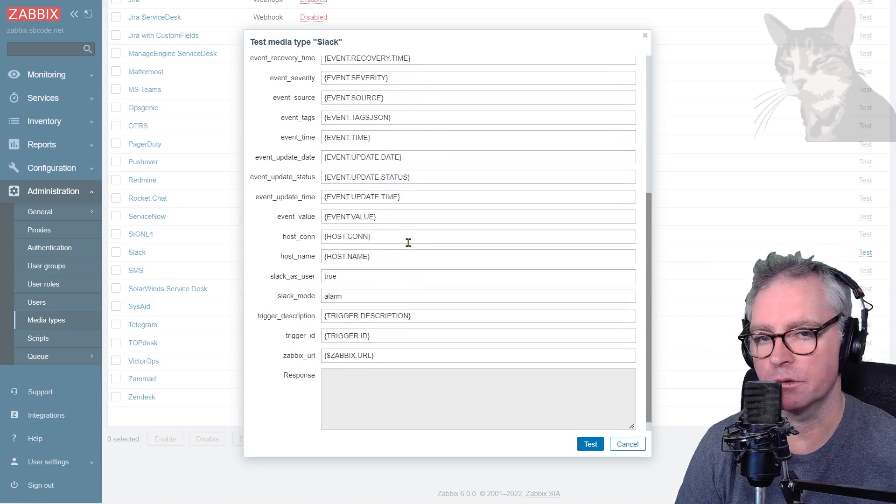
mouse_move(398, 112)
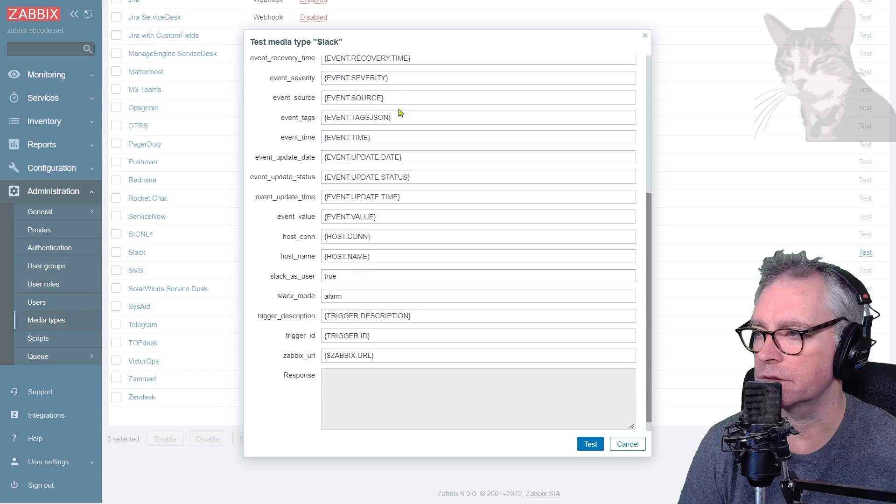
left_click(589, 443)
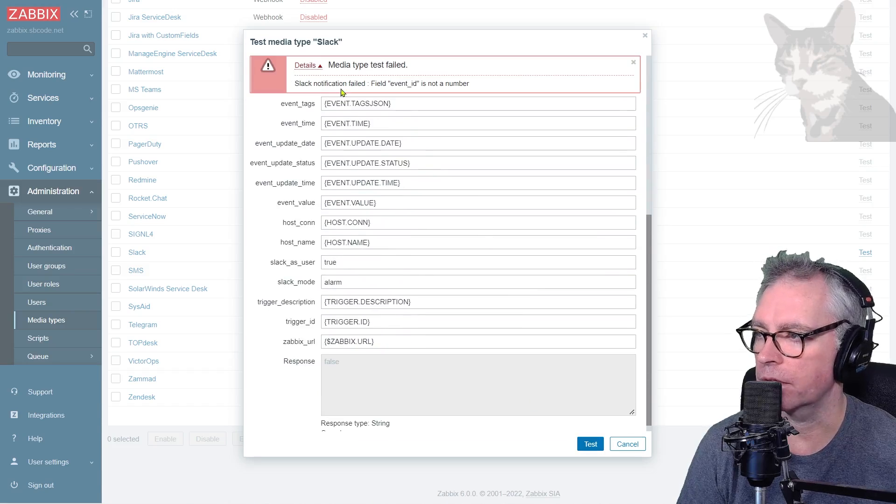
mouse_move(329, 233)
type("1")
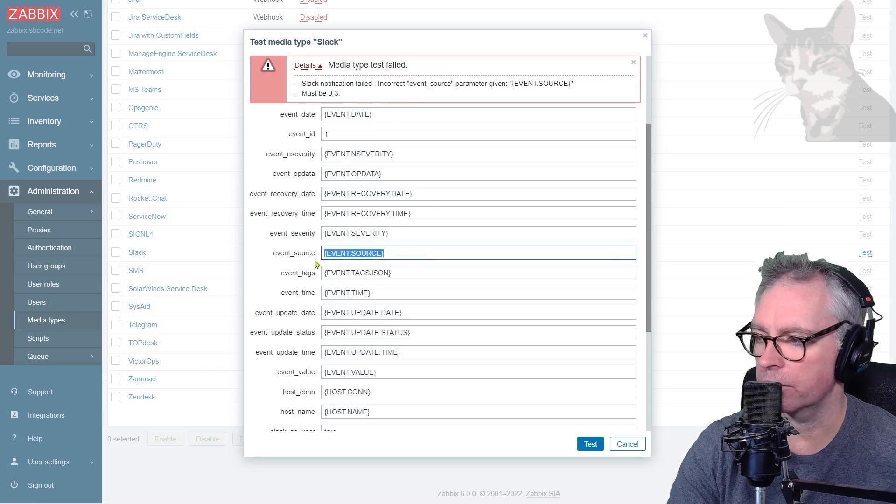
left_click(590, 444)
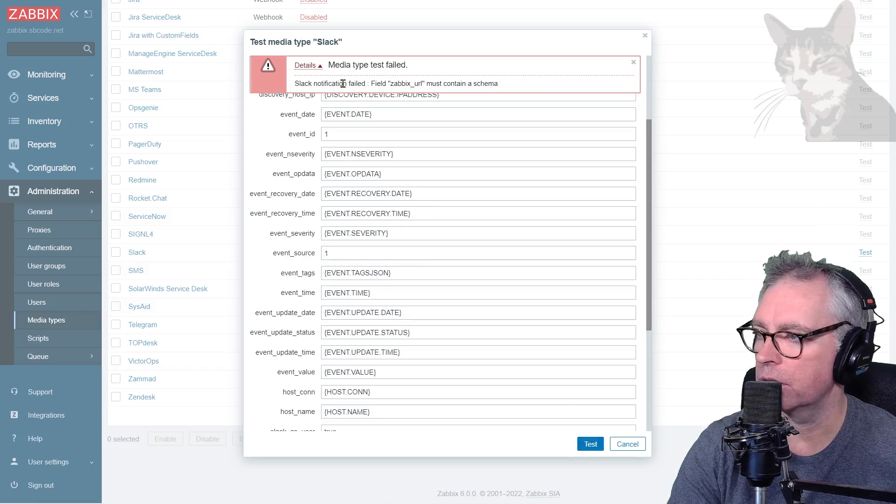
scroll("down", 3)
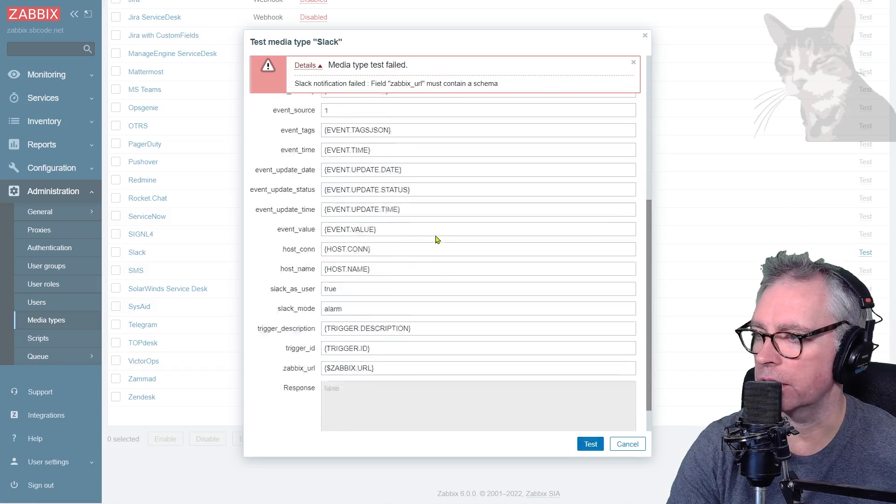
scroll("down", 3)
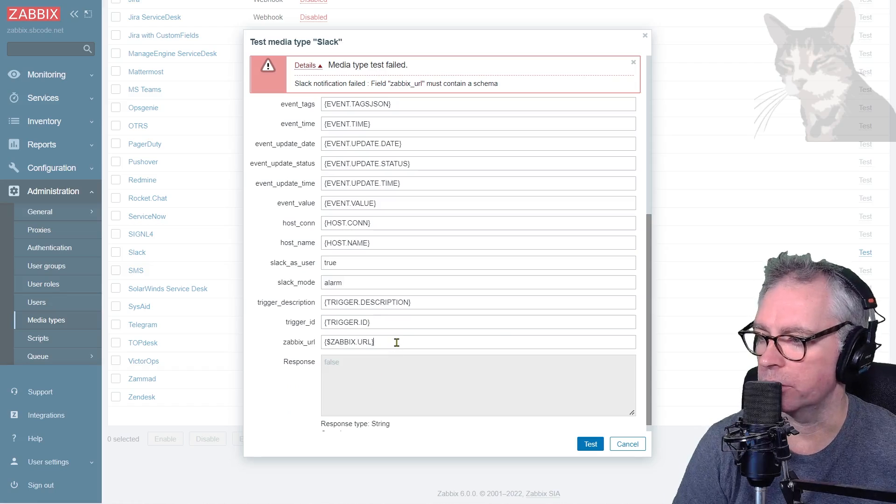
type("https://zabbix.sbcode.net/zabbix/")
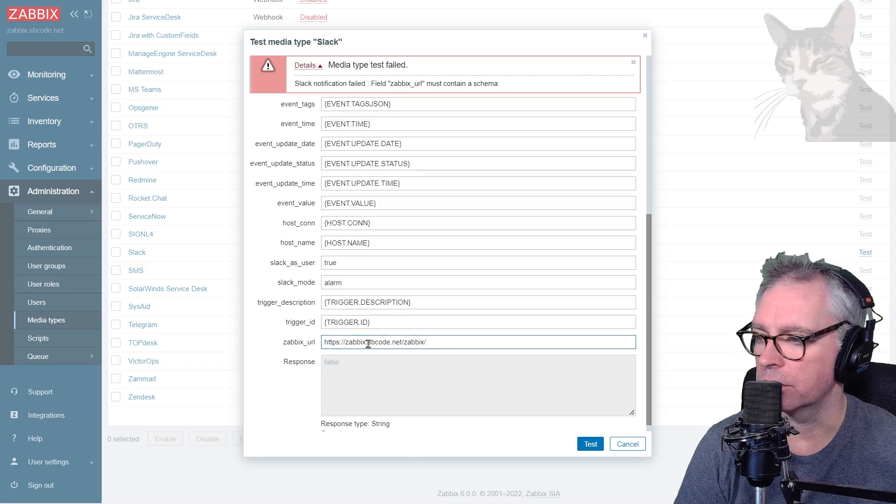
left_click(590, 444)
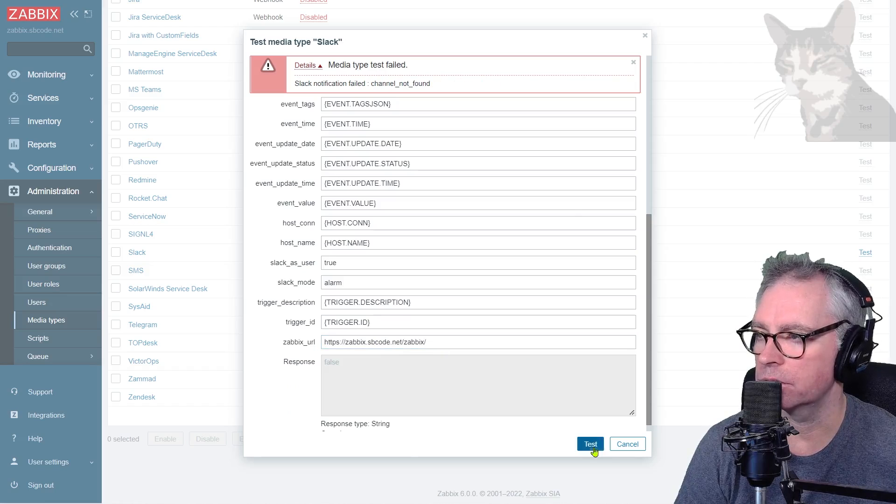
scroll("up", 3)
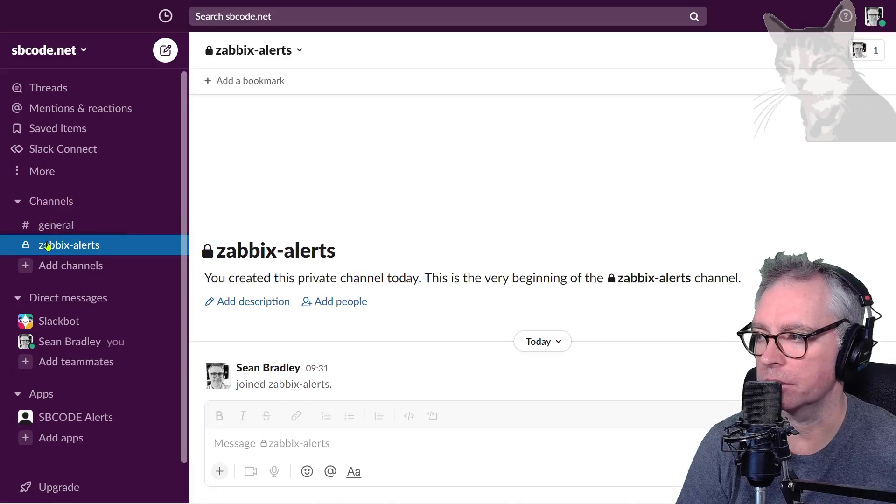
mouse_move(56, 244)
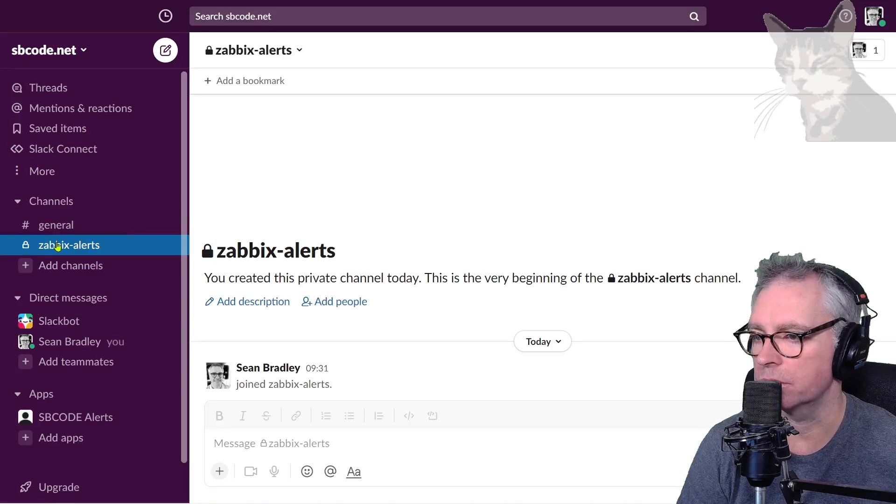
mouse_move(300, 52)
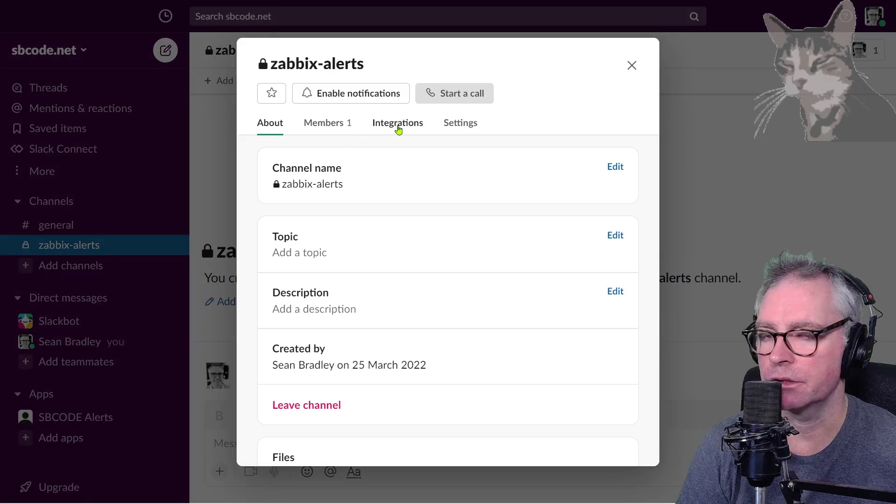
Step: Add the SBCODE Alerts app to the zabbix-alerts channel from its Integrations list
left_click(397, 123)
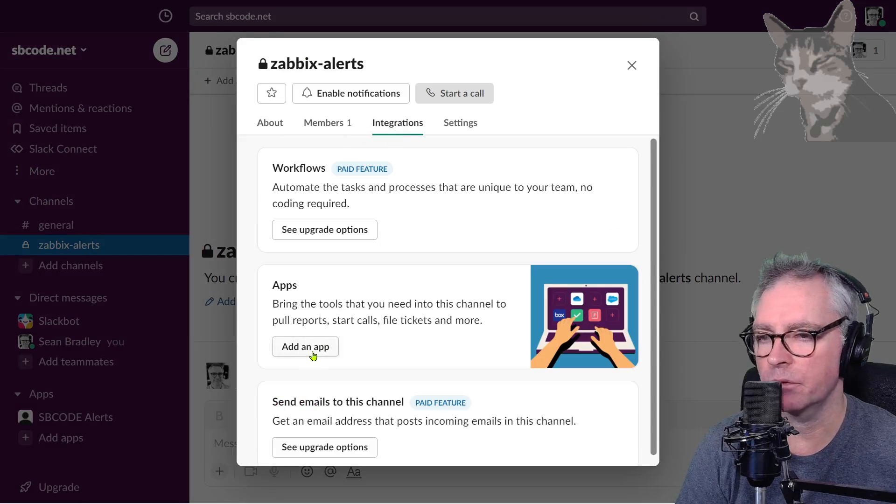
left_click(305, 346)
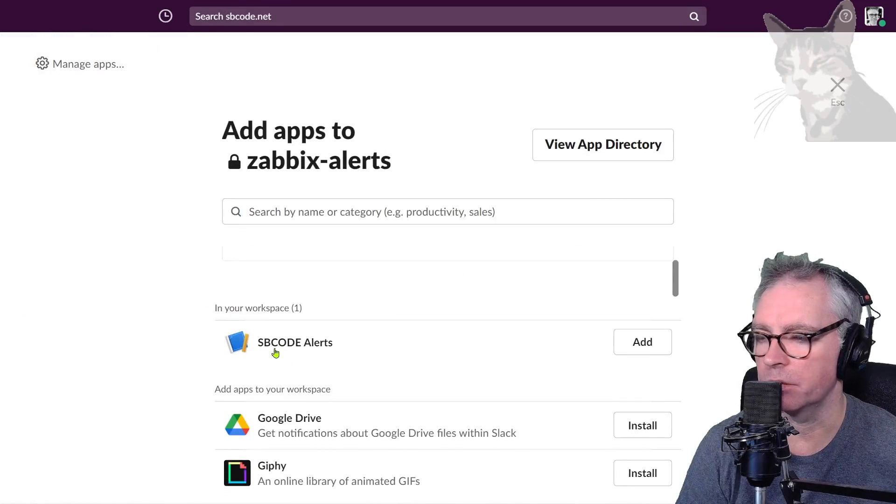
mouse_move(642, 342)
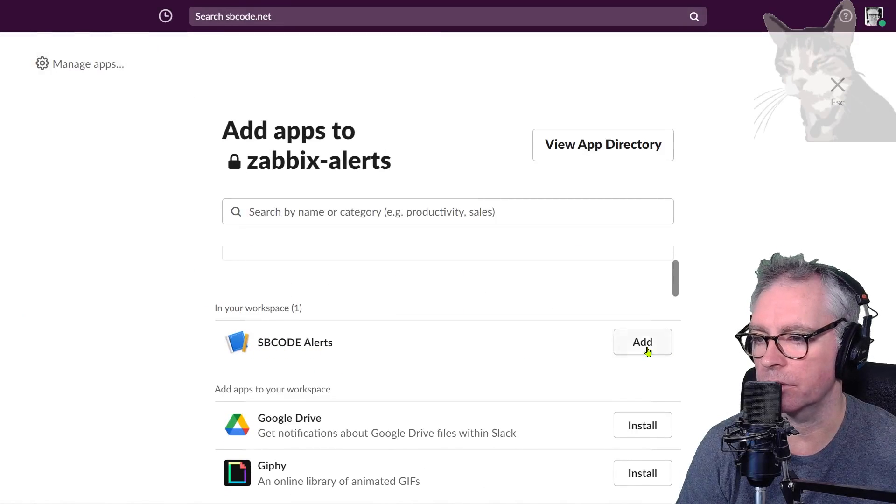
left_click(642, 342)
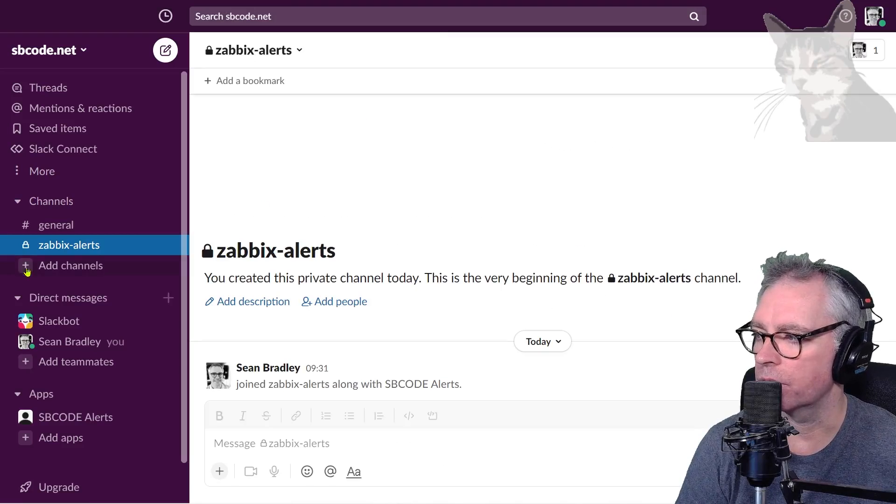
Step: Recheck the channel's members and integrations to confirm SBCODE Alerts is listed, then close the details
left_click(253, 49)
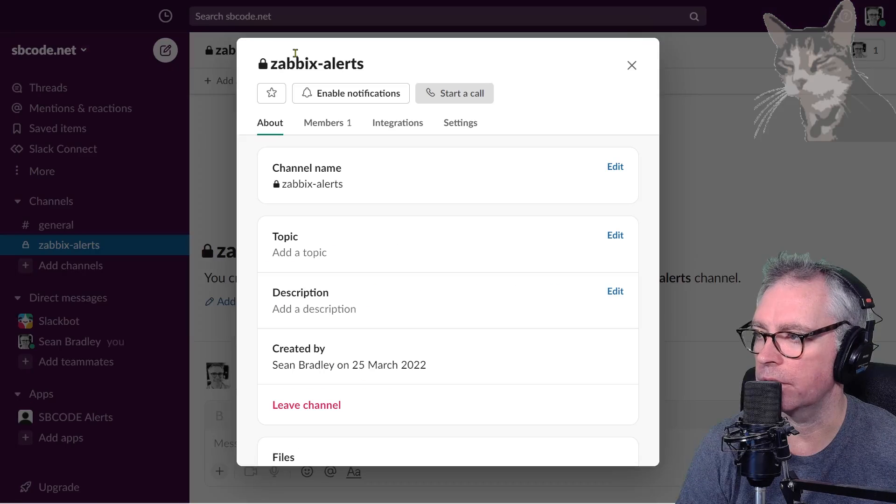
left_click(323, 122)
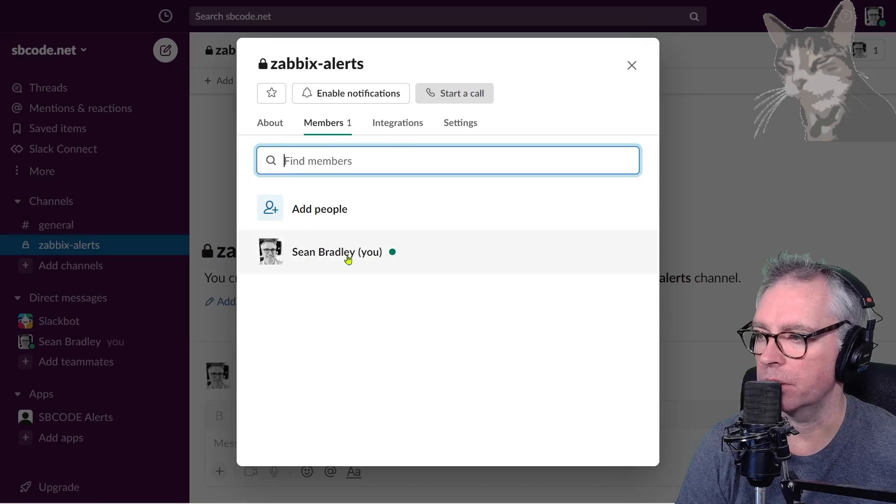
left_click(397, 122)
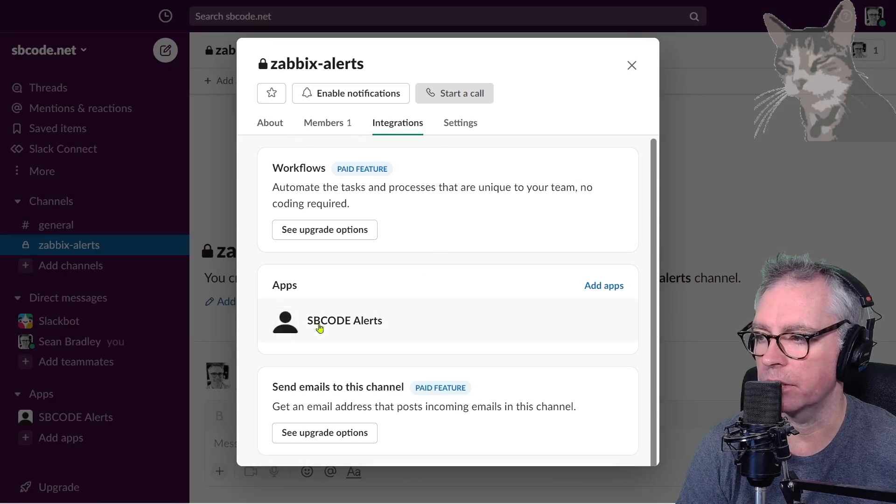
mouse_move(370, 330)
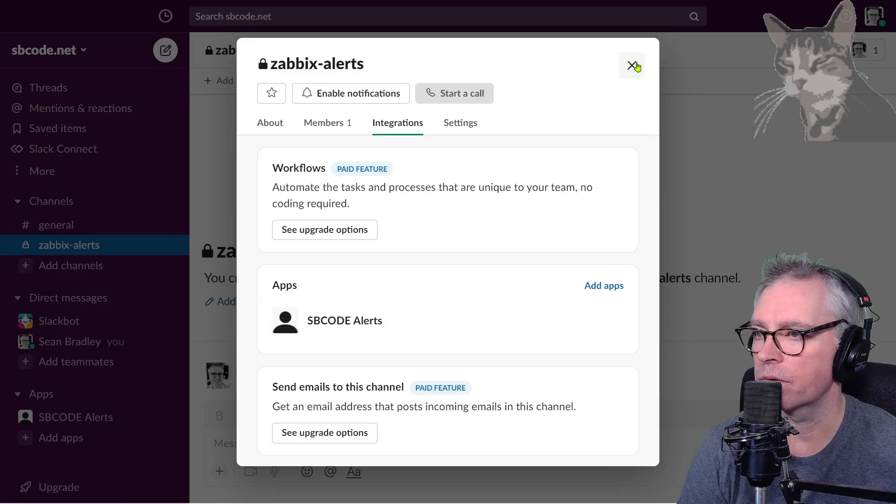
left_click(632, 66)
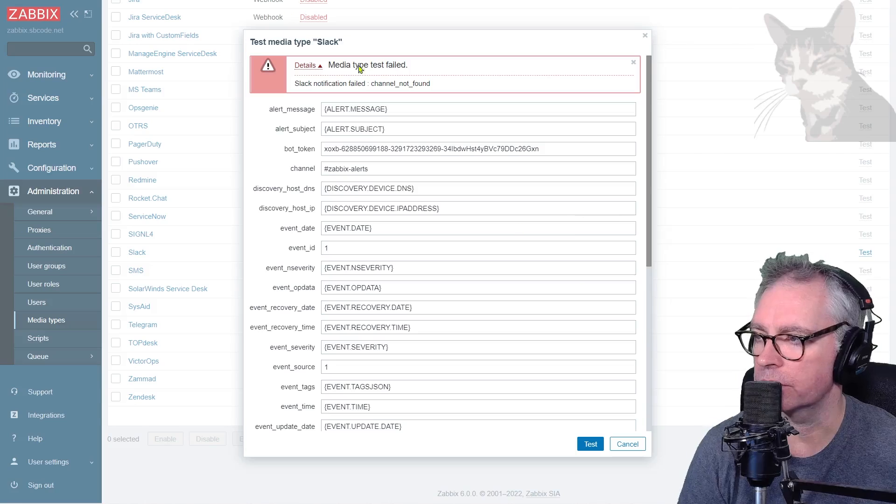
Step: Rerun the Slack test so a placeholder alert posts in #zabbix-alerts, then close the dialog
left_click(590, 443)
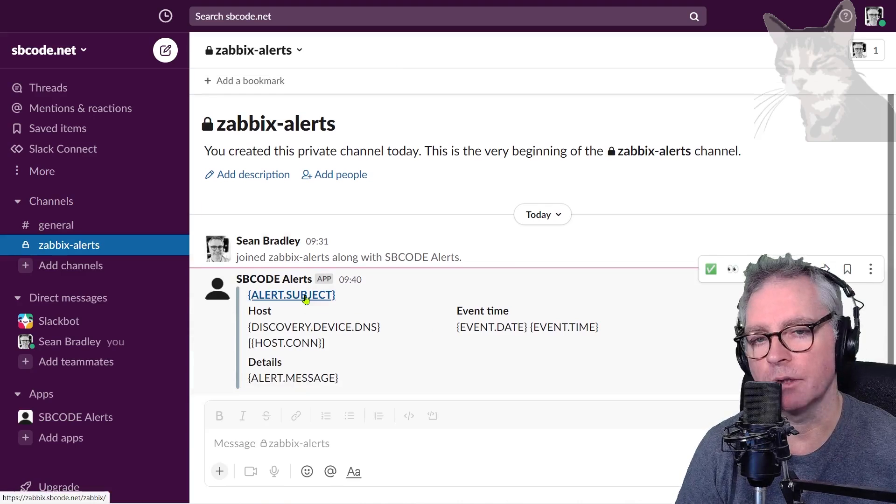
mouse_move(588, 330)
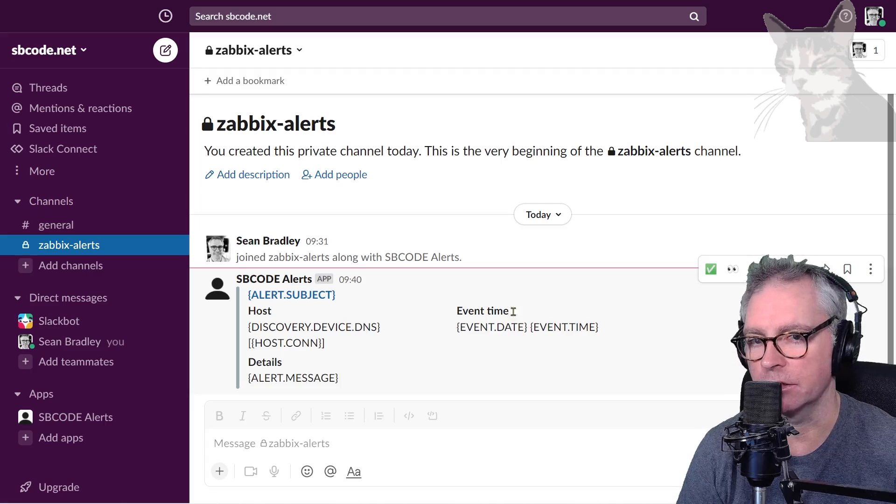
mouse_move(302, 307)
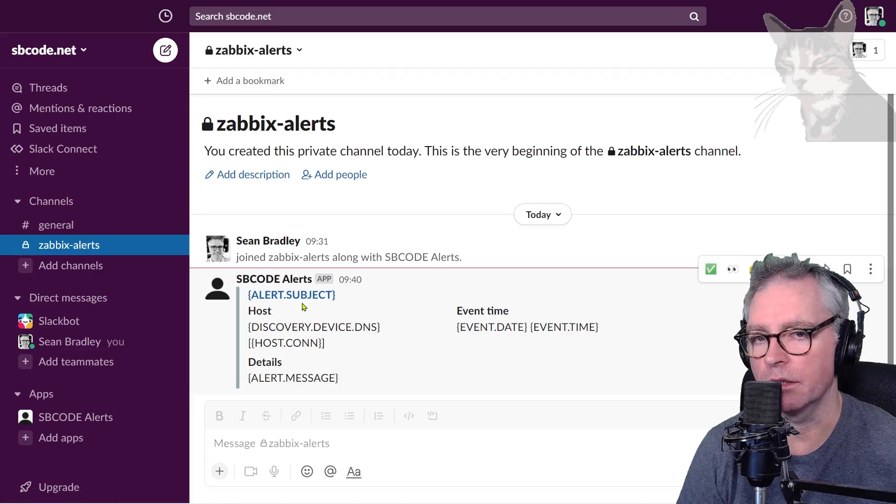
mouse_move(324, 331)
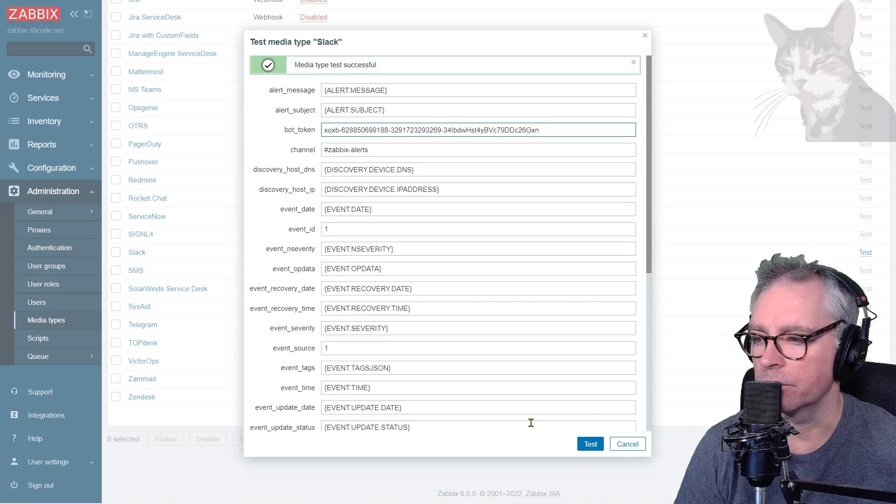
left_click(626, 444)
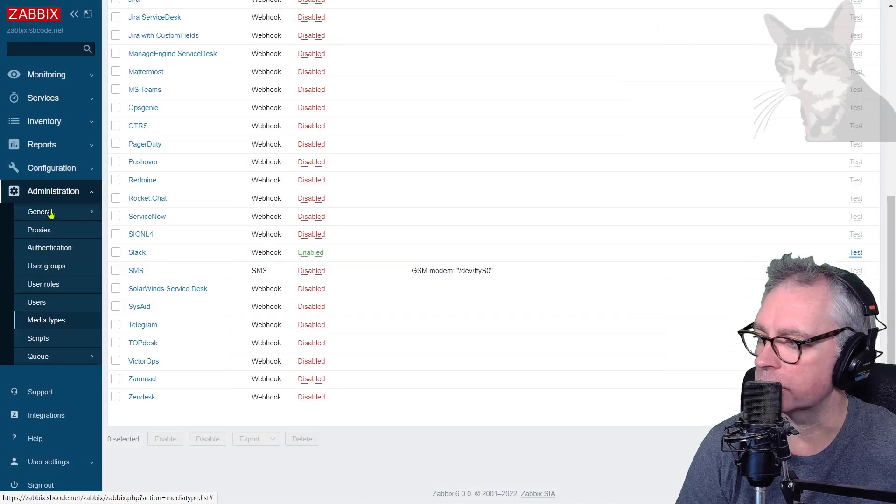
Step: Add a Slack media to the Admin user sending only Disaster severity to #zabbix-alerts
left_click(37, 301)
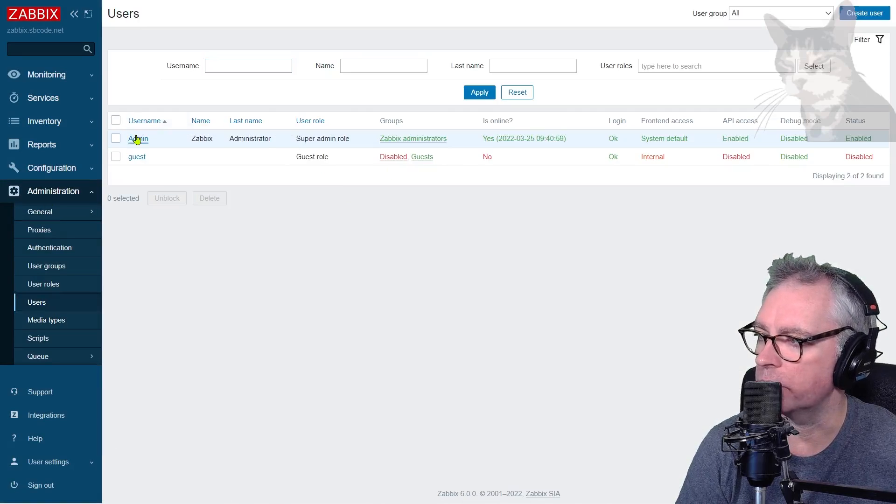
left_click(137, 138)
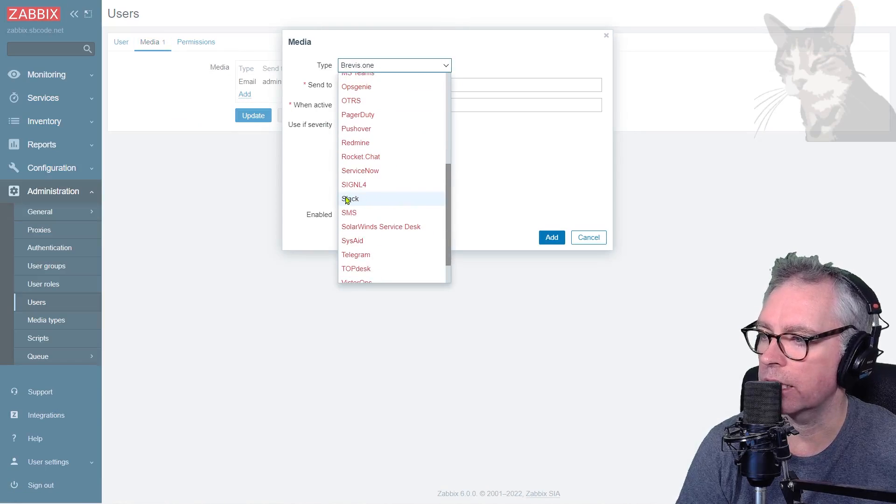
left_click(350, 198)
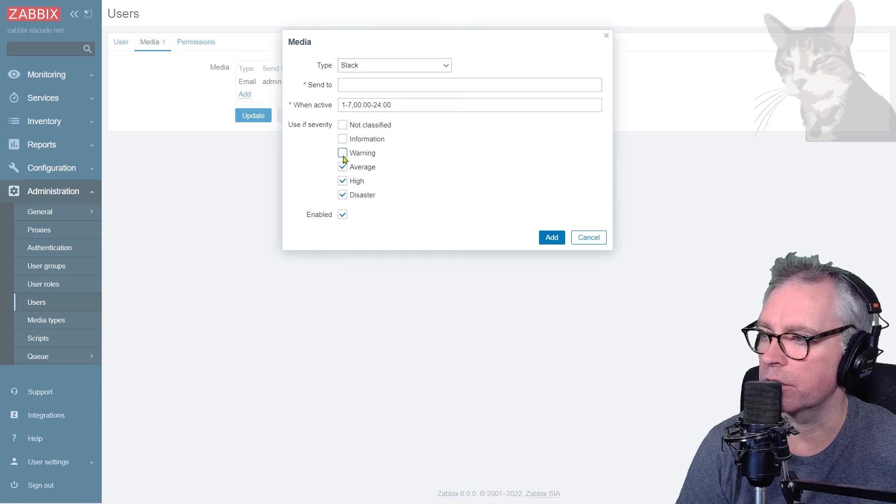
left_click(343, 180)
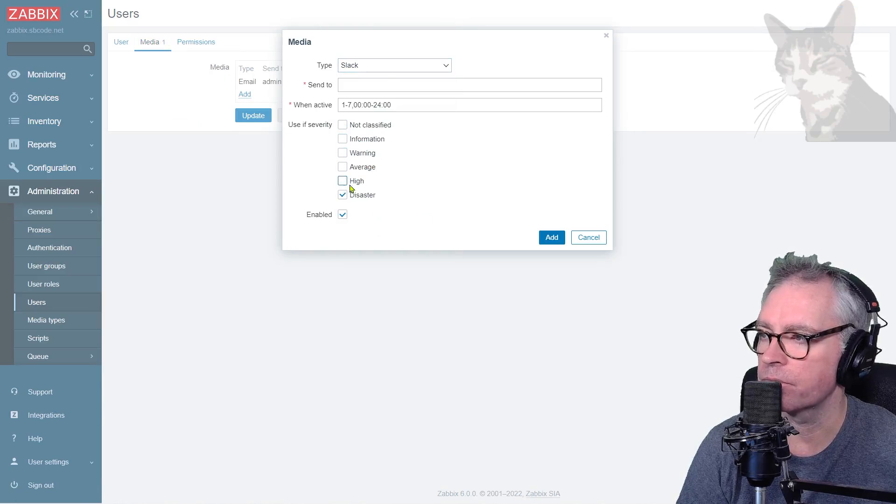
left_click(469, 85)
type("#zabbix-alerts")
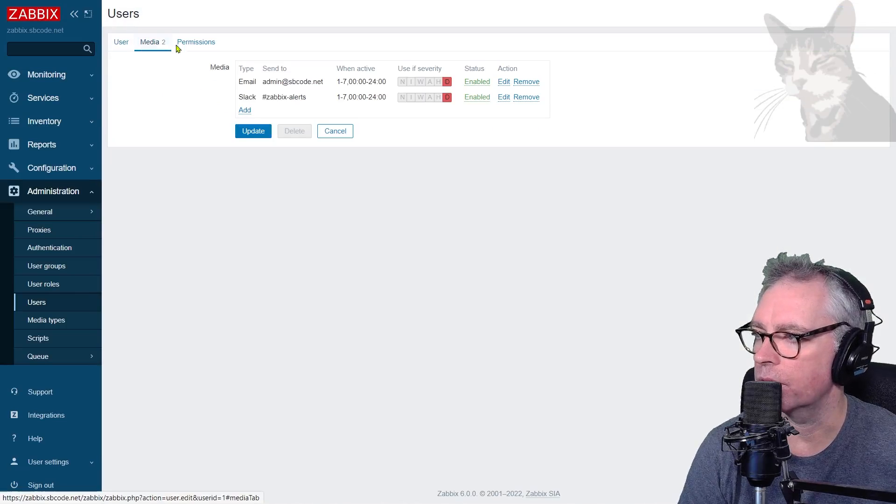
mouse_move(370, 107)
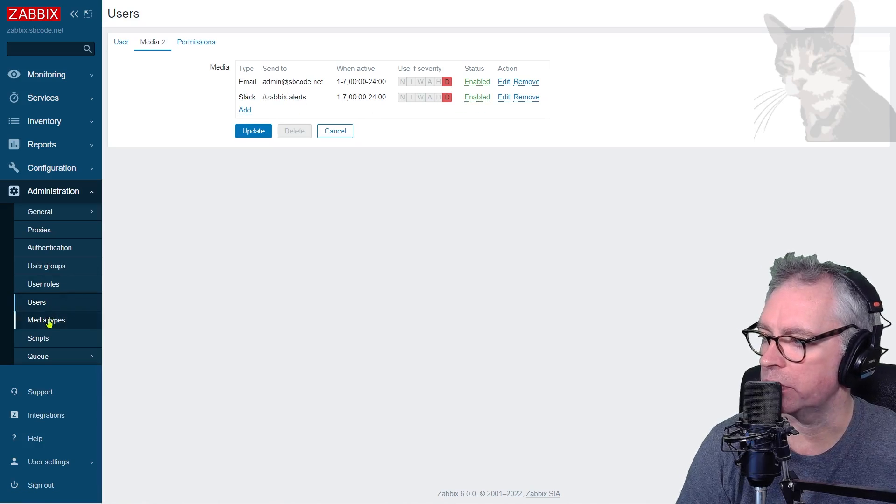
Step: Review the Slack media type's bot_token and channel webhook parameters
left_click(46, 320)
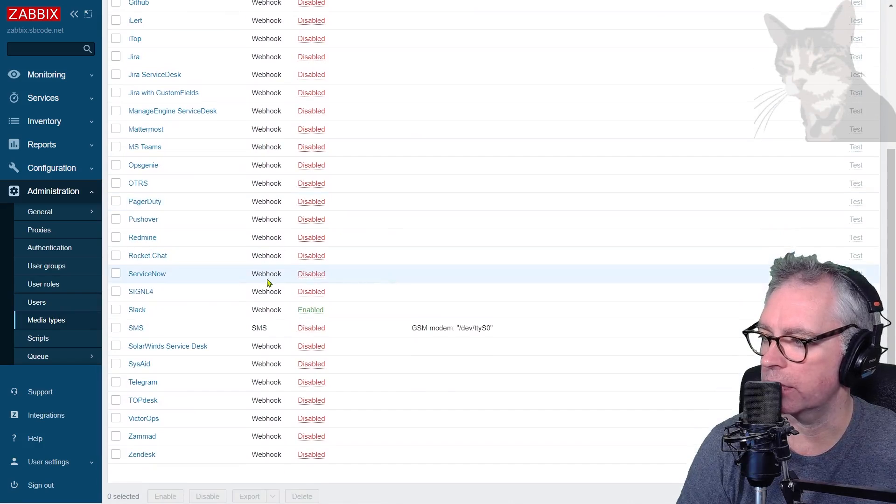
left_click(136, 309)
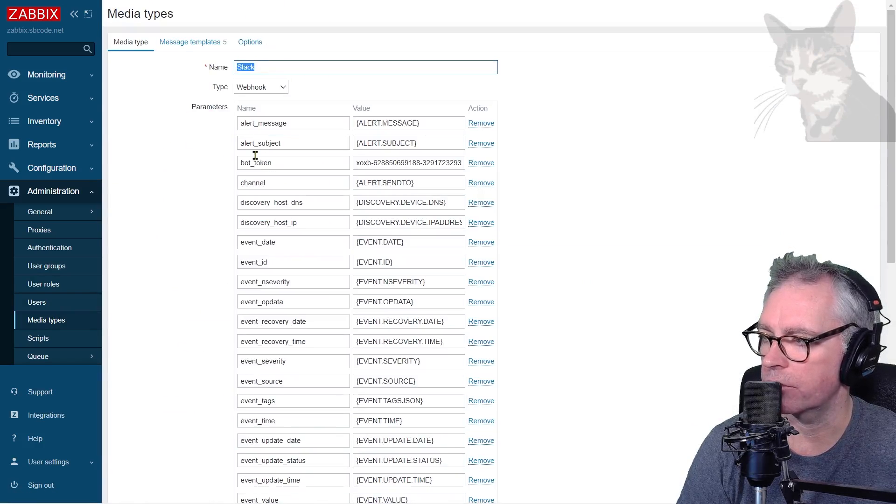
double_click(256, 163)
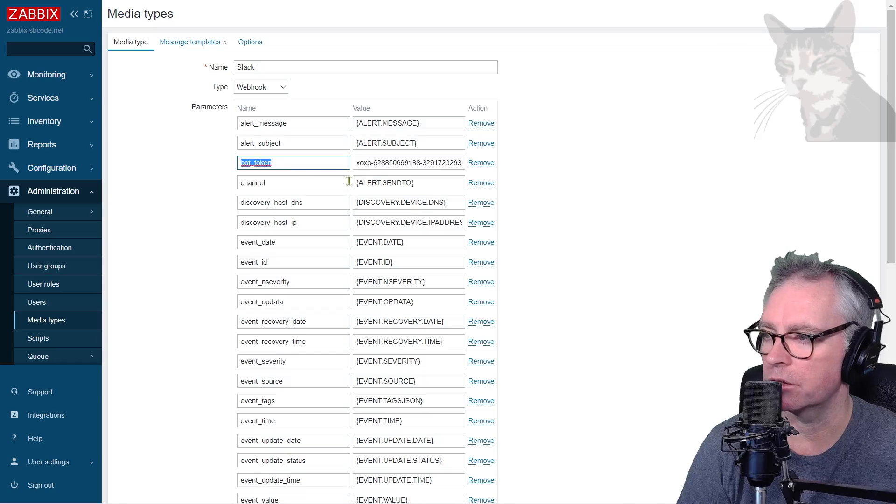
double_click(408, 182)
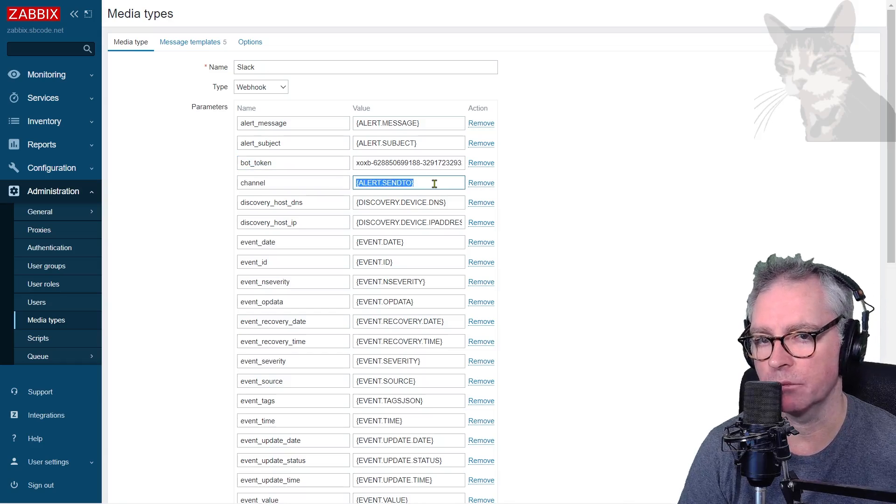
mouse_move(396, 261)
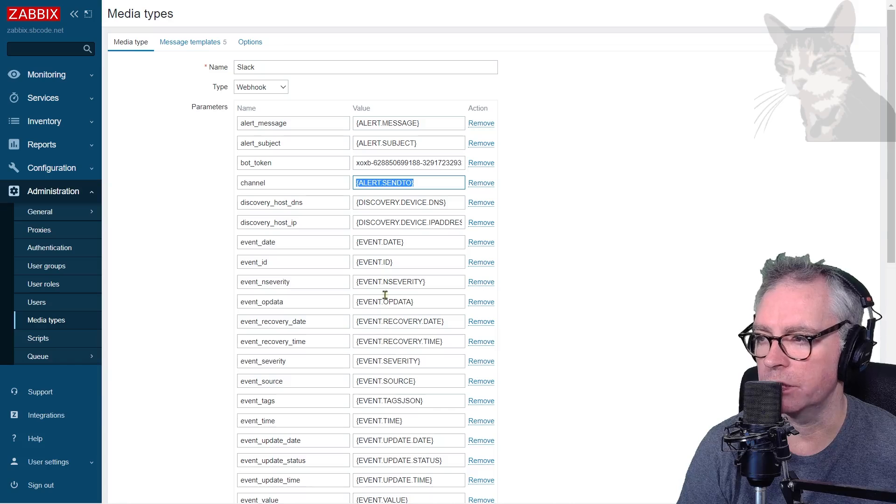
mouse_move(413, 280)
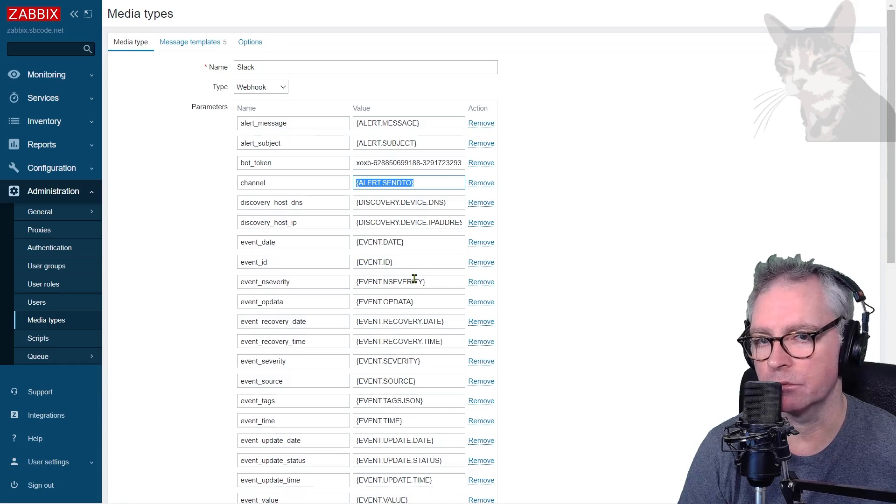
scroll("down", 3)
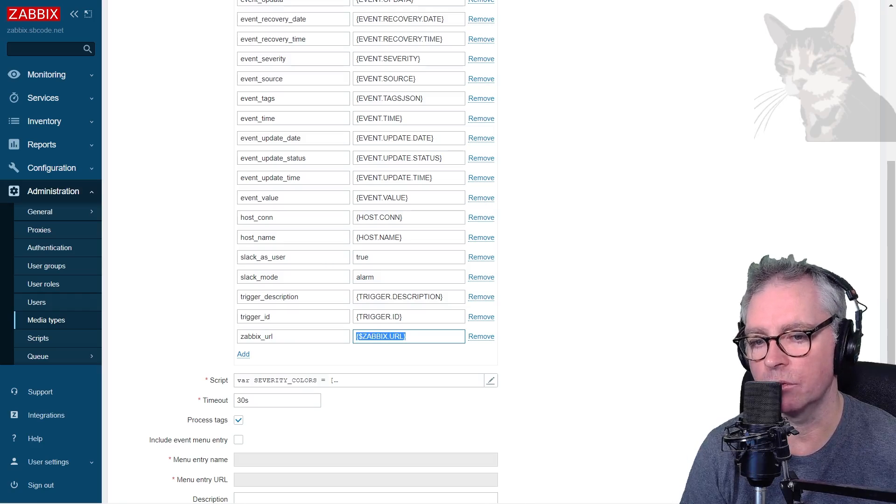
type("https://zabbix.sbcode.net/zabbix/")
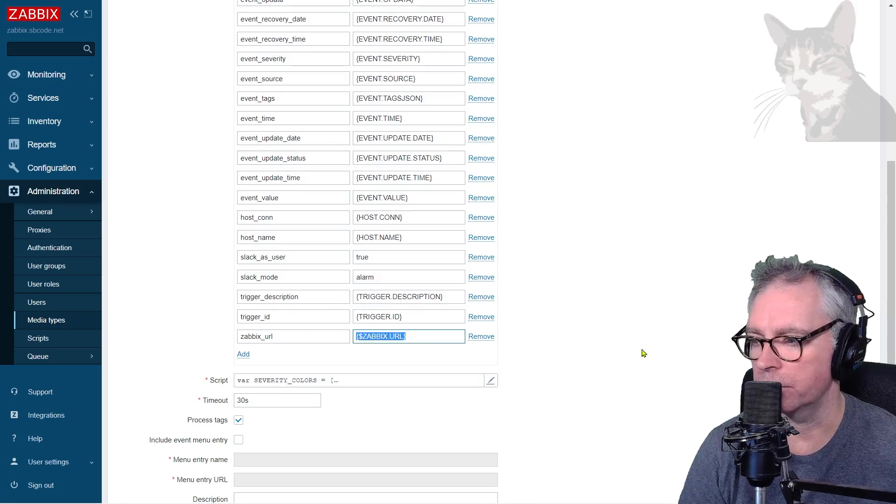
scroll("down", 3)
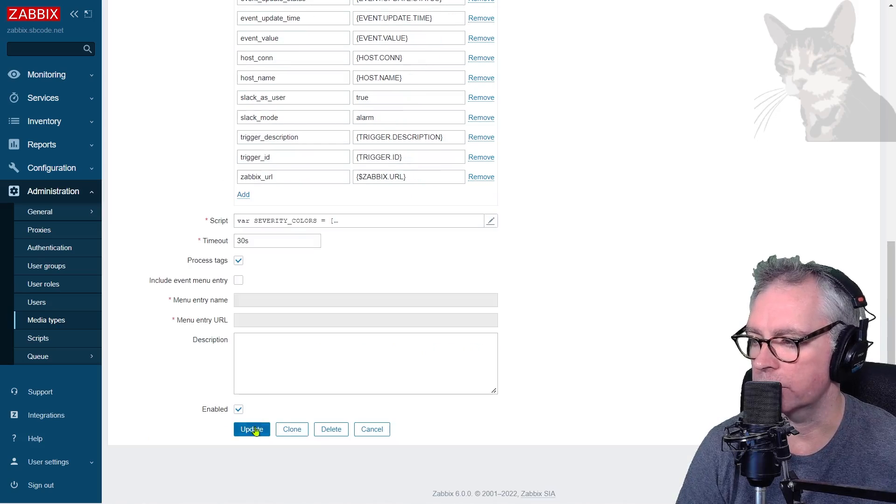
left_click(251, 430)
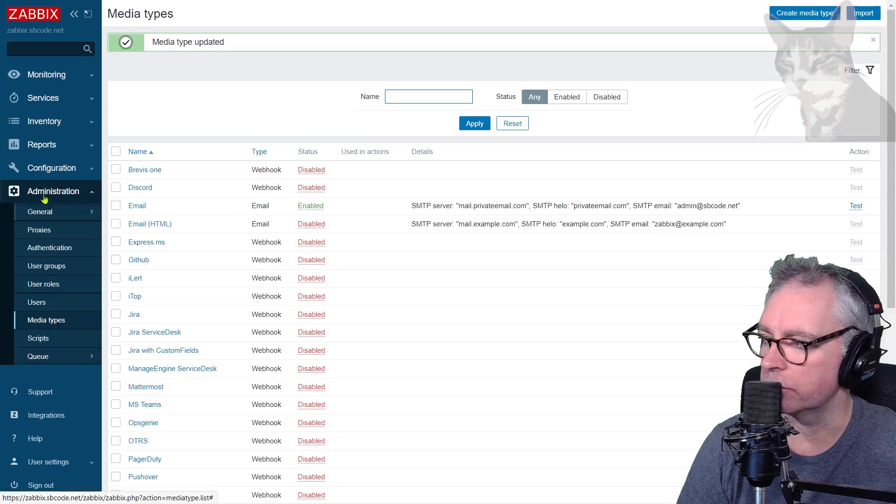
left_click(40, 212)
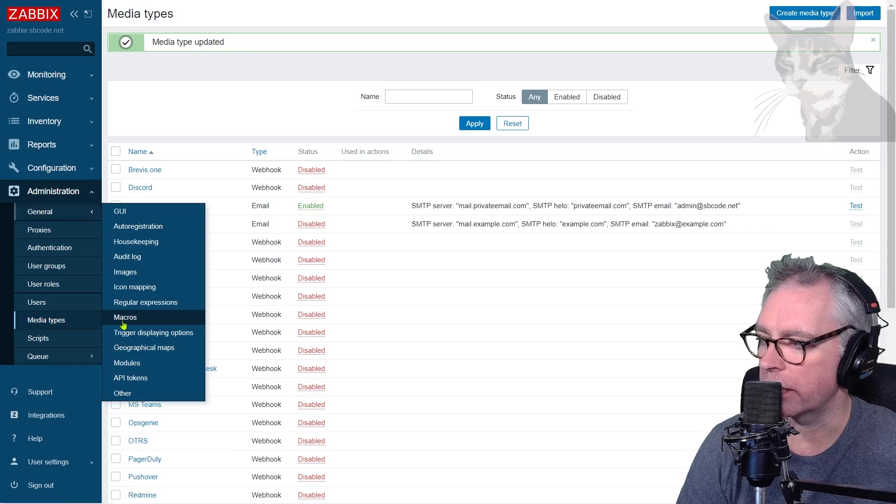
left_click(124, 317)
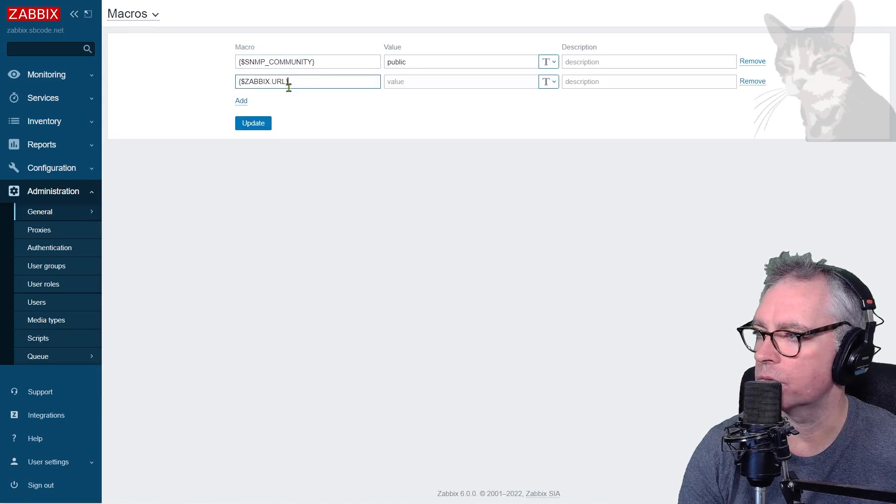
left_click(460, 82)
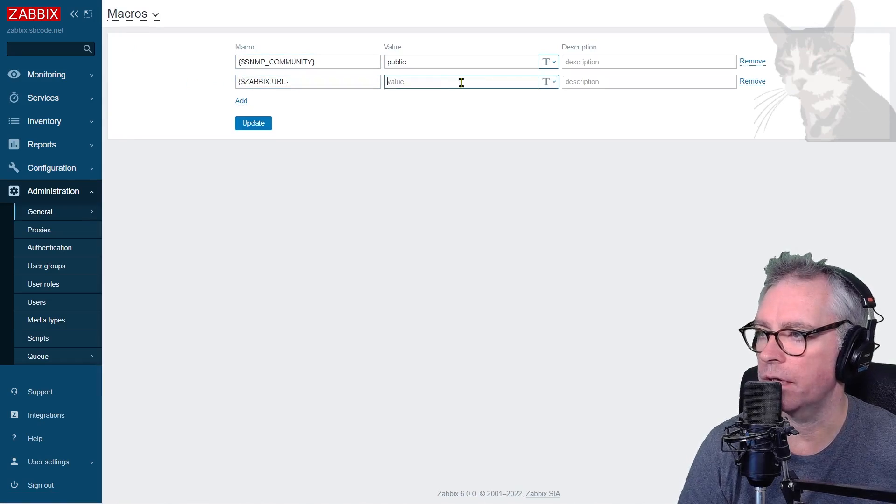
type("https://zabbix.sbcode.net/zabbix/")
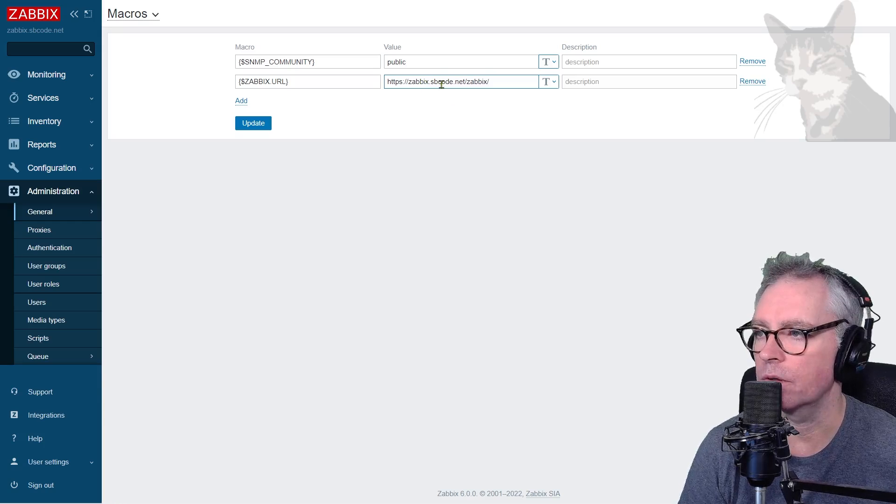
left_click(253, 123)
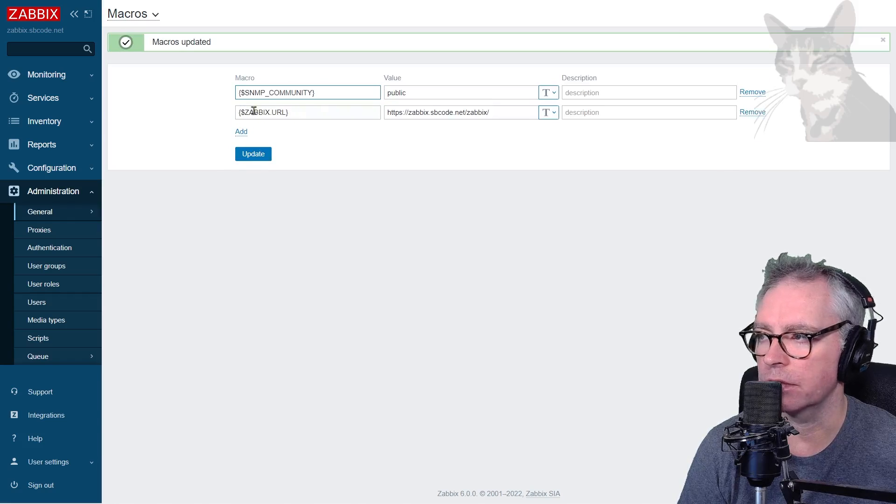
left_click(882, 41)
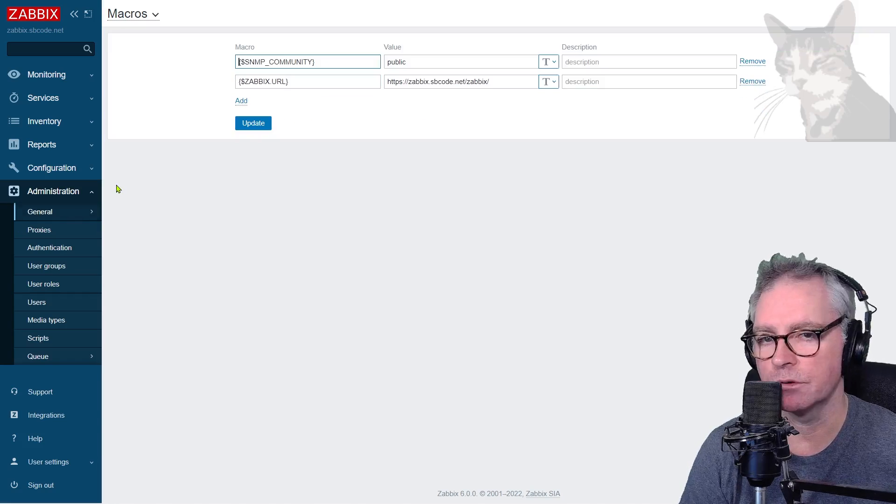
mouse_move(36, 301)
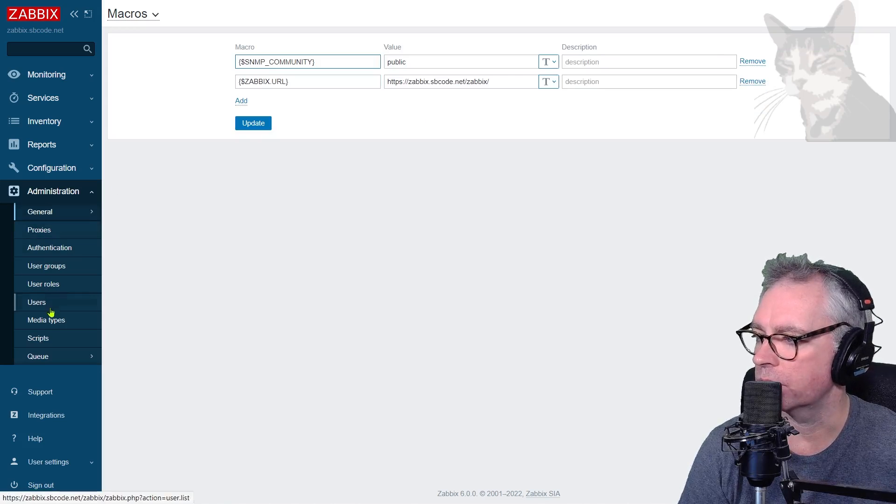
Step: Return to the Admin user's media list and highlight the Slack entry's #zabbix-alerts destination
left_click(47, 320)
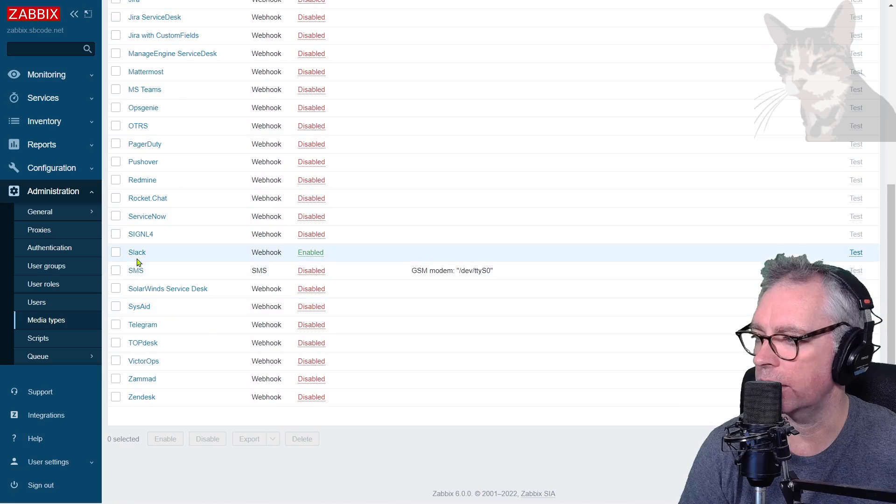
mouse_move(837, 258)
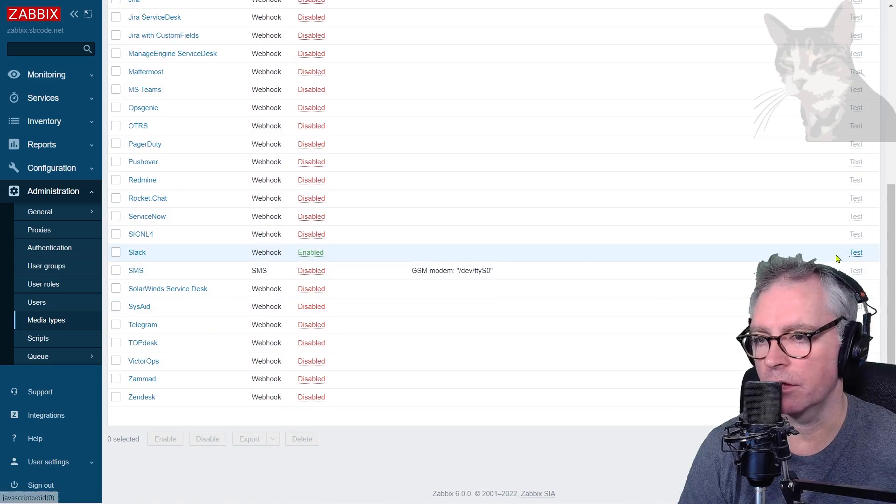
mouse_move(47, 266)
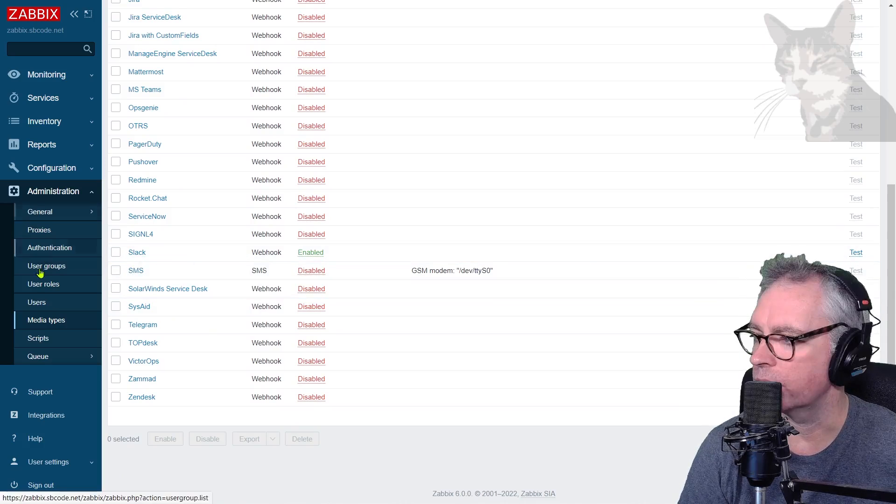
left_click(36, 301)
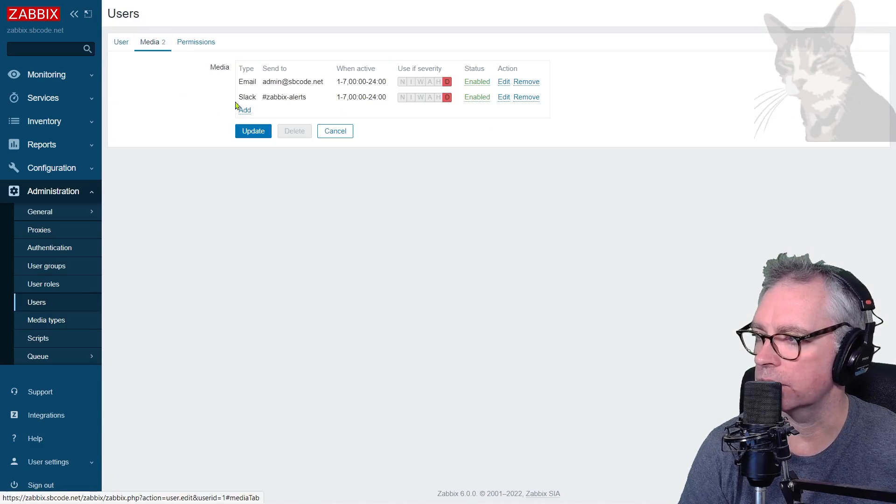
mouse_move(277, 106)
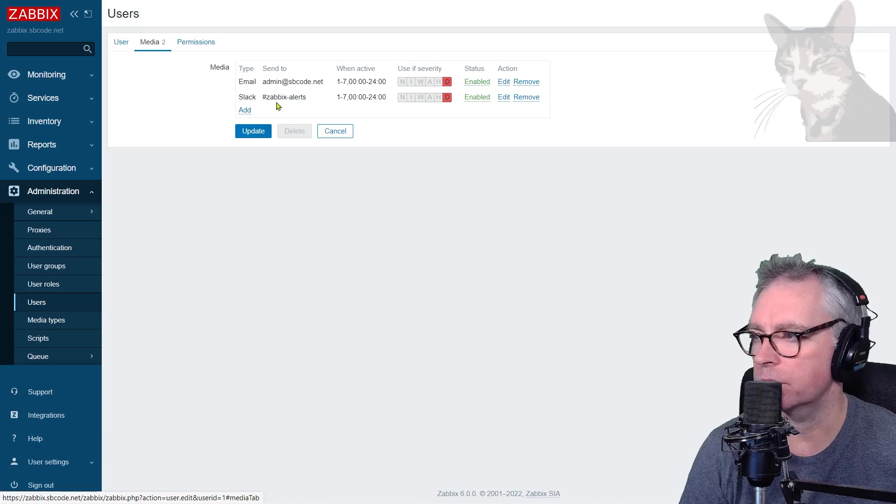
double_click(284, 96)
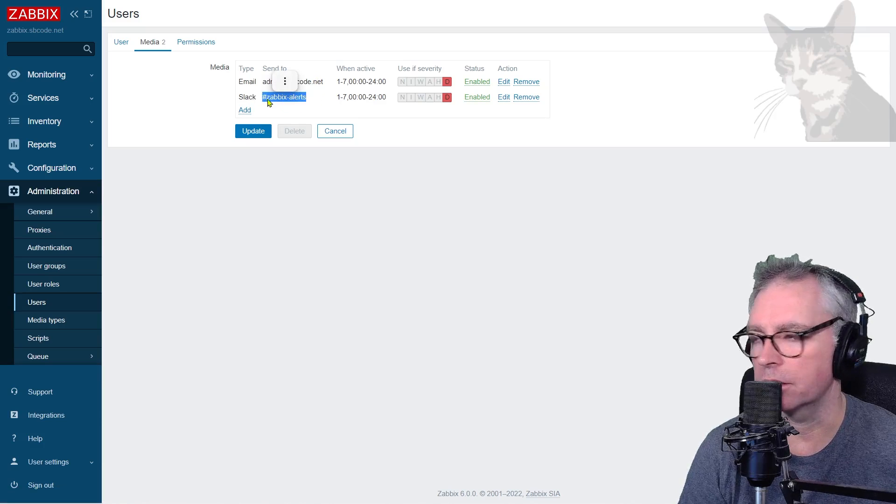
mouse_move(297, 101)
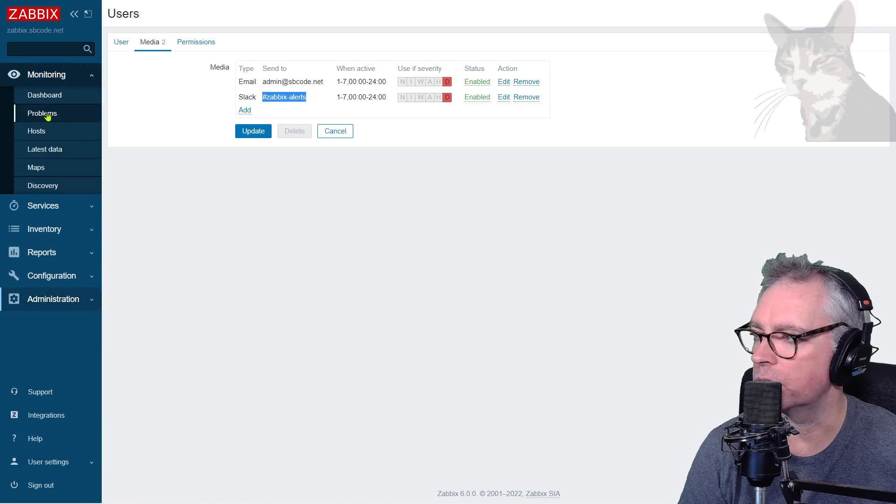
Step: Watch Monitoring > Problems until the Disaster NODATA for 120 Seconds problem on SBCODE-DESKTOP appears
left_click(42, 113)
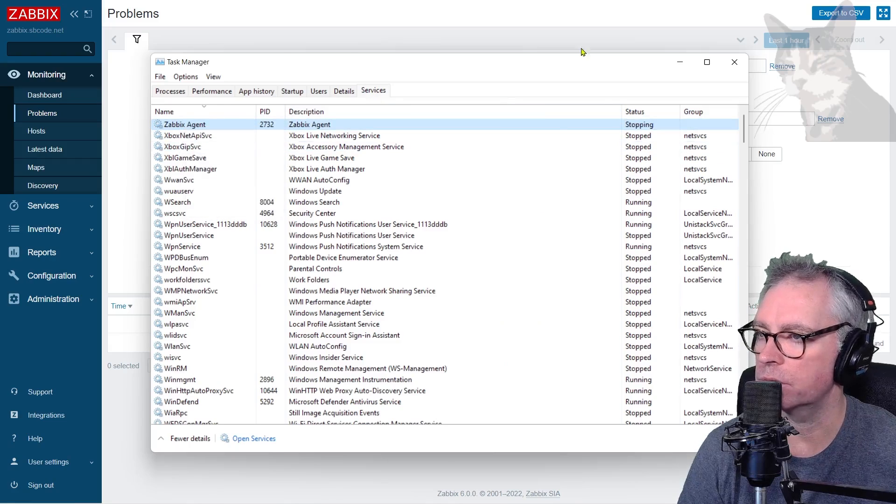
left_click(735, 62)
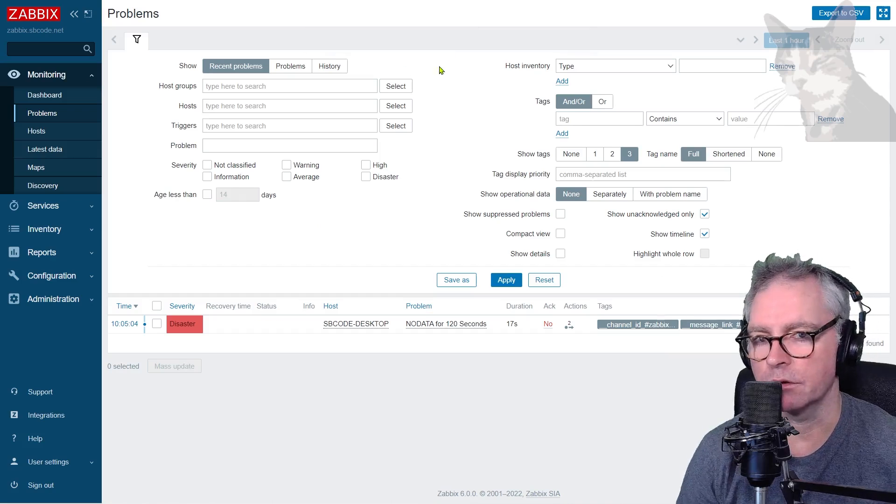
mouse_move(673, 389)
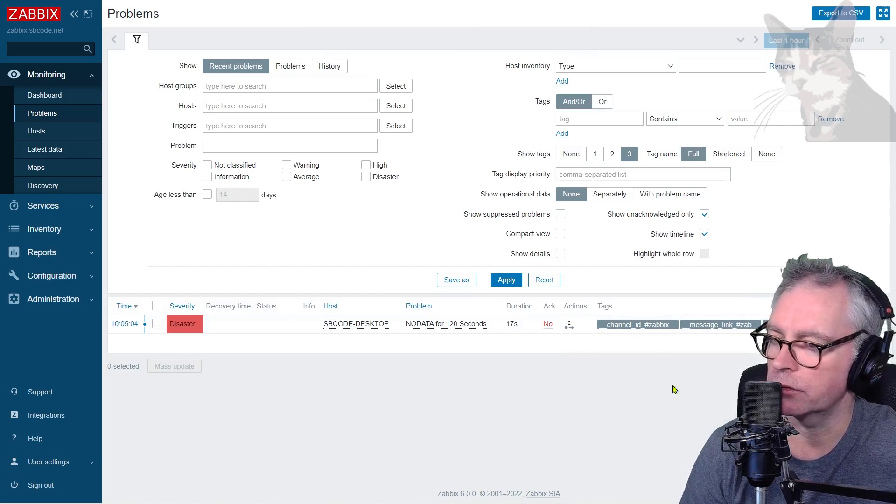
Step: Switch to Slack's #zabbix-alerts channel showing the NODATA for 120 Seconds disaster alert
left_click(570, 324)
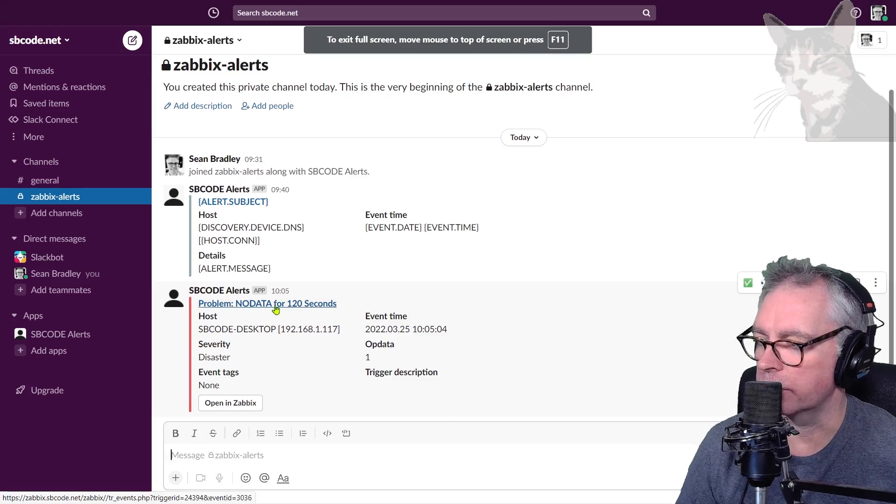
mouse_move(423, 329)
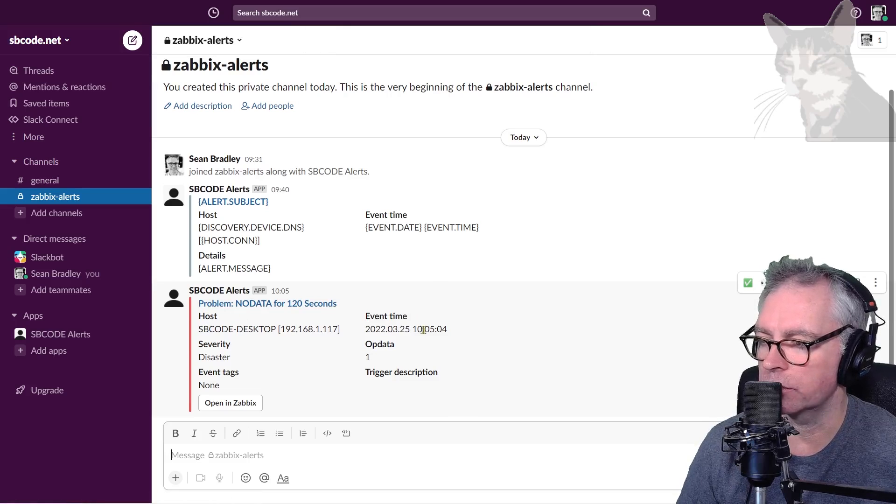
mouse_move(364, 381)
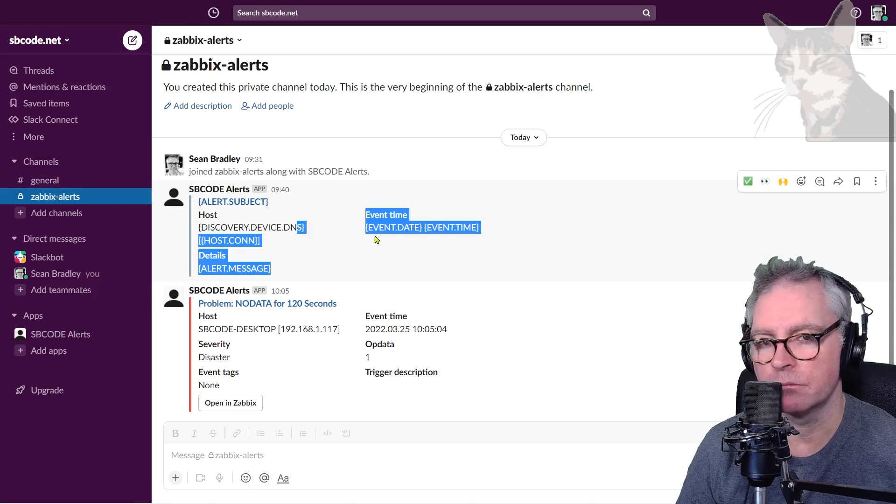
mouse_move(230, 403)
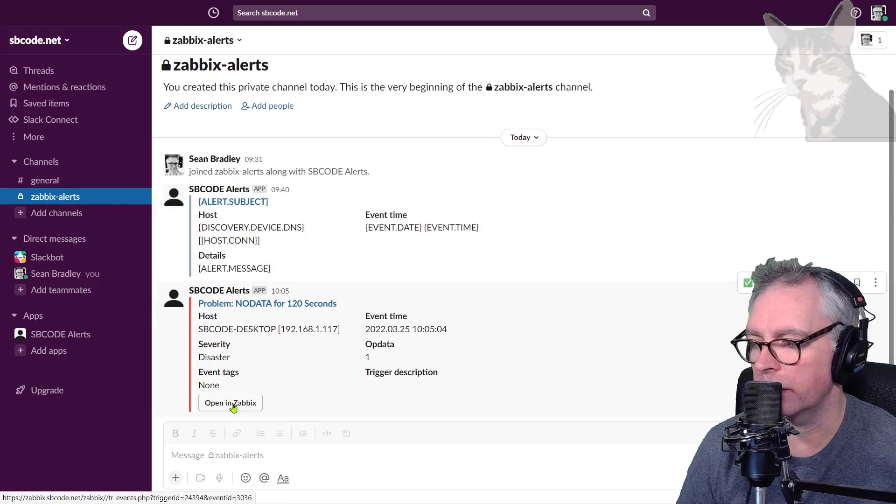
Step: View the alert's event details in Zabbix, then go to Administration > Media types and scroll to Slack
left_click(231, 403)
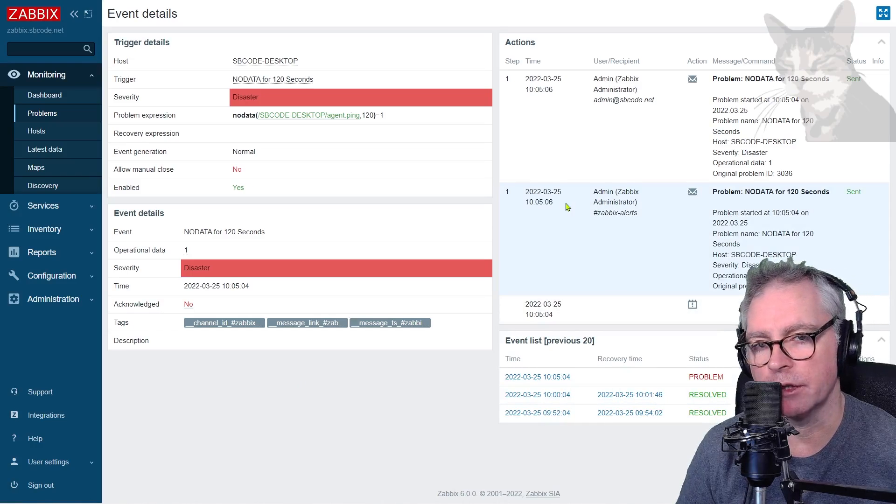
mouse_move(447, 198)
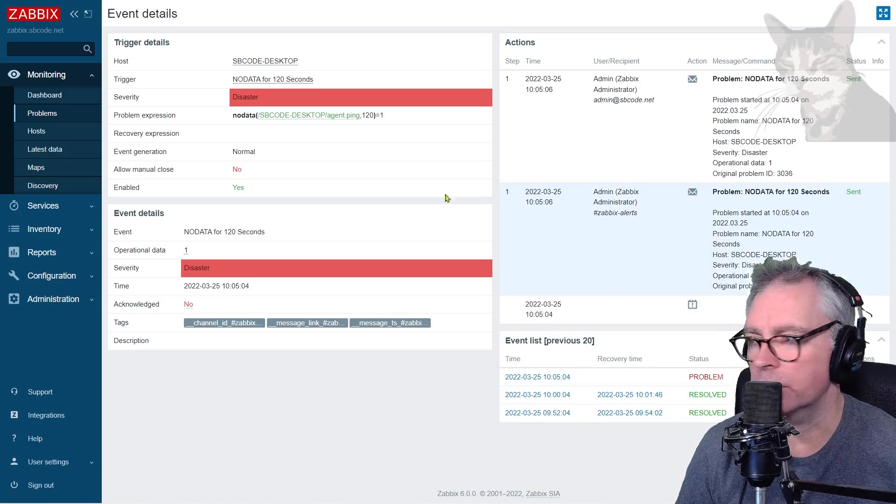
mouse_move(248, 61)
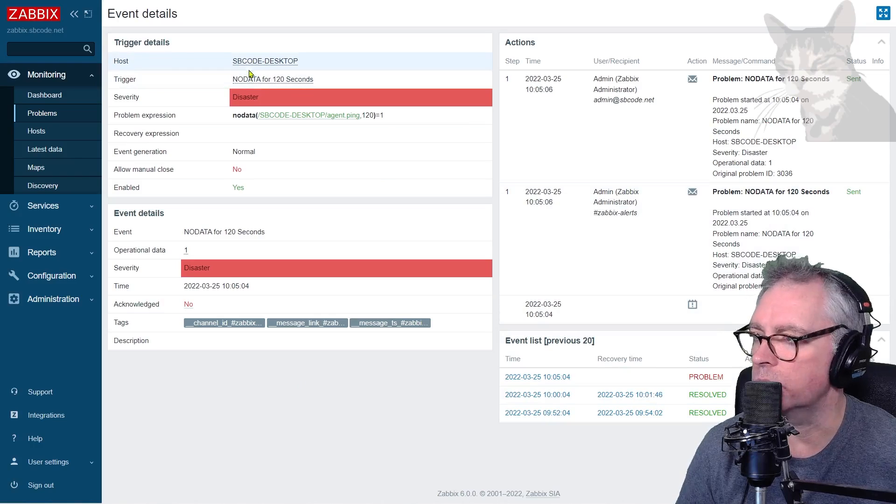
mouse_move(452, 15)
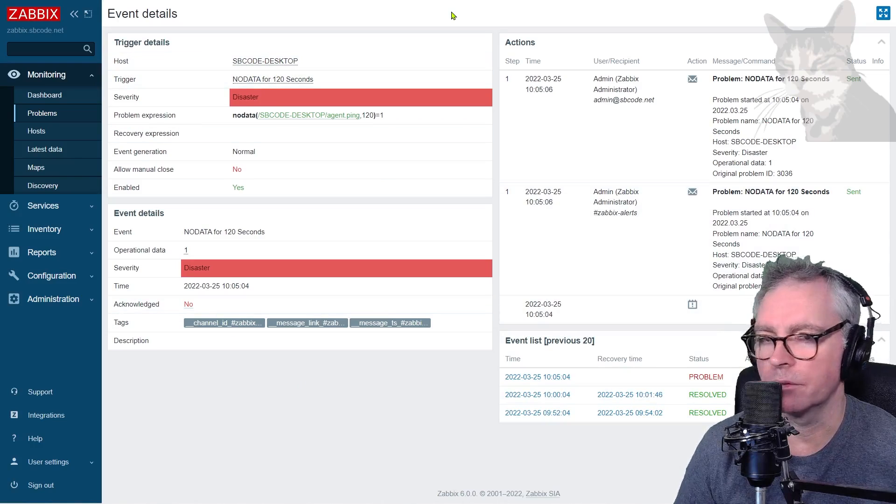
left_click(53, 298)
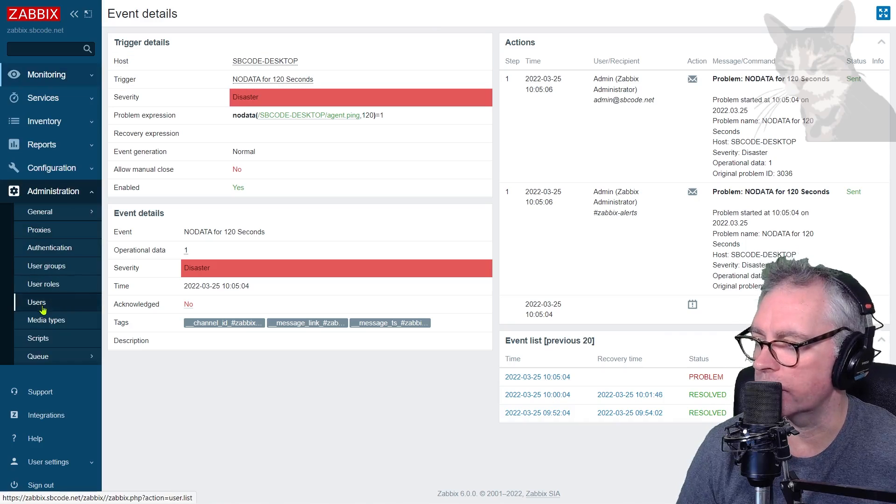
mouse_move(229, 310)
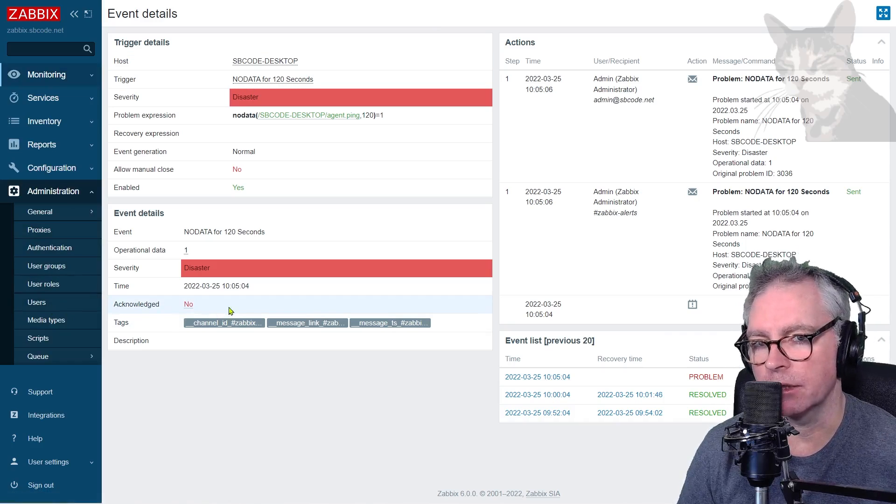
left_click(46, 320)
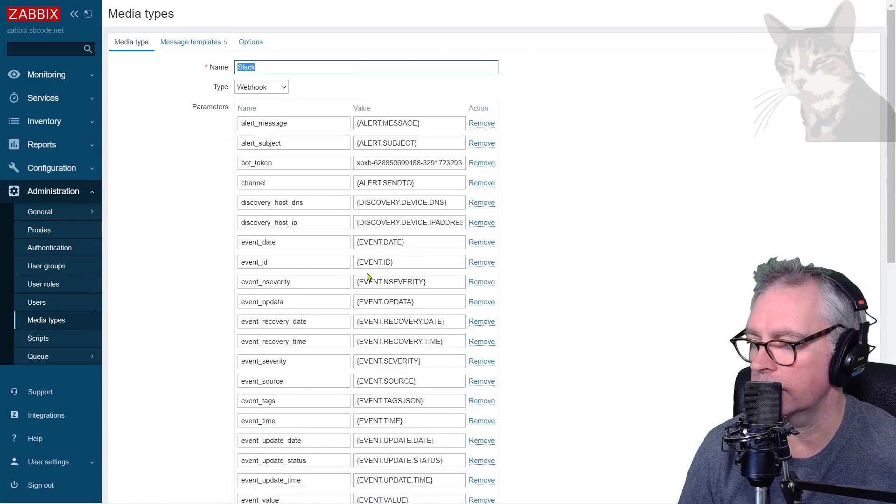
scroll("down", 3)
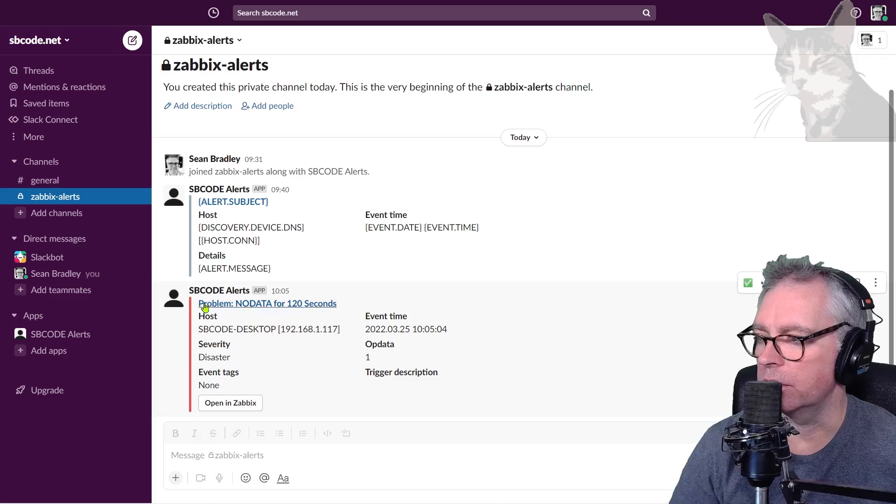
mouse_move(202, 372)
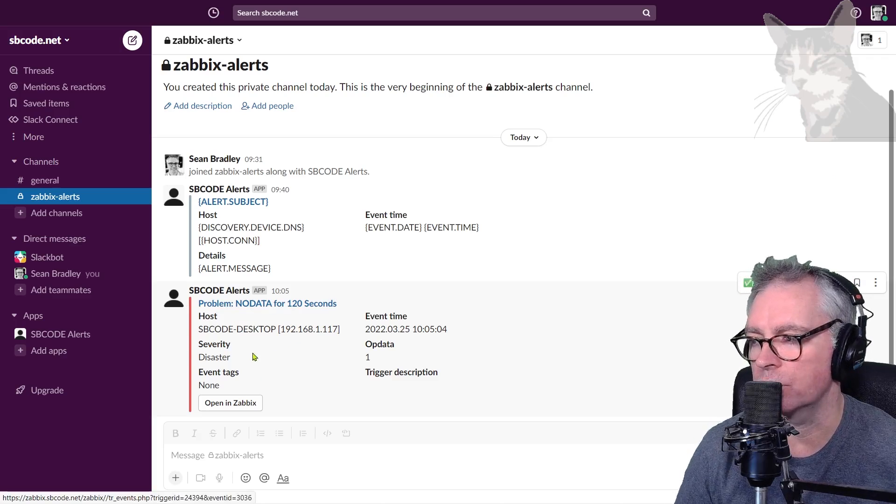
mouse_move(207, 380)
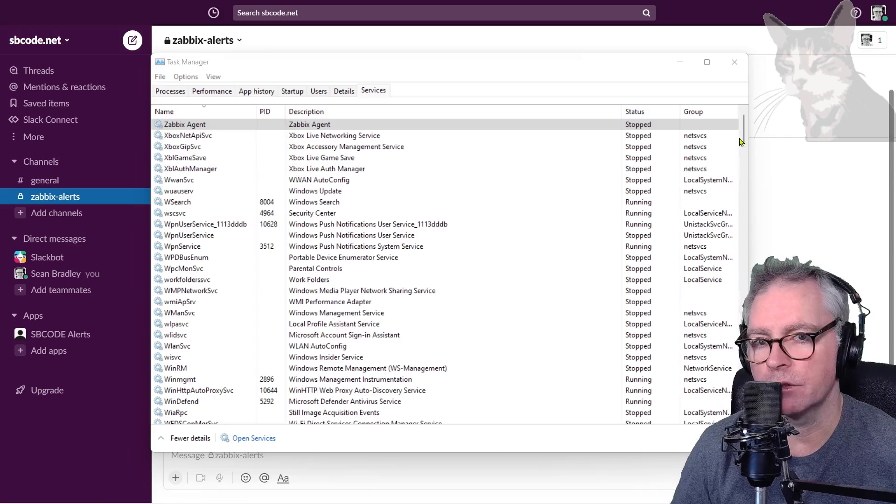
Step: Start the stopped Zabbix Agent service, then view the resolved problem in Zabbix once Slack updates
right_click(184, 125)
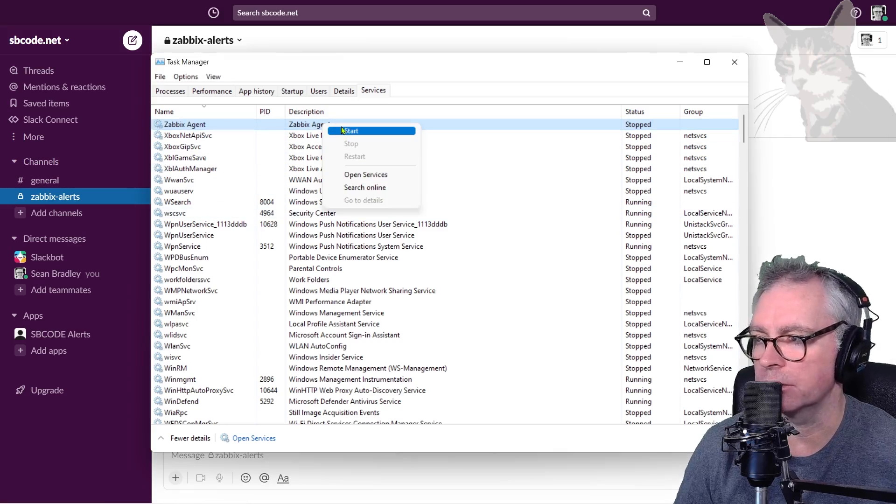
mouse_move(358, 133)
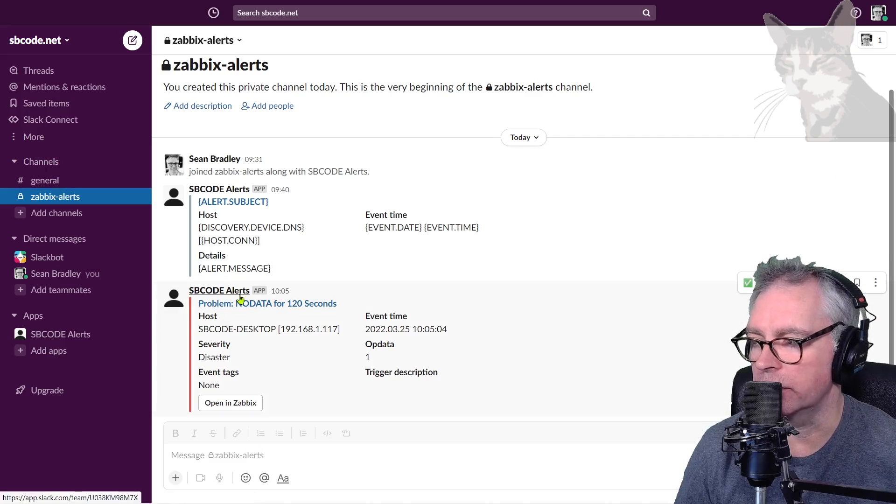
mouse_move(204, 357)
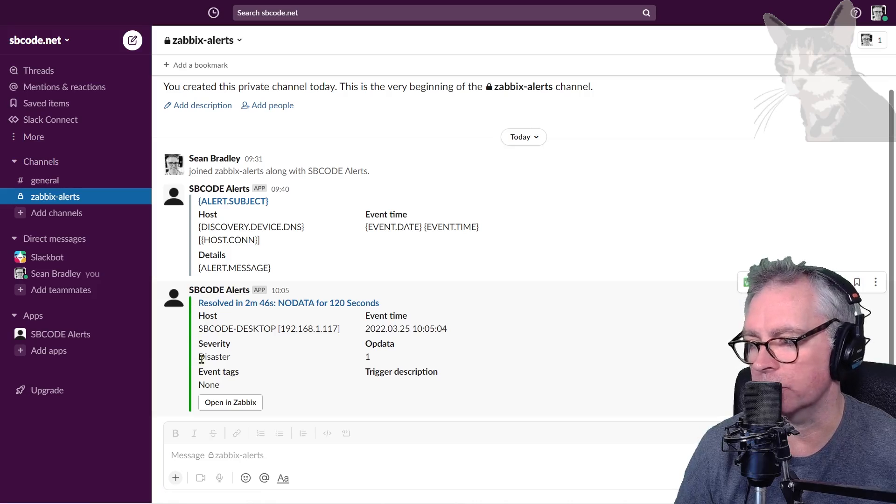
mouse_move(240, 361)
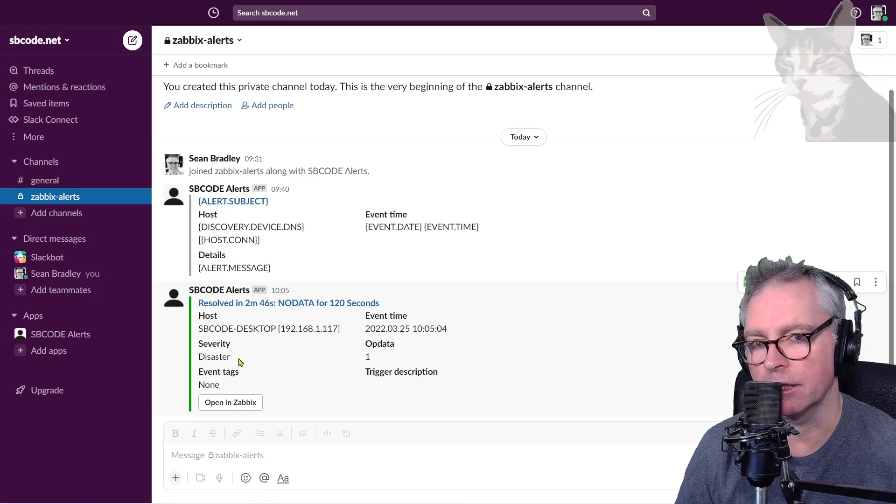
left_click(231, 402)
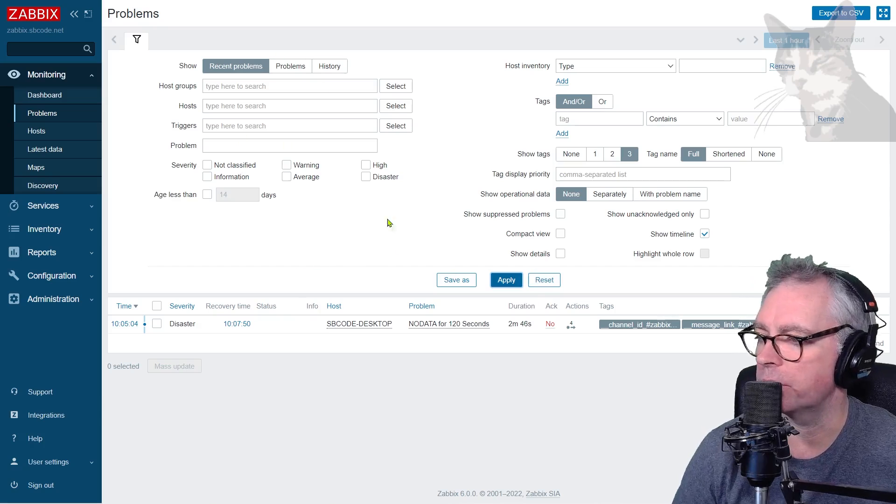
mouse_move(576, 327)
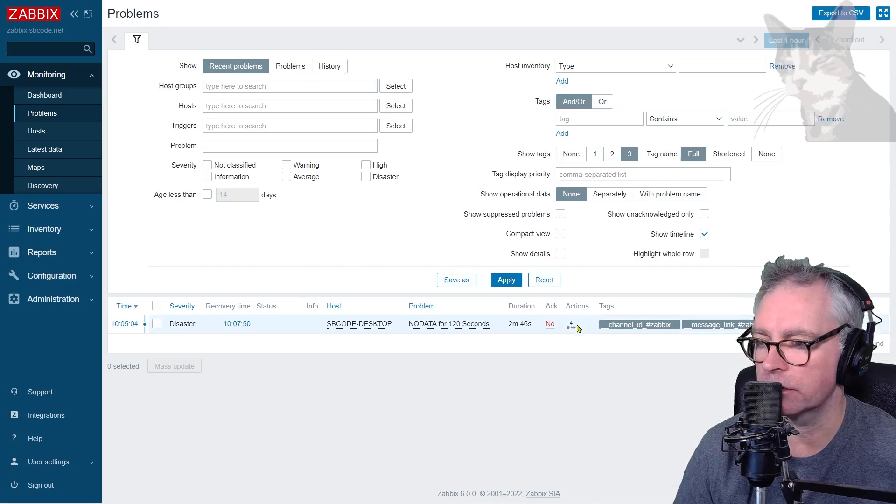
Step: Show the recovery notifications sent for the problem, then return to Administration > Media types
left_click(571, 327)
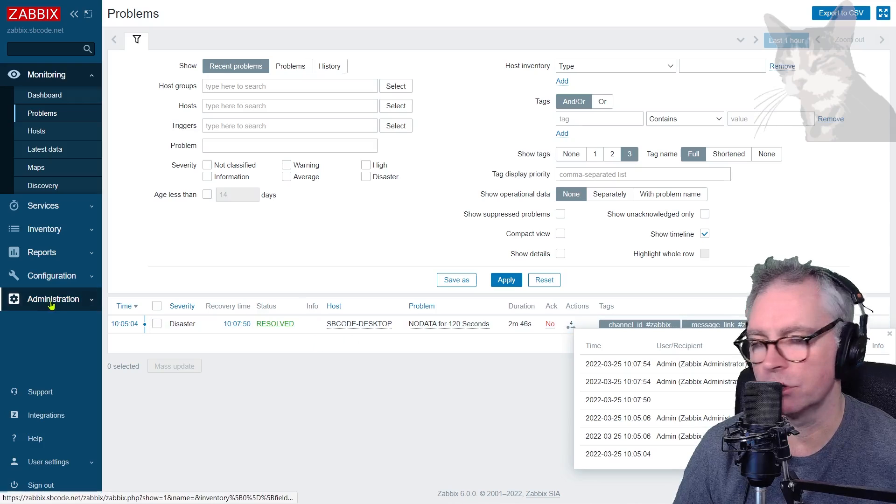
left_click(54, 299)
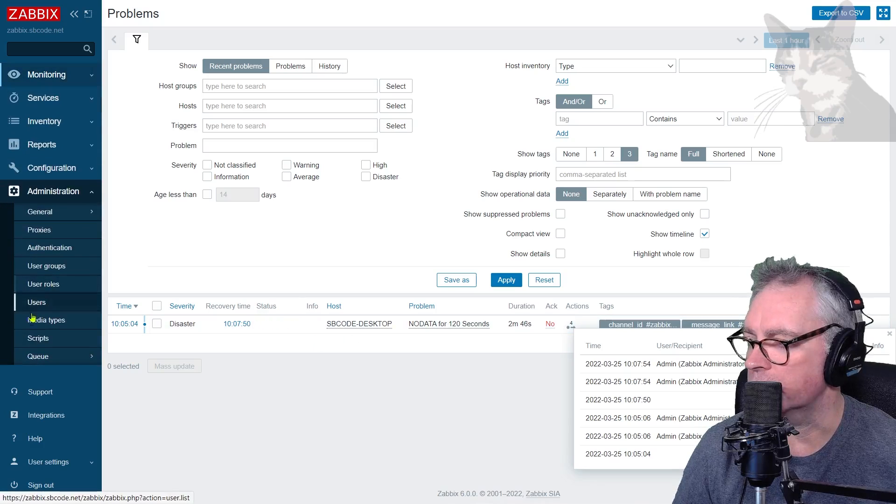
left_click(47, 320)
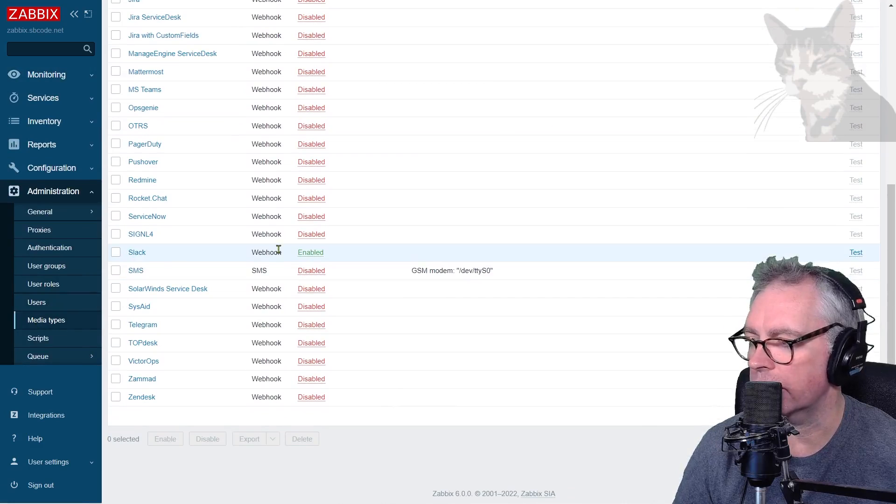
Step: Inspect the Slack media type's zabbix_url parameter, set to {$ZABBIX.URL}, then head to Administration > General
left_click(136, 252)
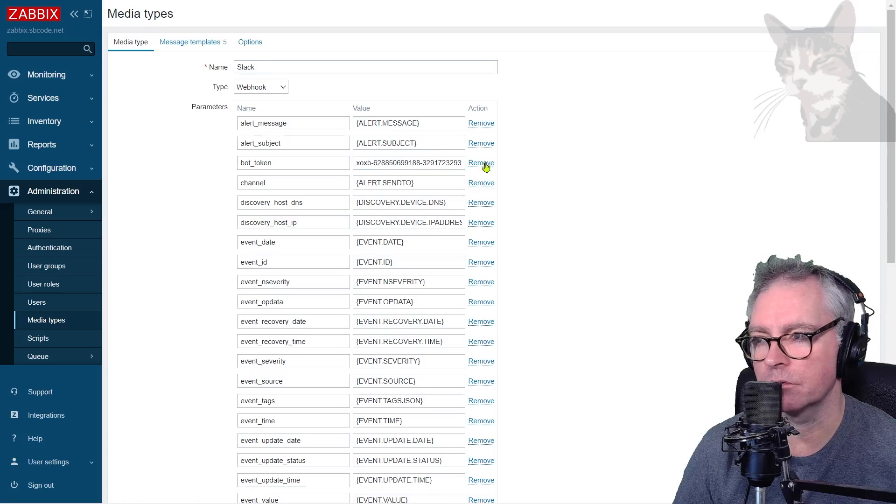
mouse_move(430, 162)
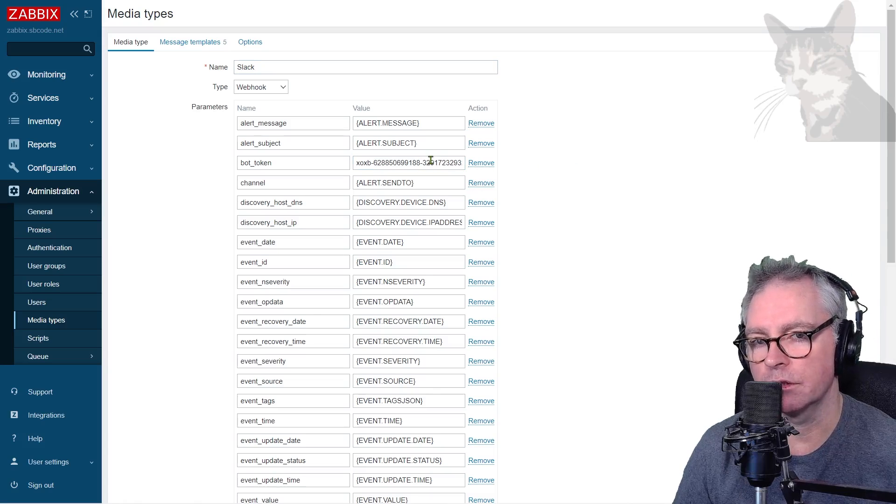
scroll("down", 3)
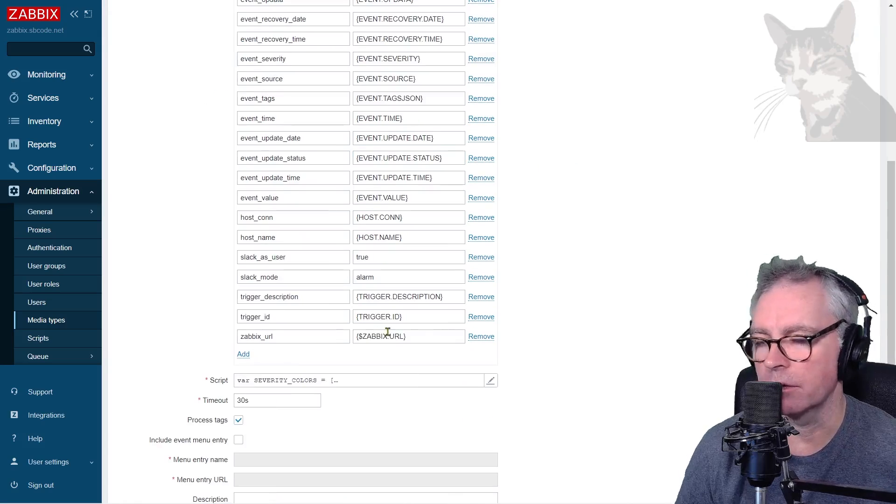
double_click(381, 336)
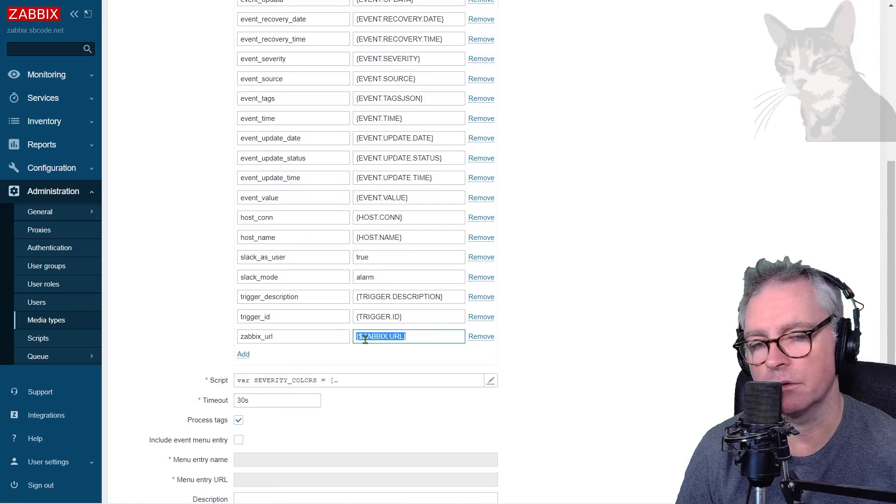
double_click(380, 336)
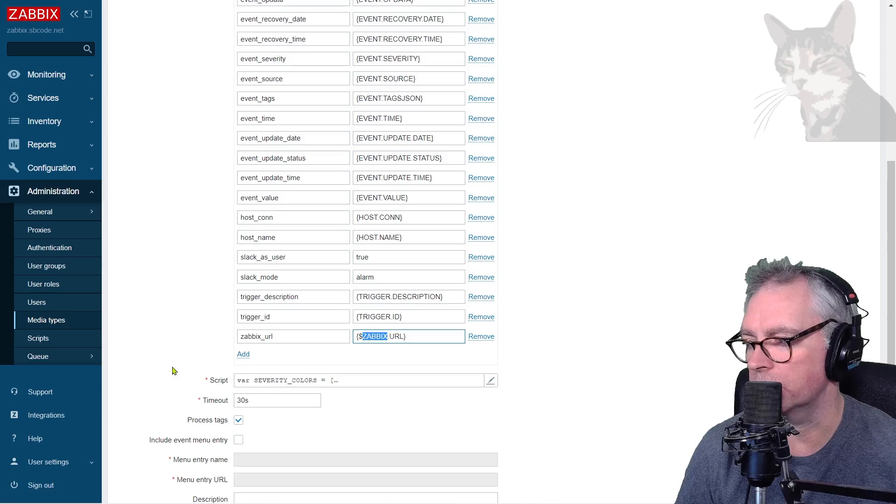
left_click(40, 211)
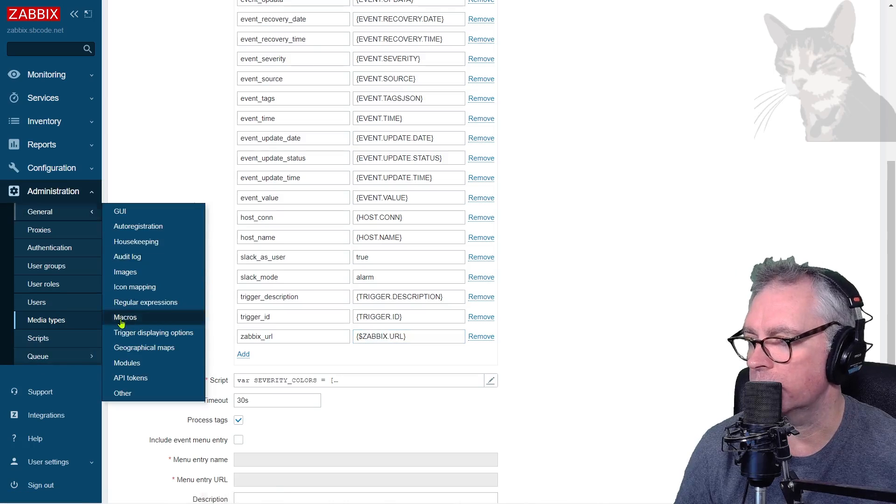
left_click(125, 317)
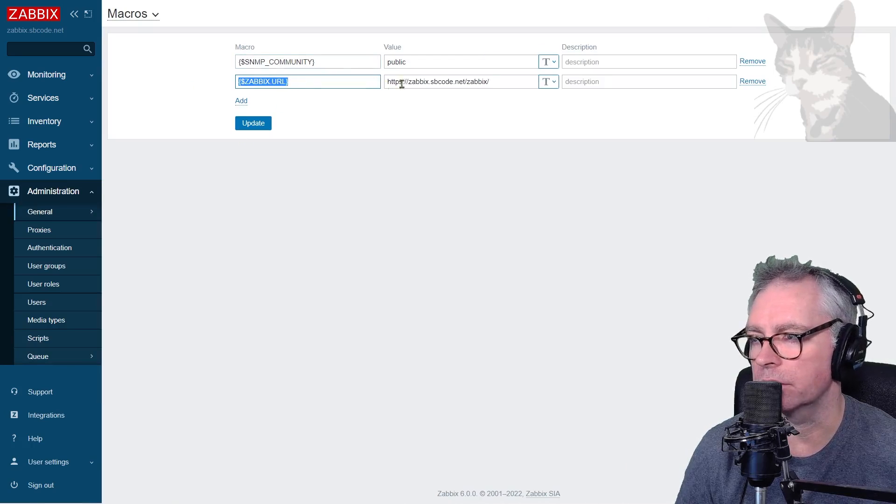
double_click(437, 81)
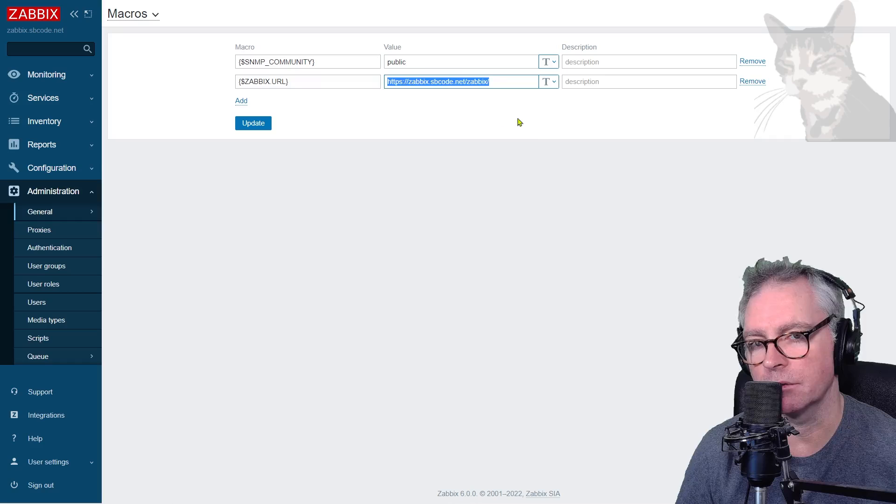